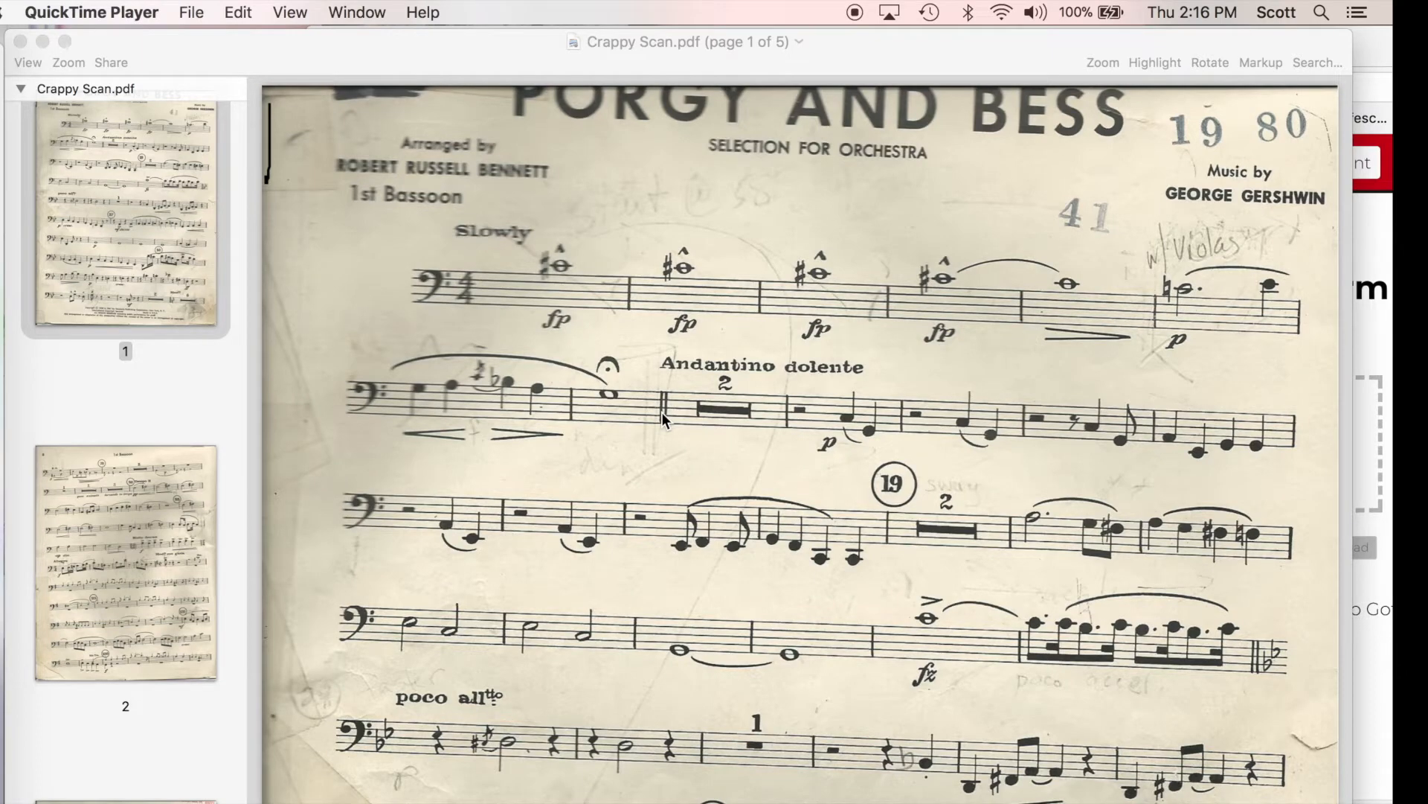
{"action": "mouse_move", "coordinate": [836, 346]}
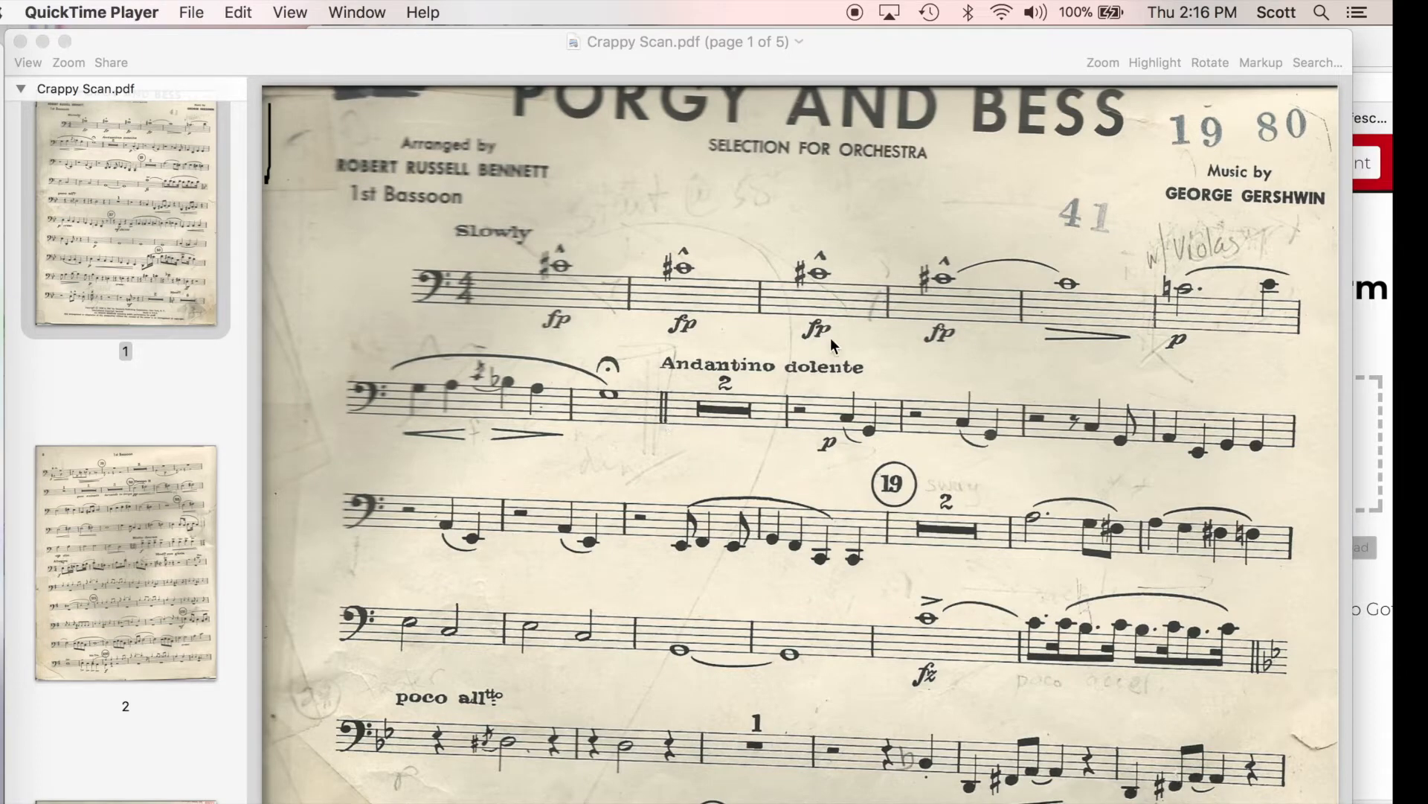
Scroll down the PDFescape page and bring up the file chooser for uploading a PDF.
{"action": "scroll", "scroll_direction": "down", "scroll_amount": 3}
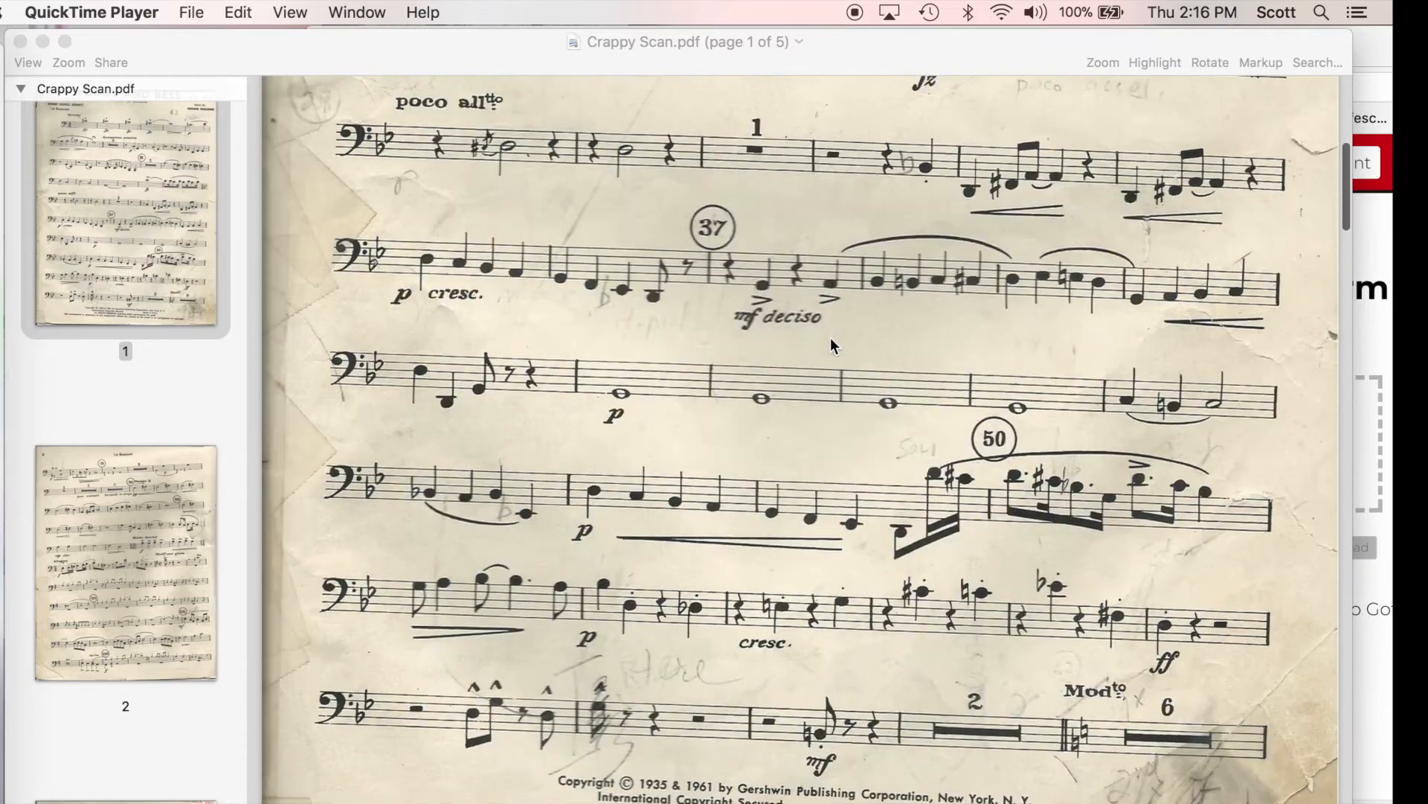
{"action": "scroll", "scroll_direction": "down", "scroll_amount": 3}
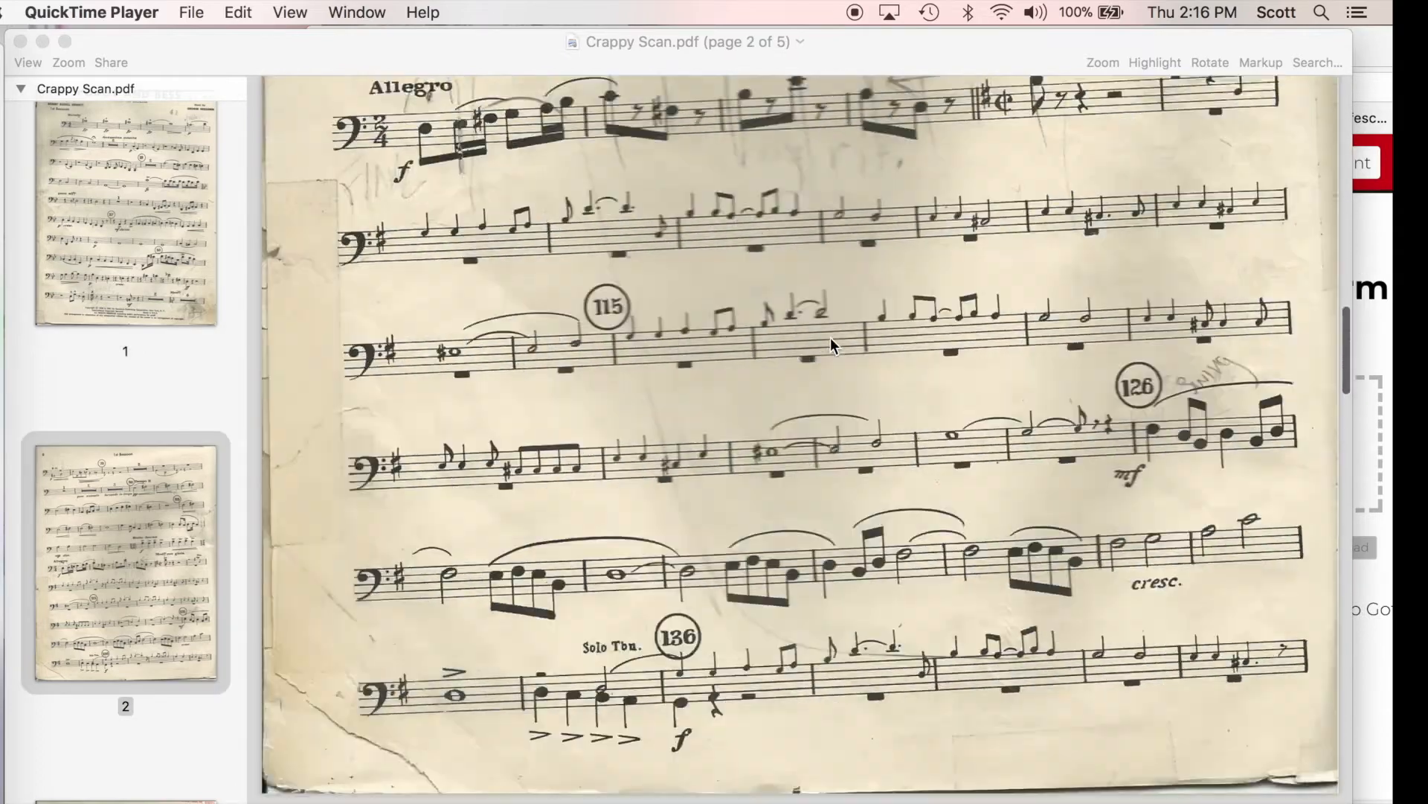
{"action": "scroll", "scroll_direction": "down", "scroll_amount": 3}
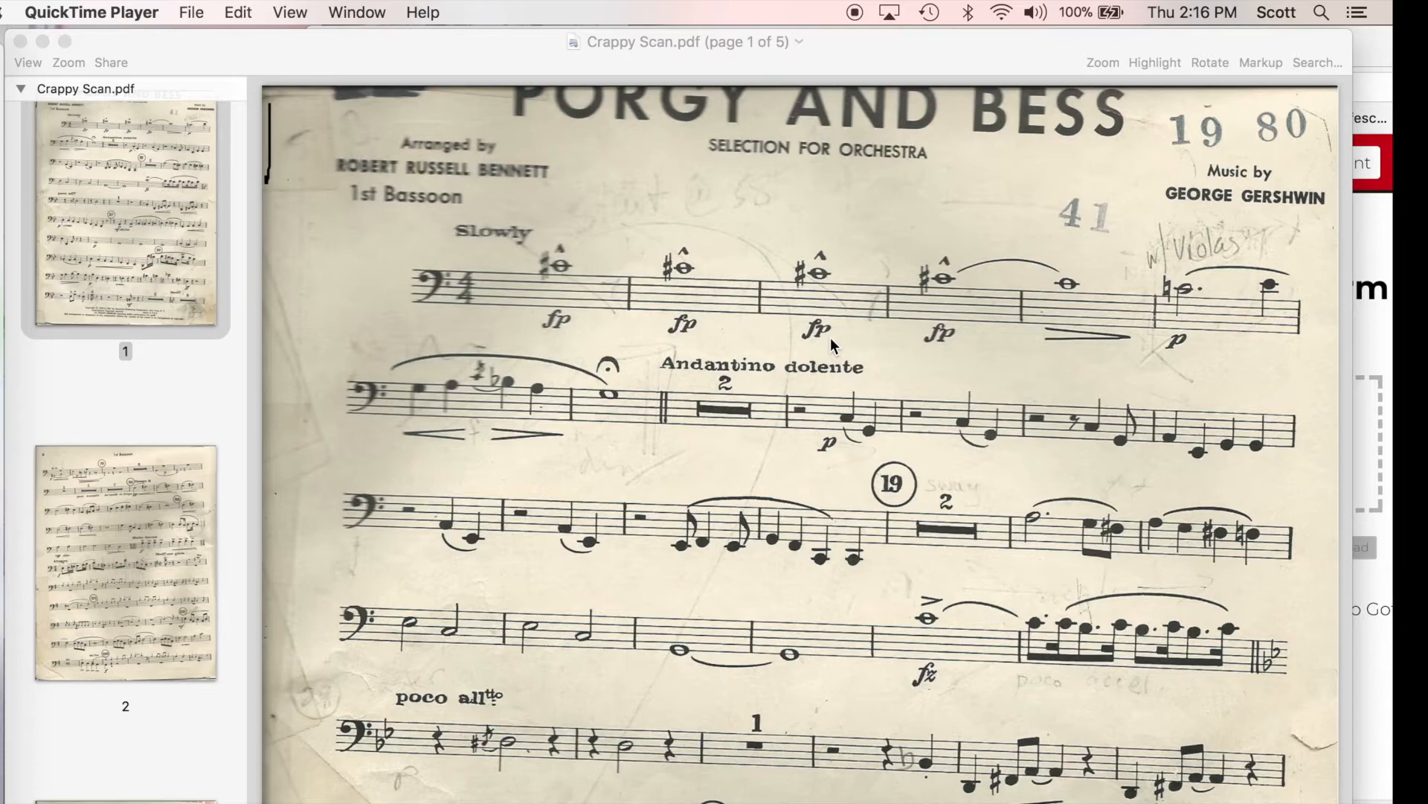
{"action": "scroll", "scroll_direction": "down", "scroll_amount": 3}
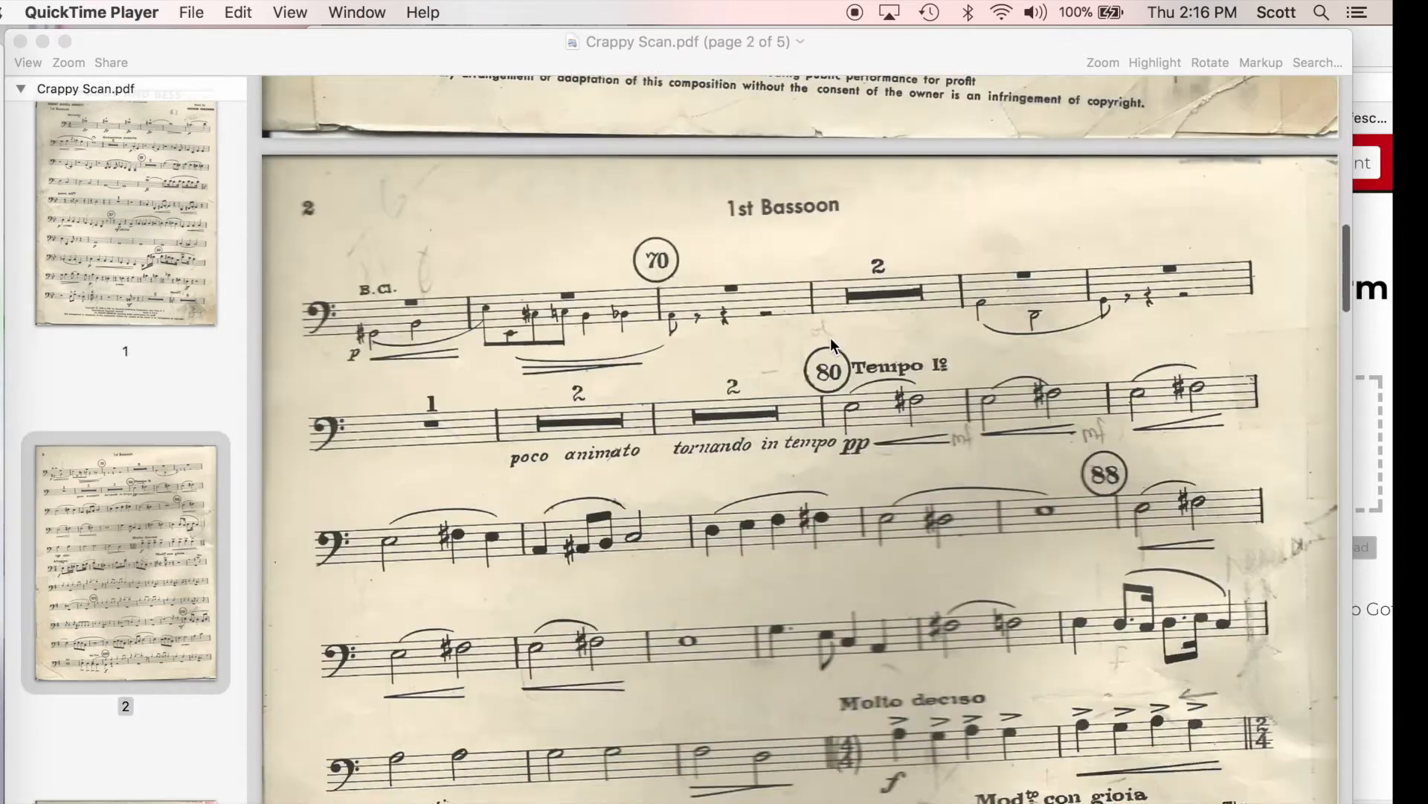
{"action": "scroll", "scroll_direction": "down", "scroll_amount": 3}
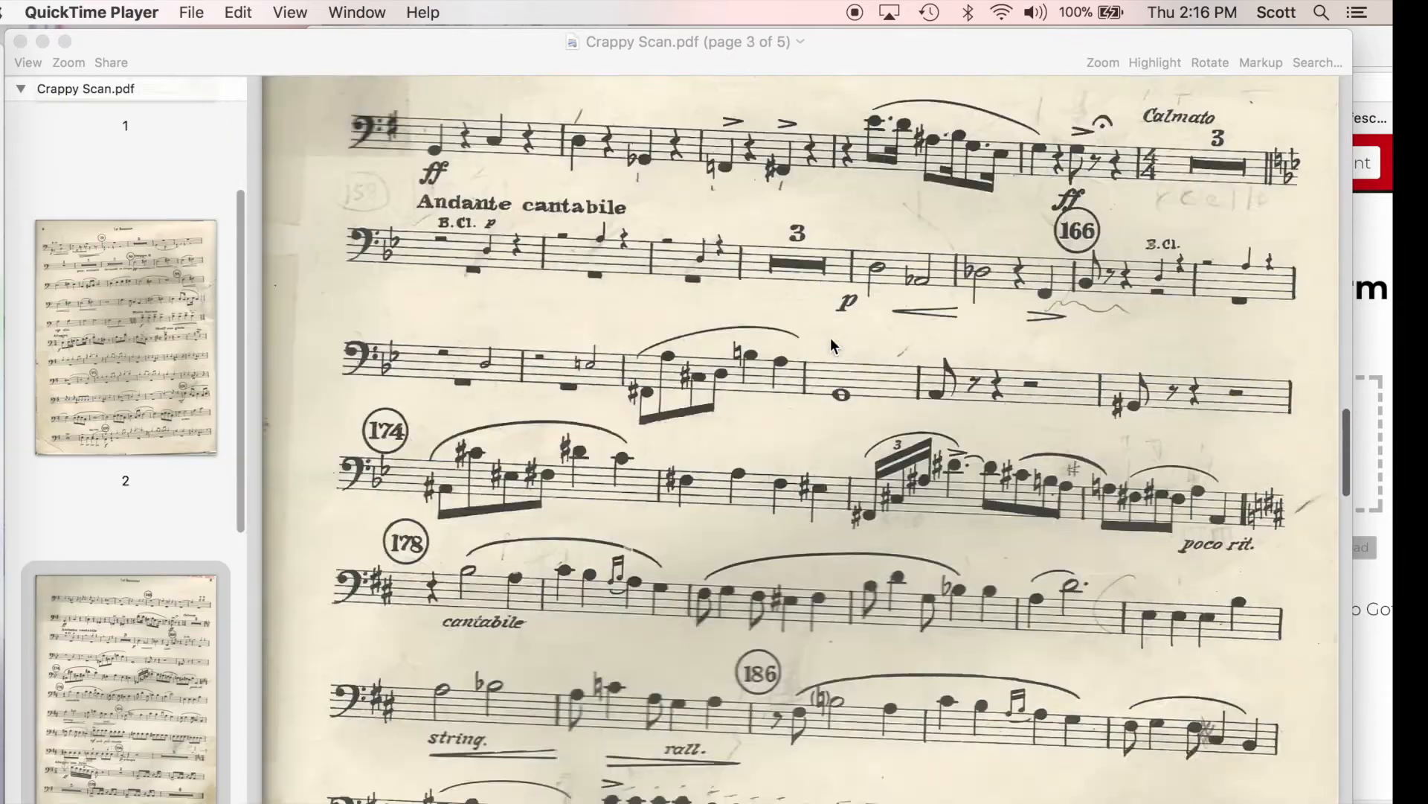
{"action": "scroll", "scroll_direction": "down", "scroll_amount": 3}
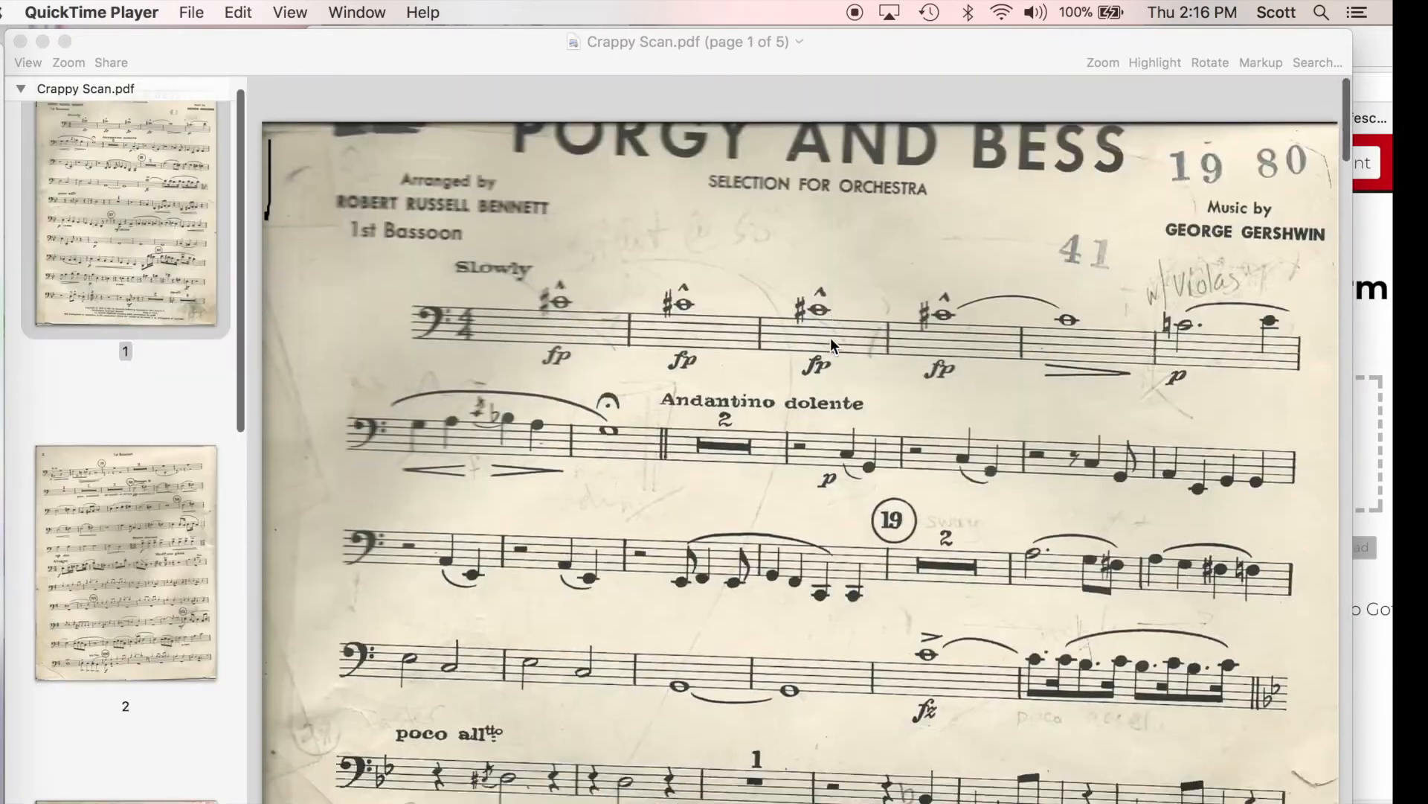
{"action": "scroll", "scroll_direction": "down", "scroll_amount": 3}
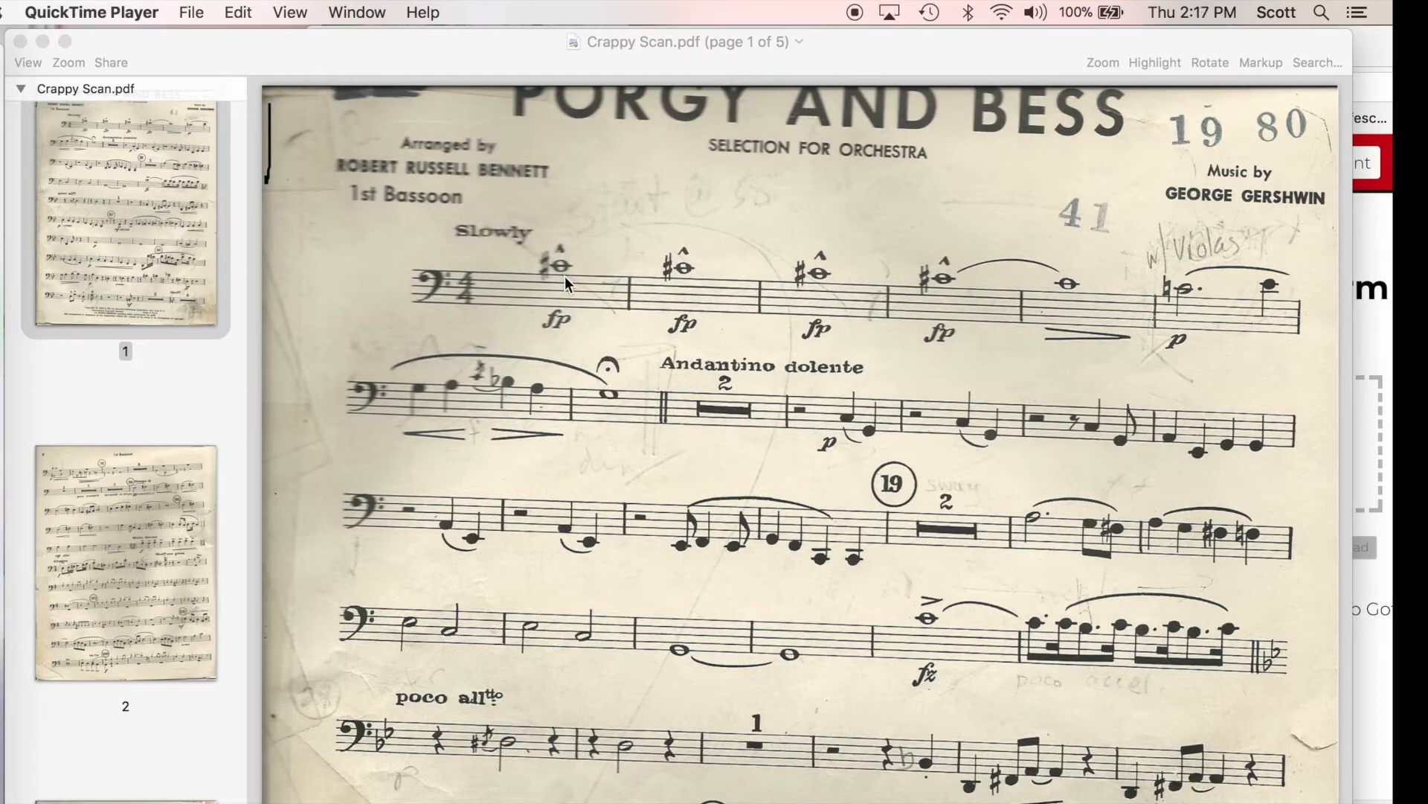
{"action": "mouse_move", "coordinate": [137, 69]}
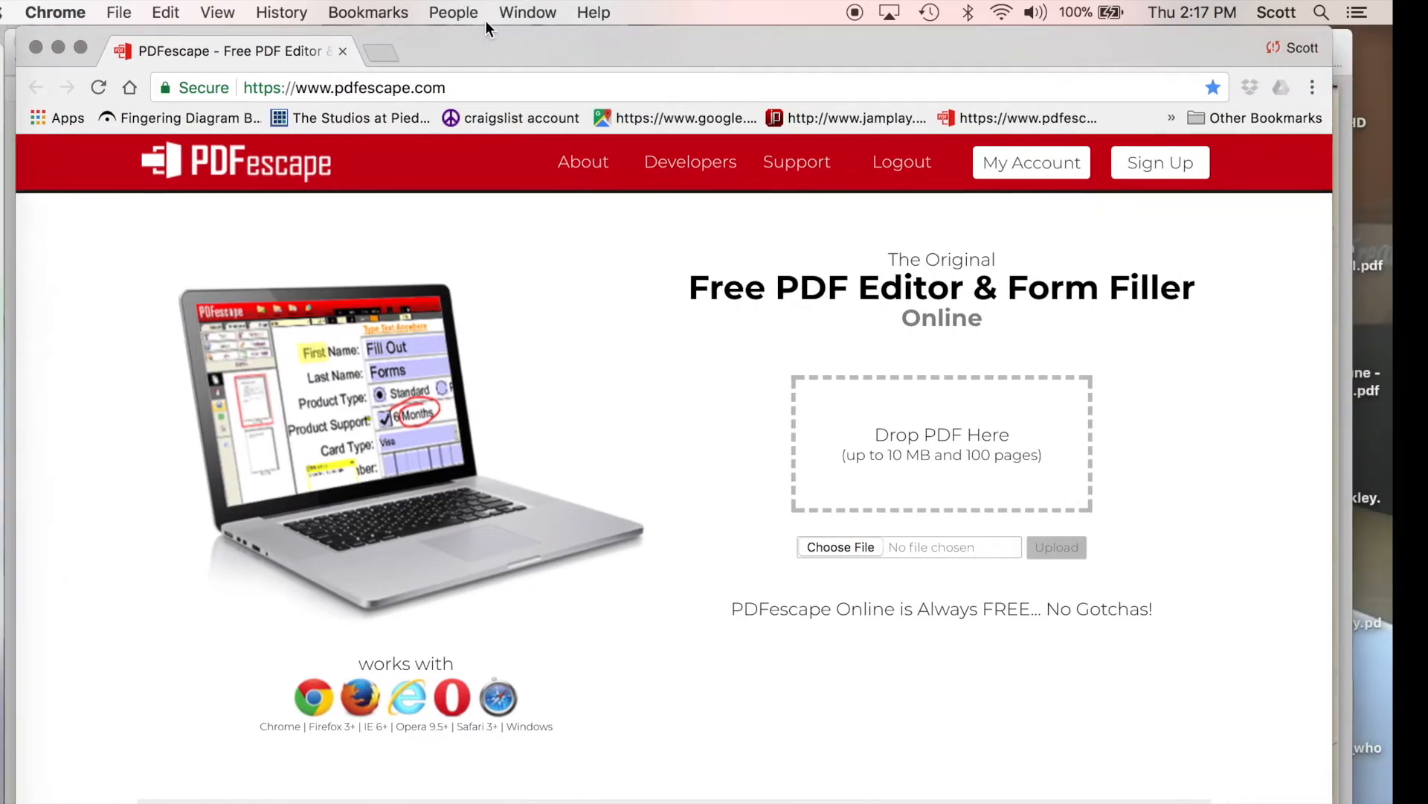
{"action": "mouse_move", "coordinate": [423, 318]}
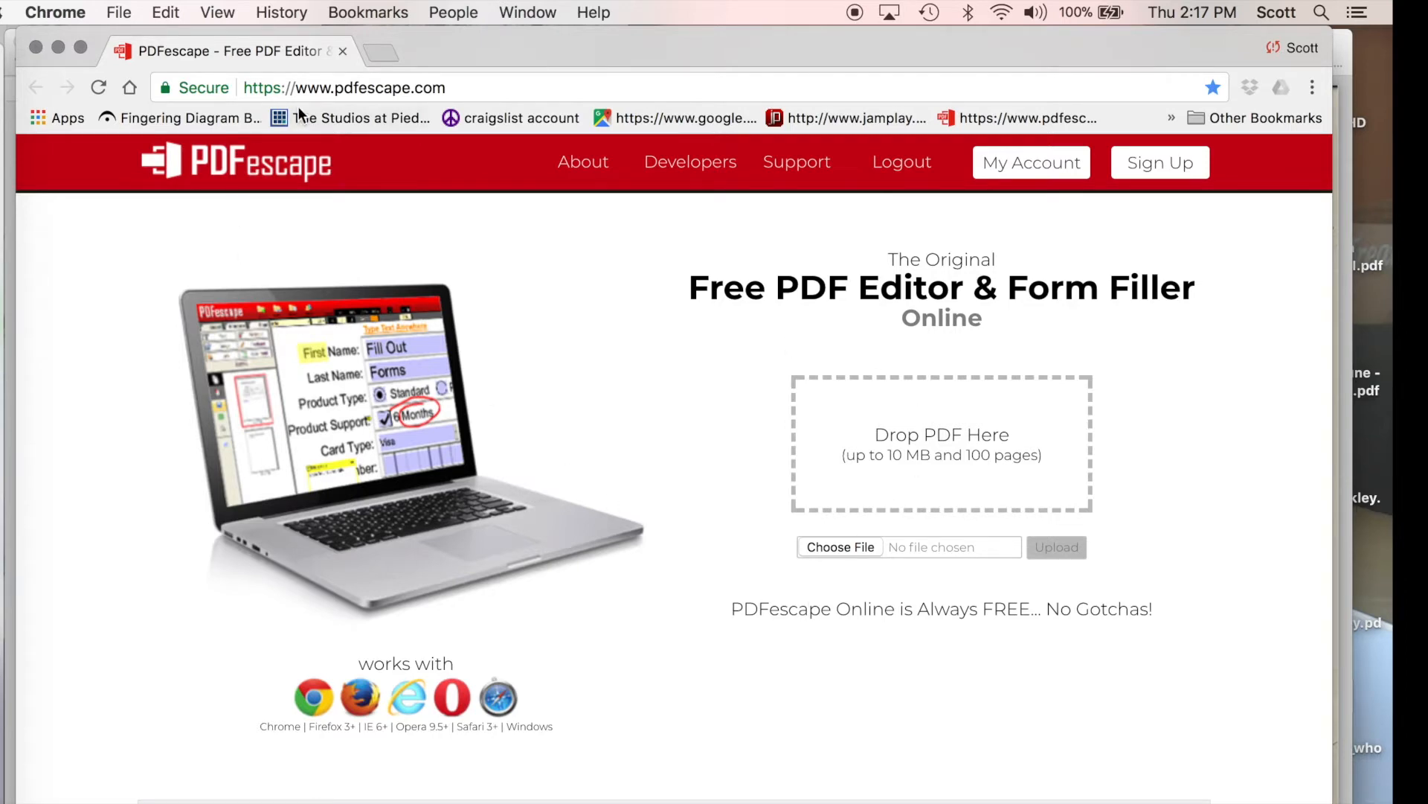
{"action": "mouse_move", "coordinate": [574, 475]}
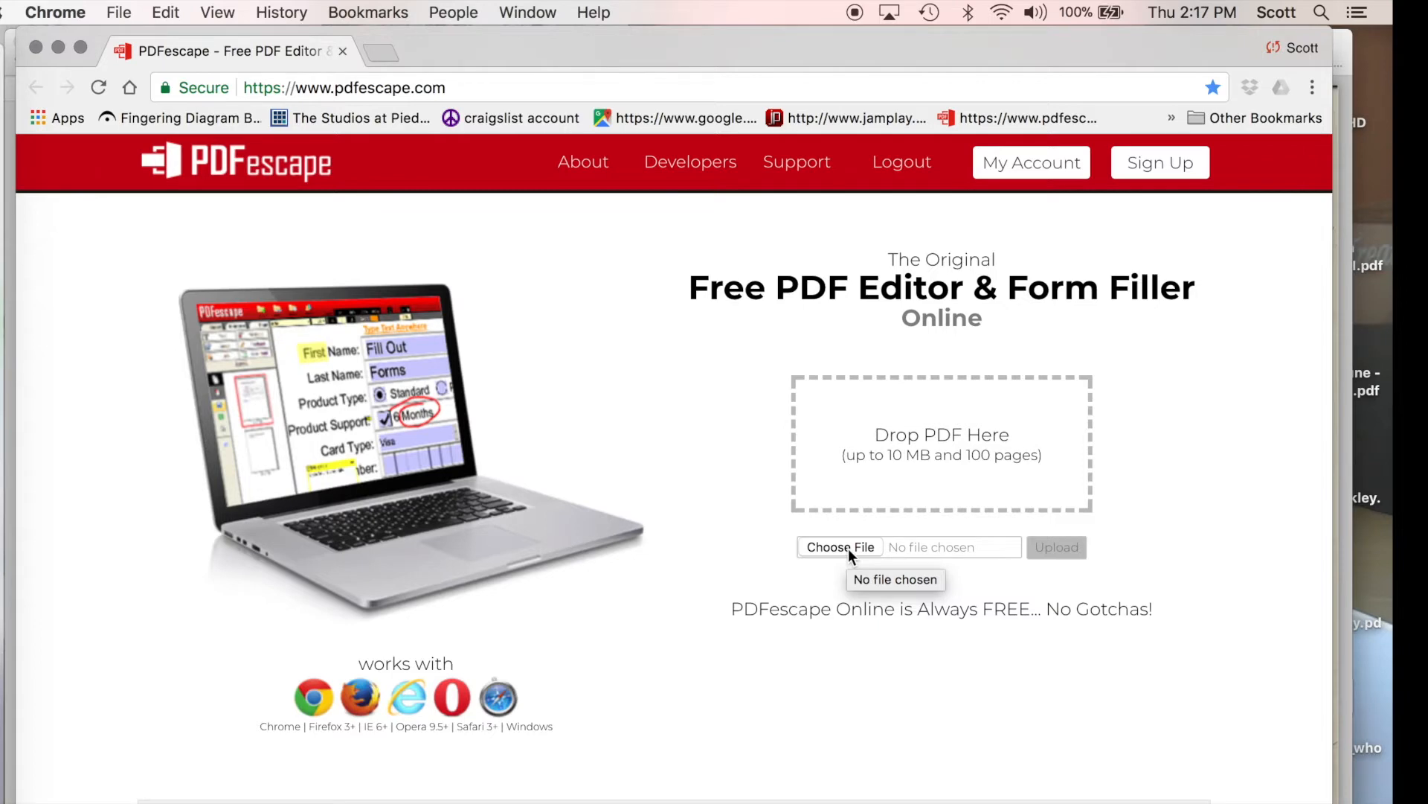
{"action": "left_click", "coordinate": [839, 548]}
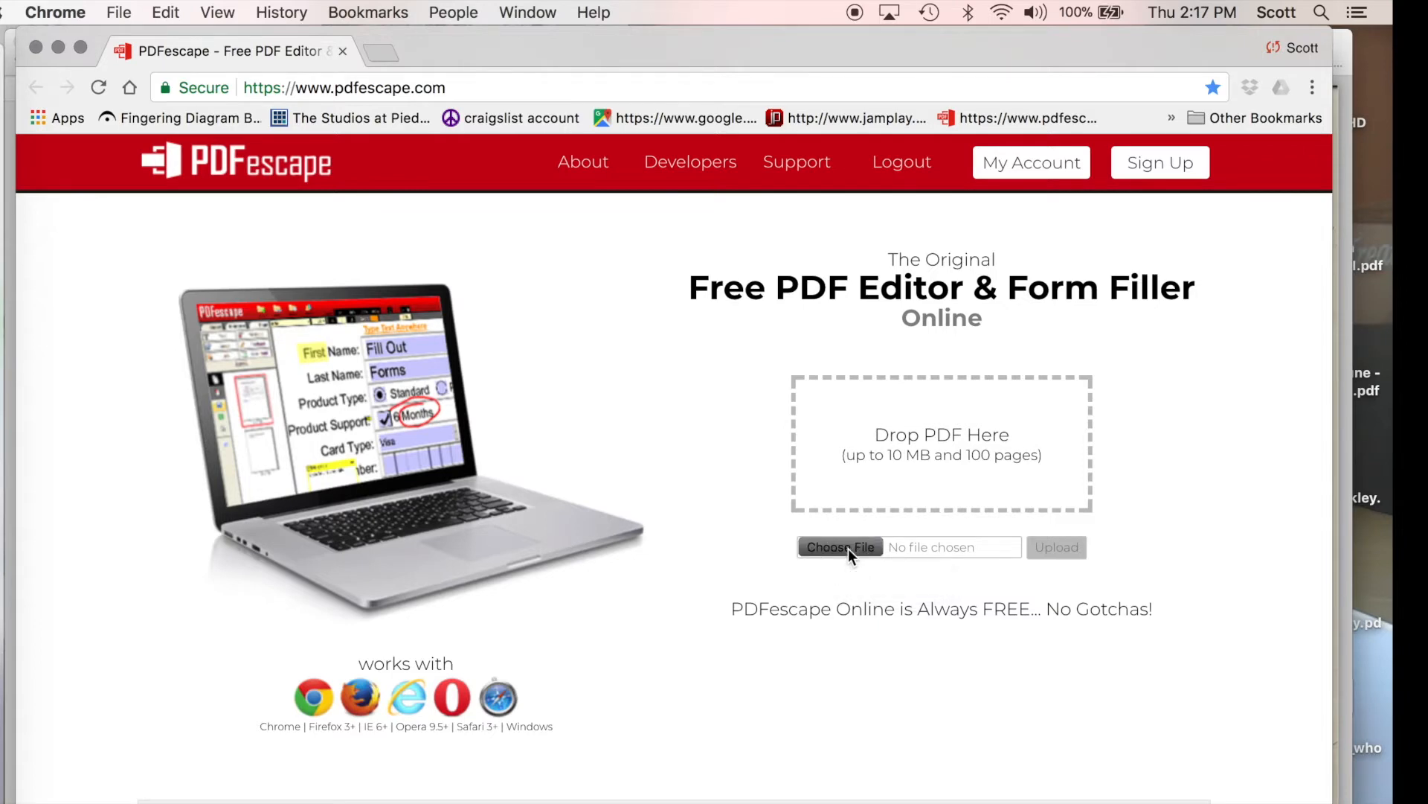
{"action": "left_click", "coordinate": [841, 547]}
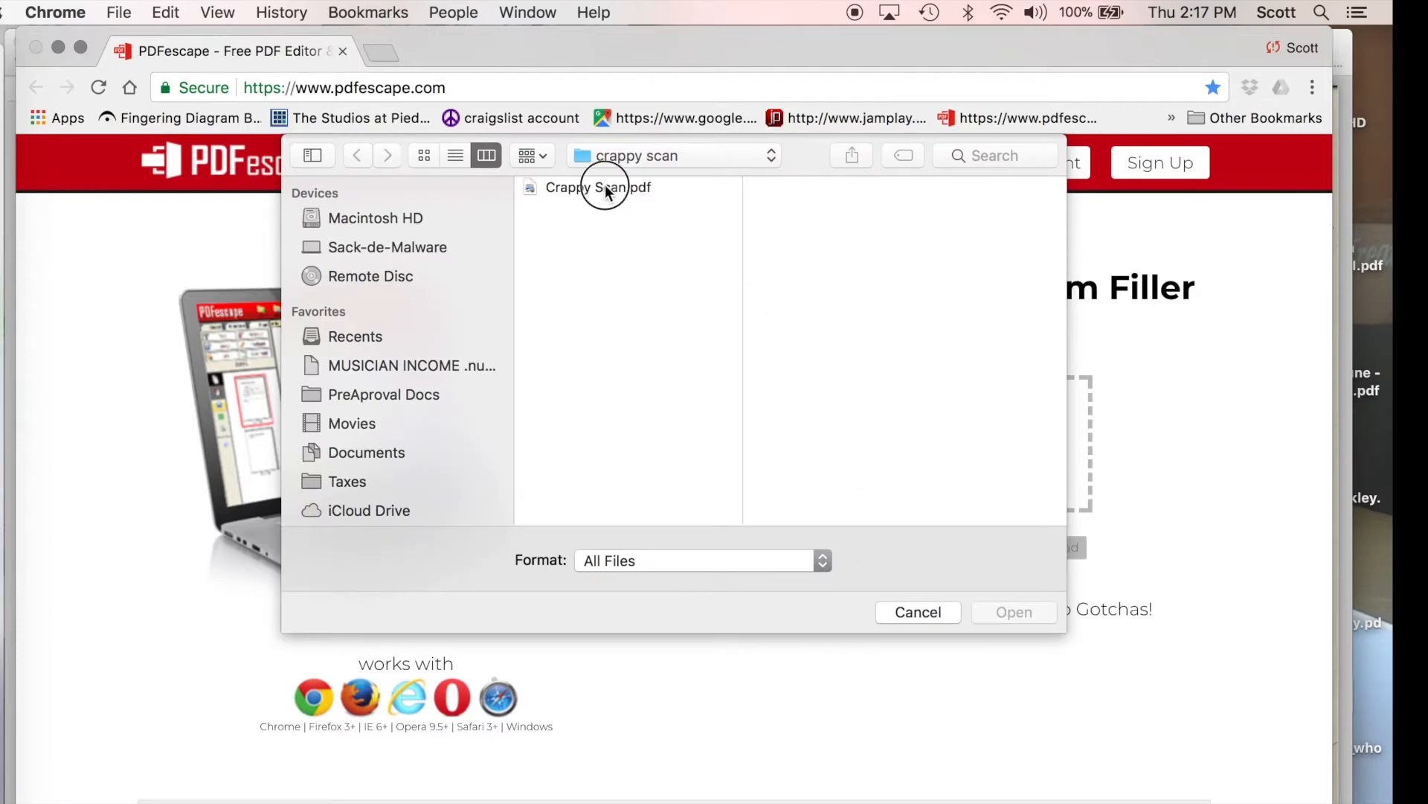
Choose Crappy Scan.pdf and upload it to the PDFescape editor.
{"action": "left_click", "coordinate": [599, 188]}
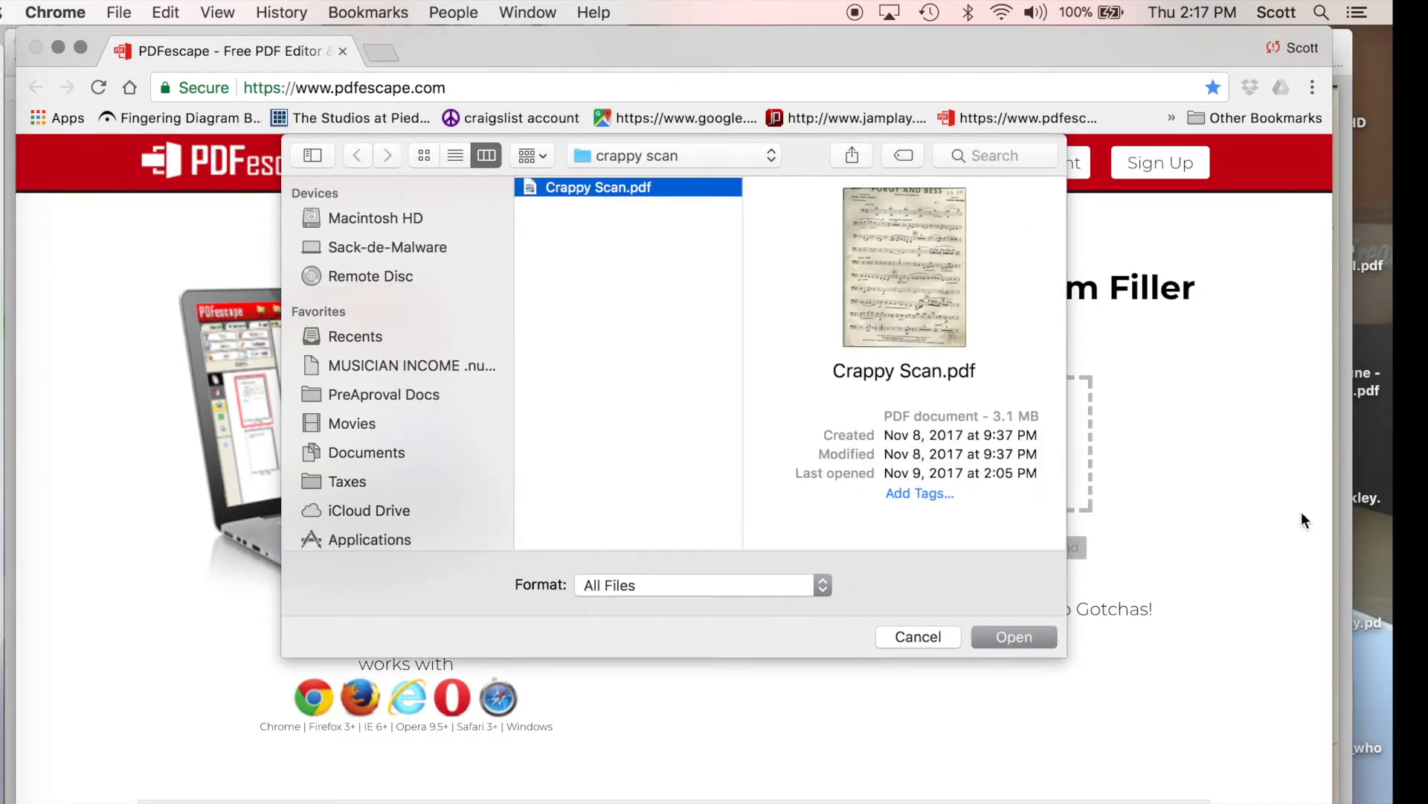
{"action": "left_click", "coordinate": [1015, 637]}
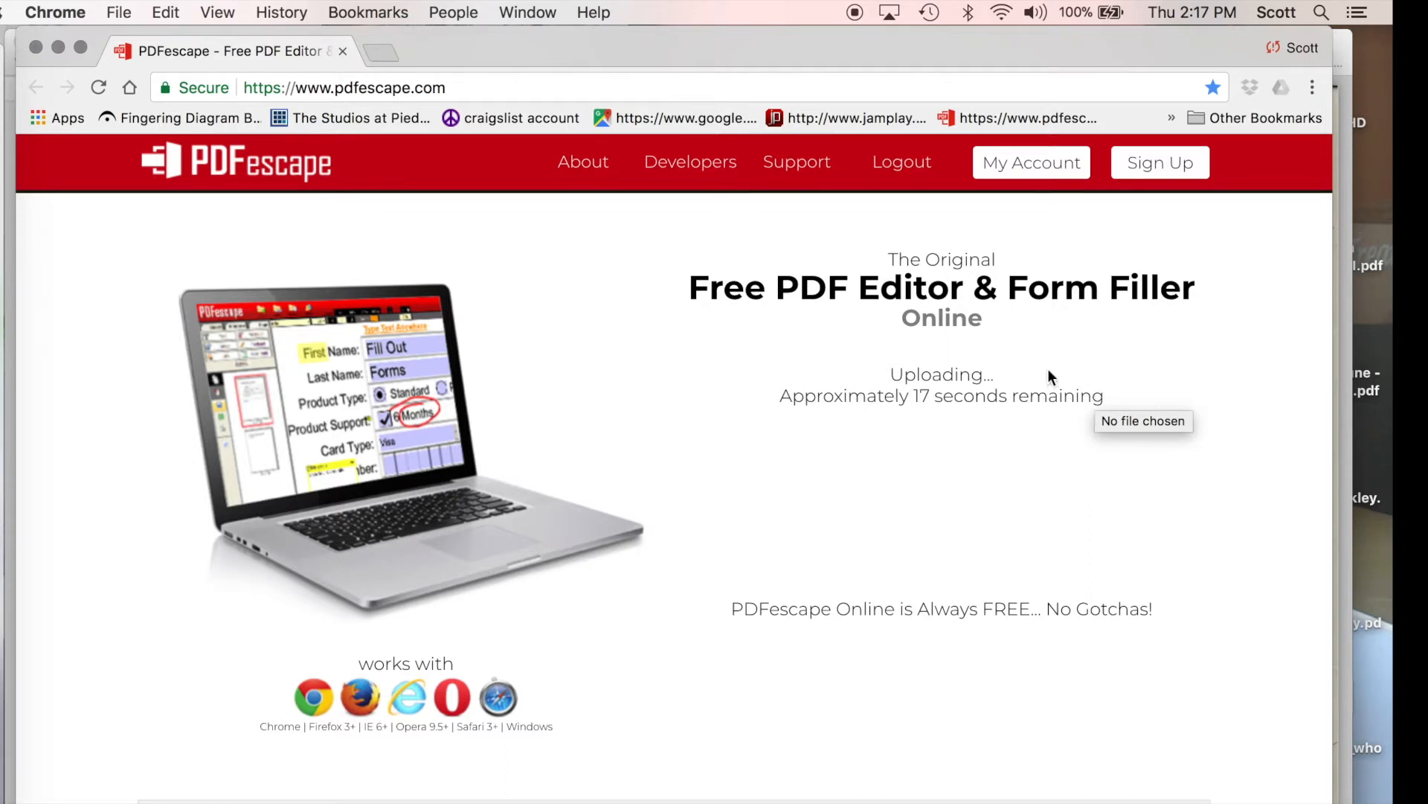
{"action": "mouse_move", "coordinate": [1066, 527]}
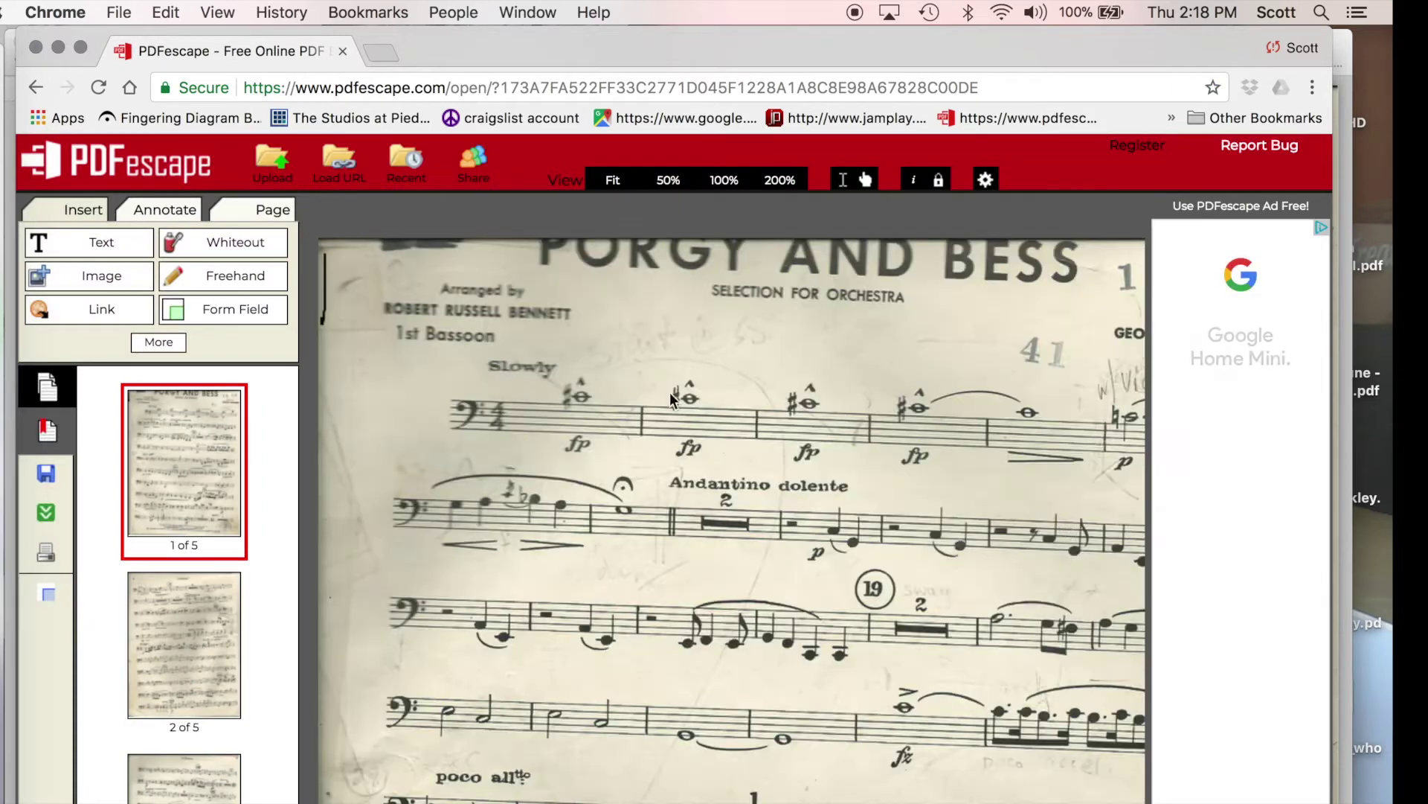
Start the Deskew tool on page 1 from the Page tab's additional tools.
{"action": "scroll", "scroll_direction": "down", "scroll_amount": 3}
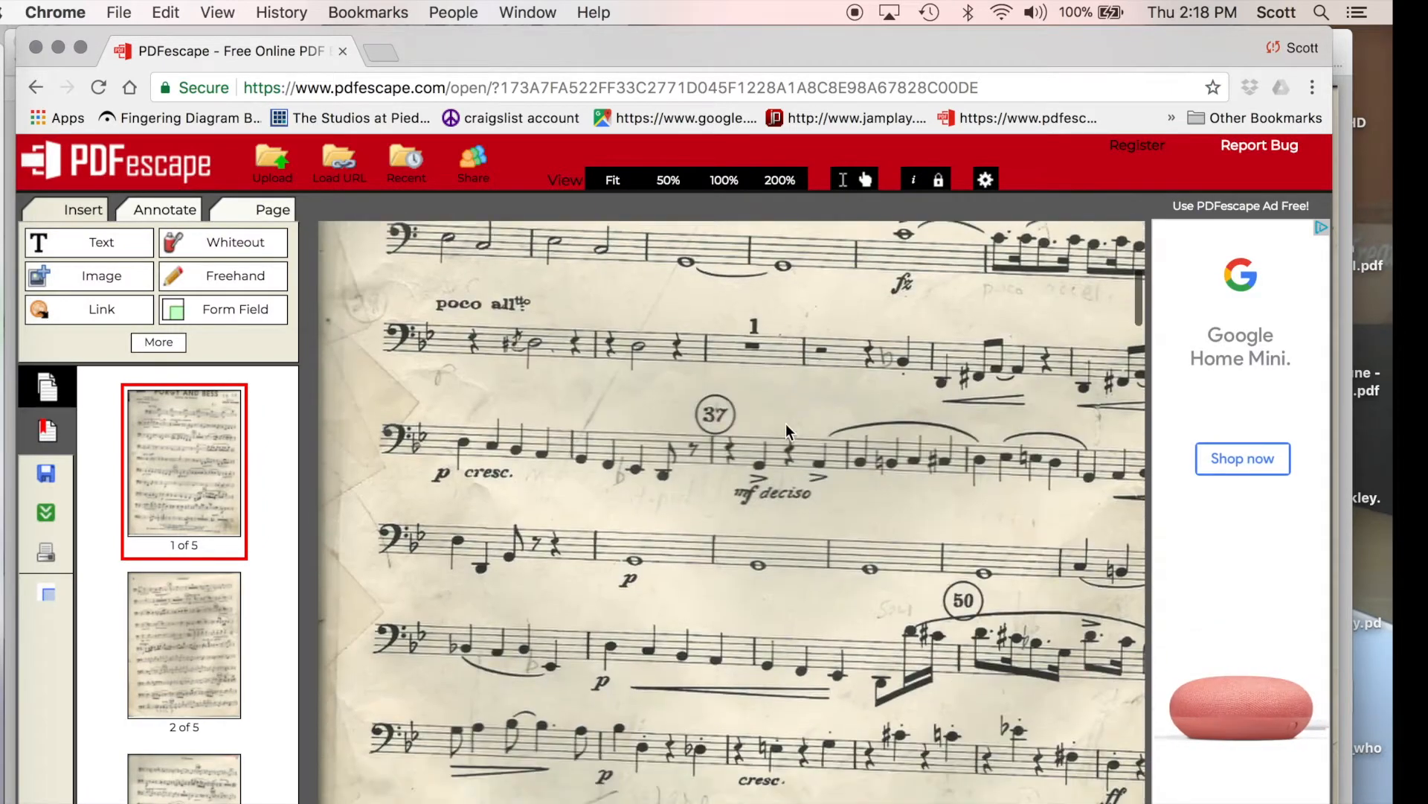
{"action": "scroll", "scroll_direction": "down", "scroll_amount": 3}
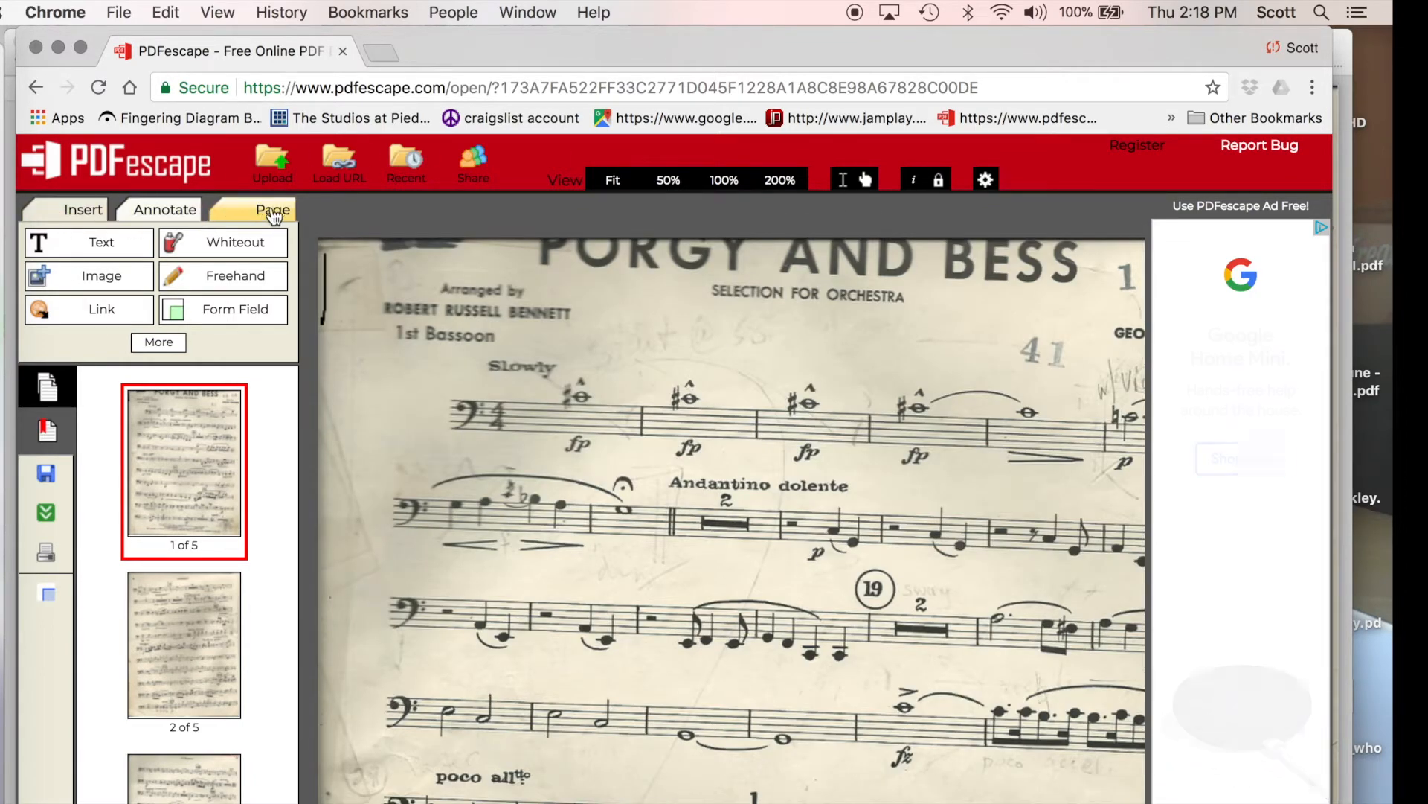
{"action": "left_click", "coordinate": [272, 210]}
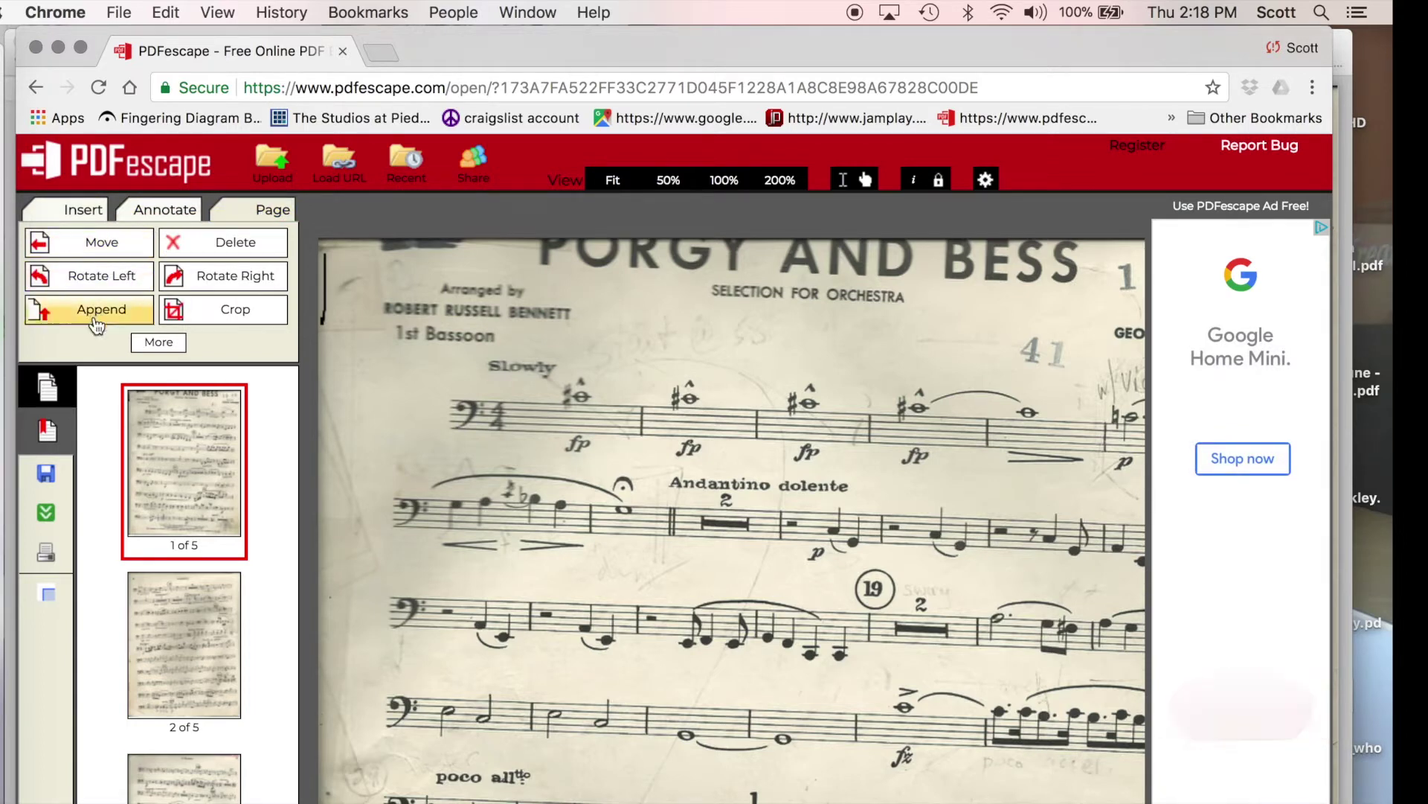
{"action": "left_click", "coordinate": [157, 342]}
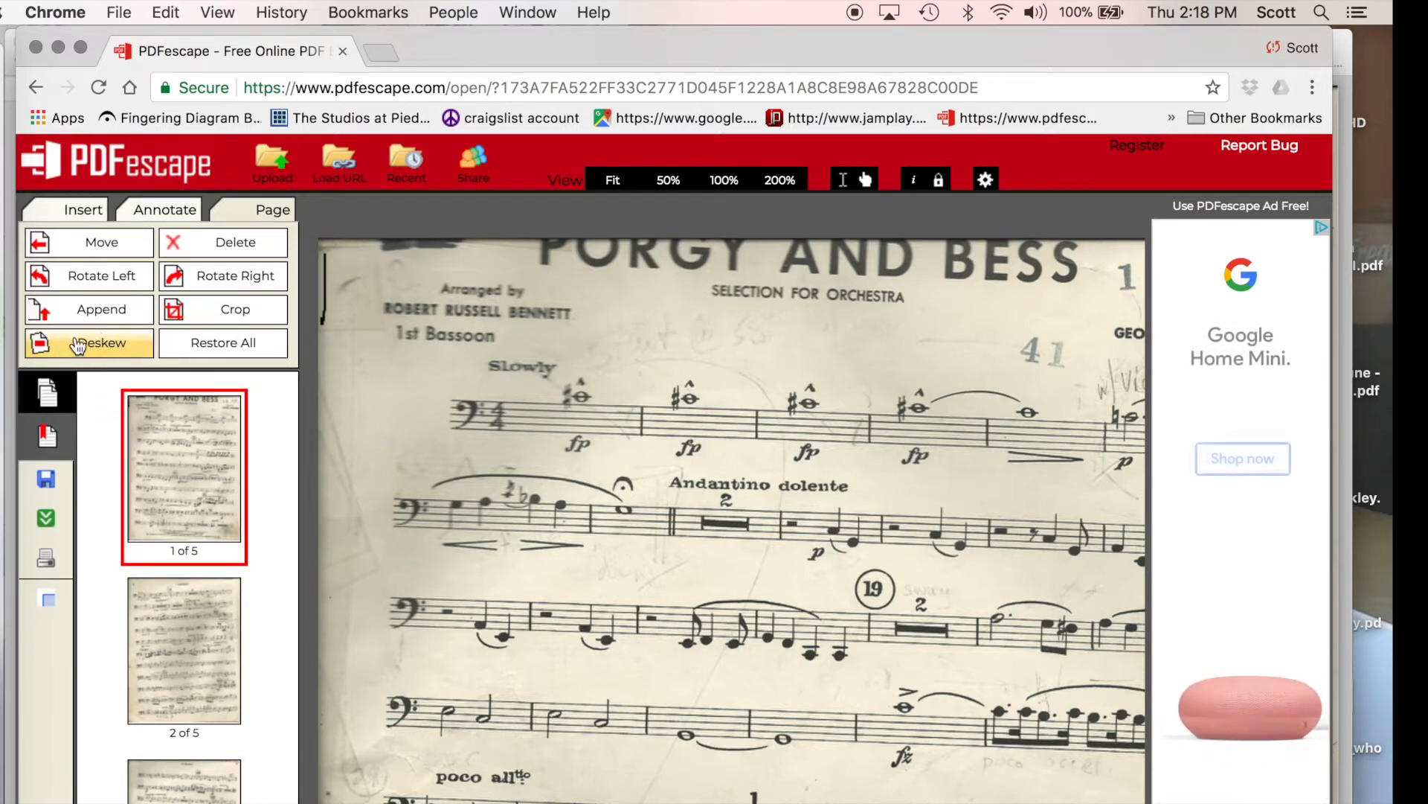
{"action": "left_click", "coordinate": [88, 342]}
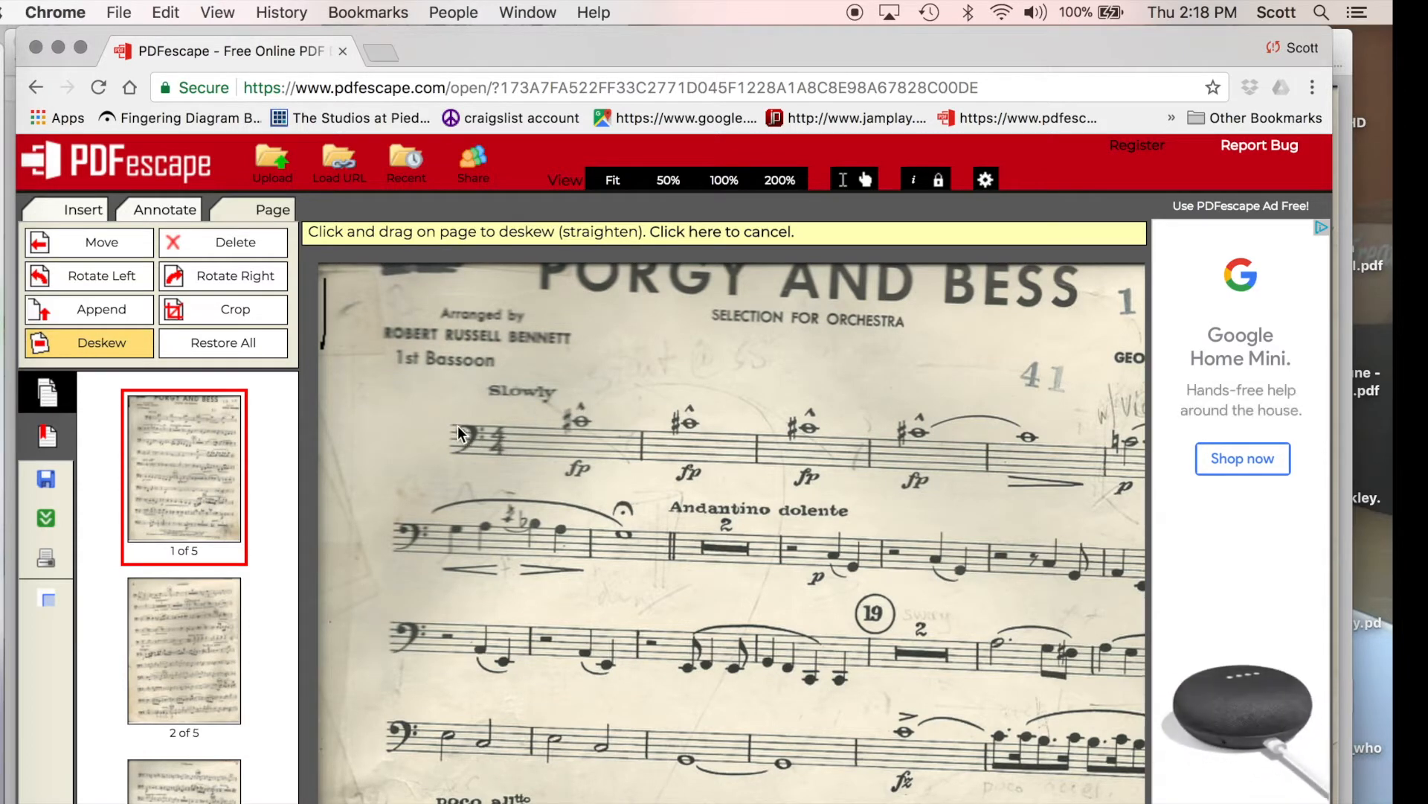
Trace the first staff line, apply the -2.07° deskew to page 1, then move to page 2.
{"action": "left_click_drag", "start_coordinate": [460, 430], "coordinate": [928, 450]}
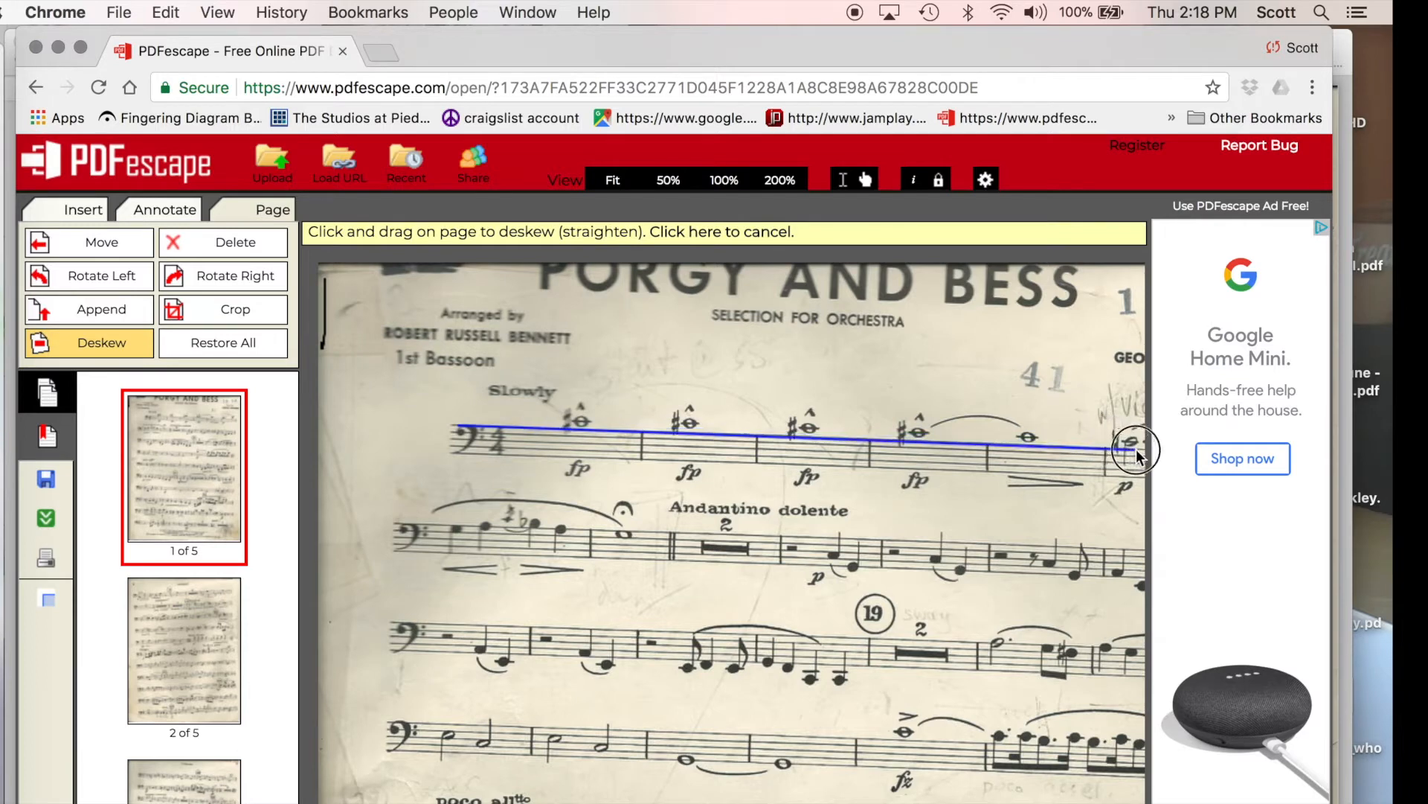
{"action": "left_click_drag", "start_coordinate": [455, 436], "coordinate": [1134, 451]}
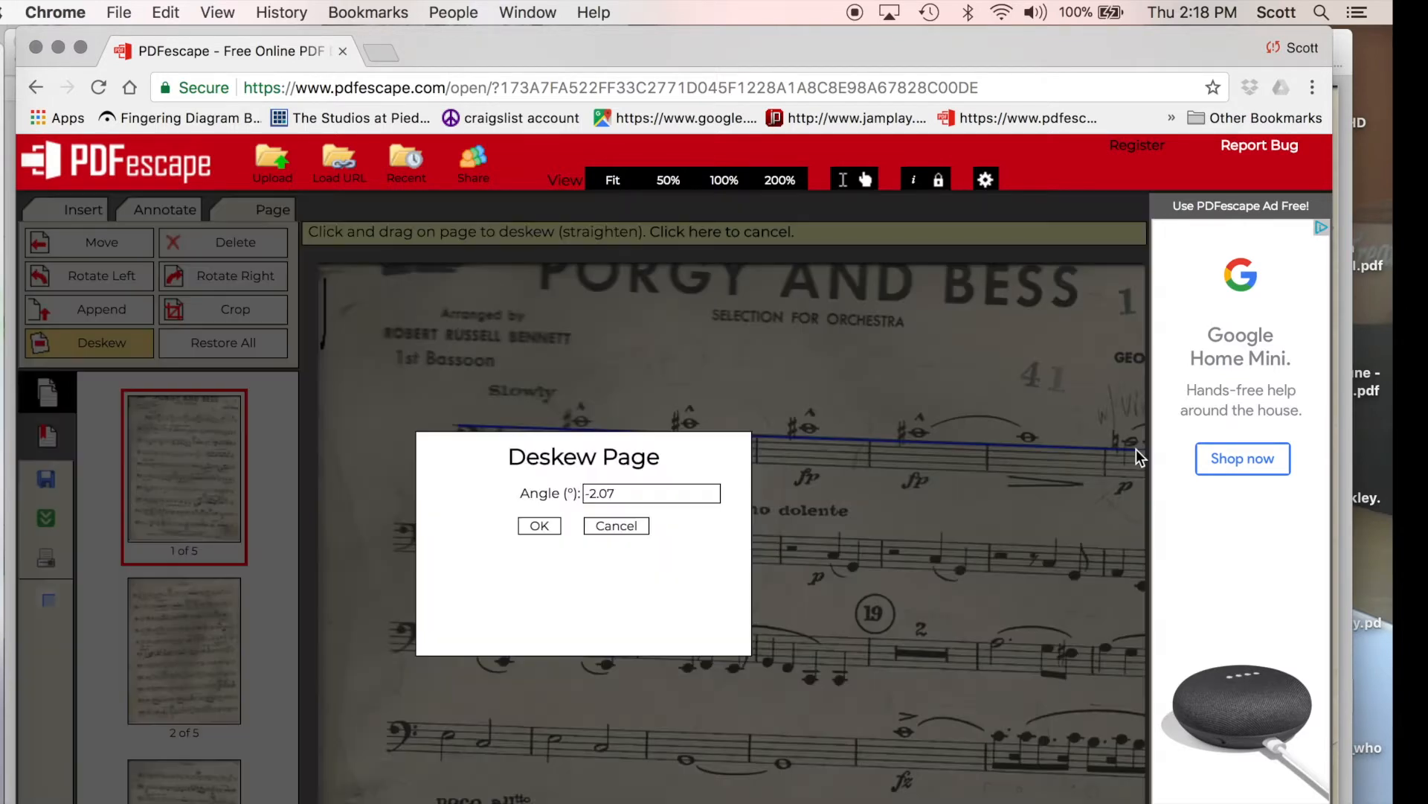
{"action": "mouse_move", "coordinate": [606, 564]}
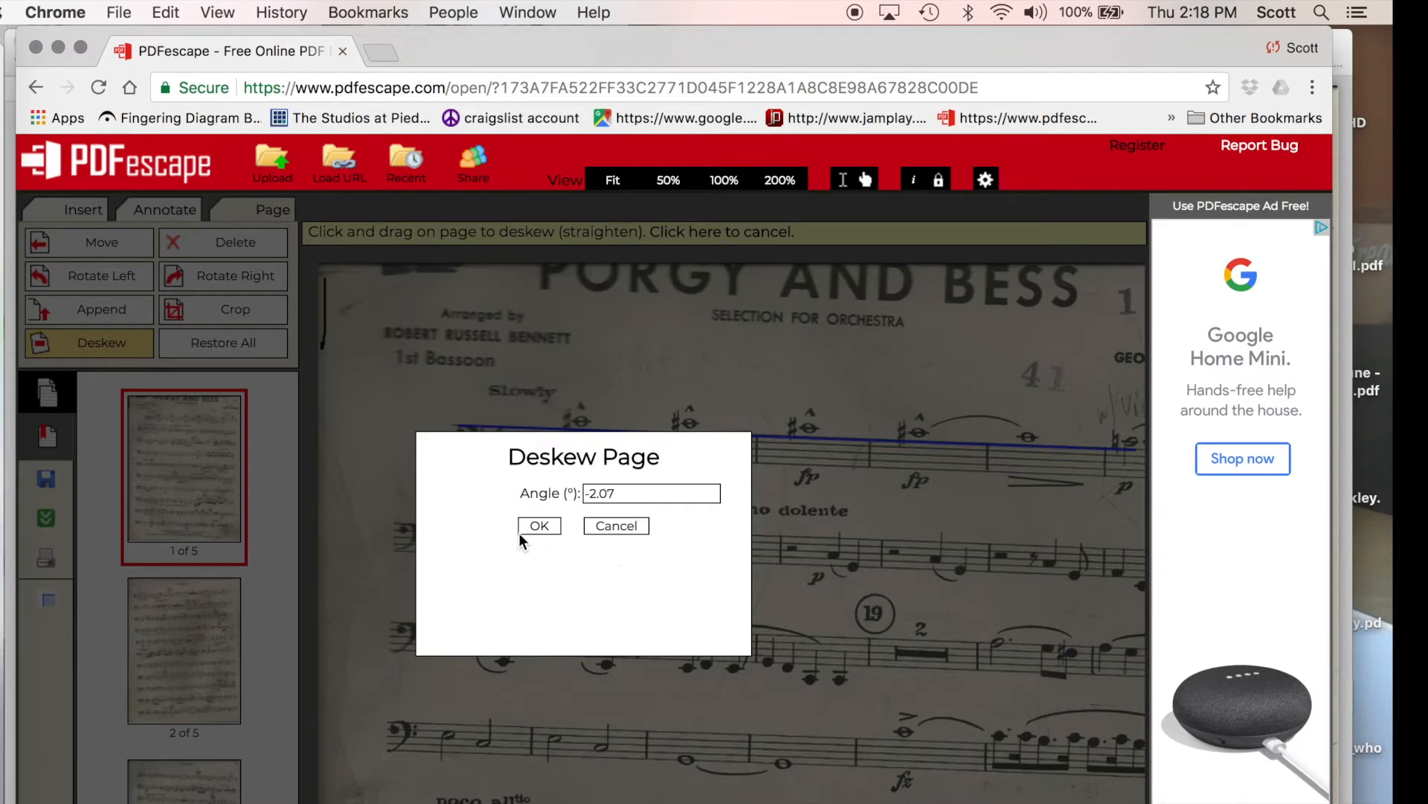
{"action": "left_click", "coordinate": [538, 525]}
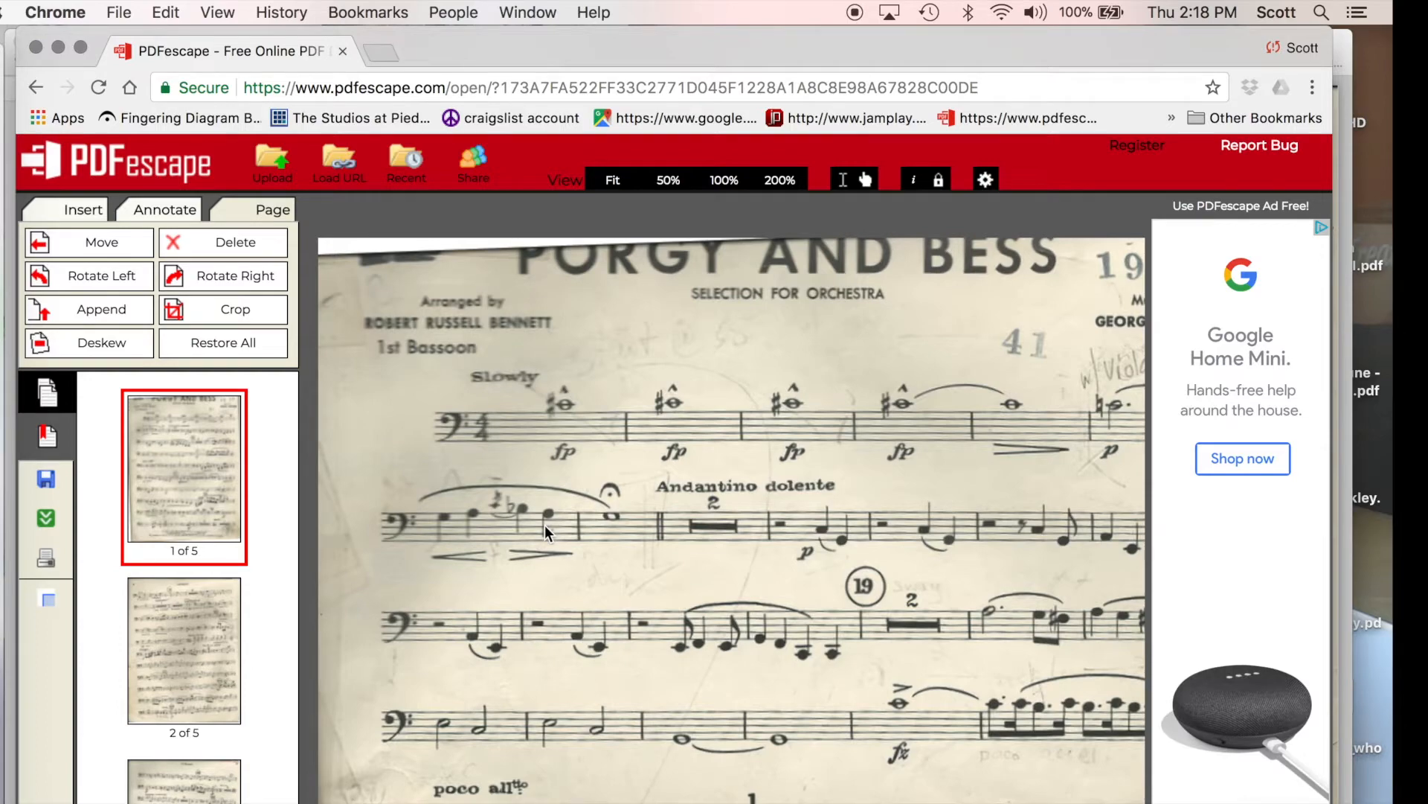
{"action": "left_click", "coordinate": [184, 649]}
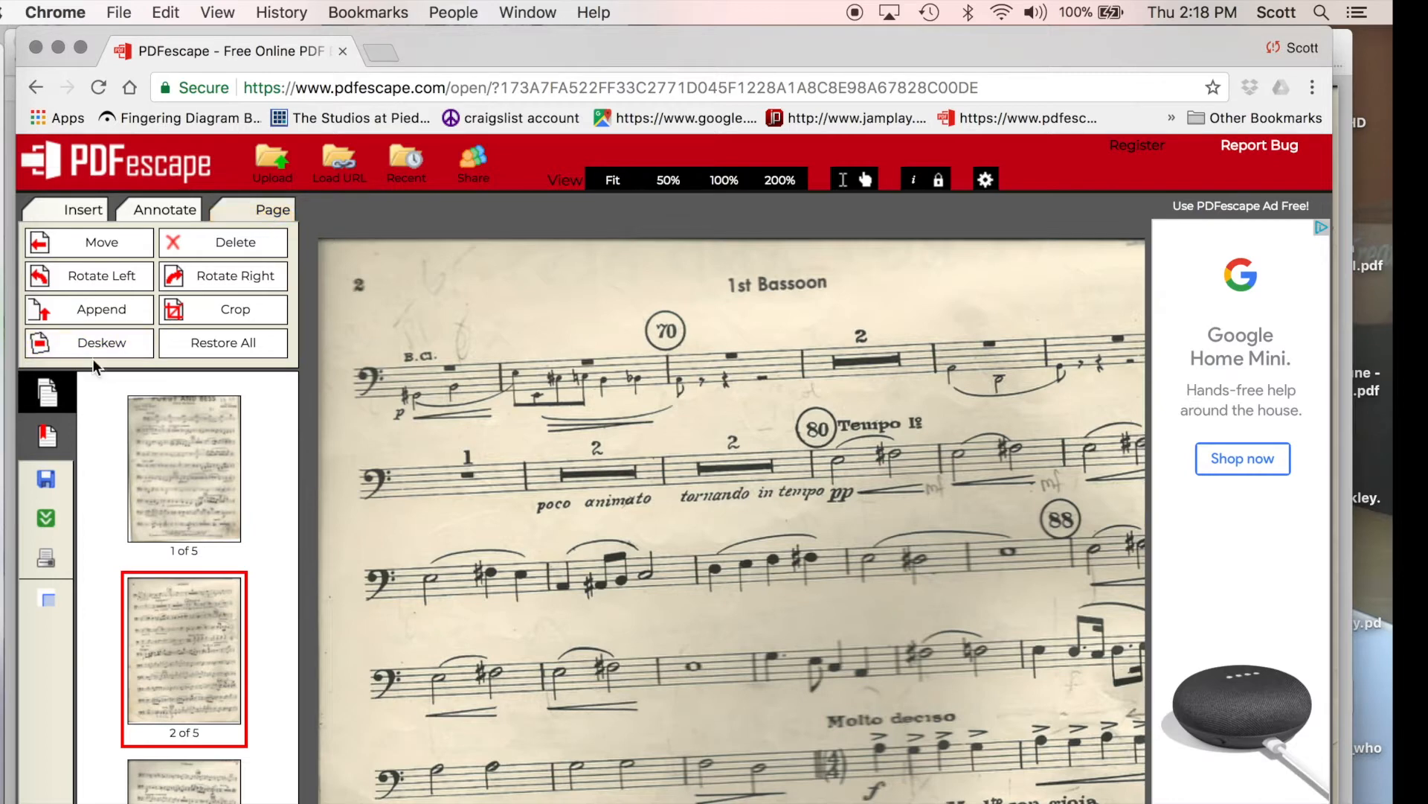
Trace the top staff line on page 2 and apply the 2.36° deskew.
{"action": "left_click", "coordinate": [89, 342]}
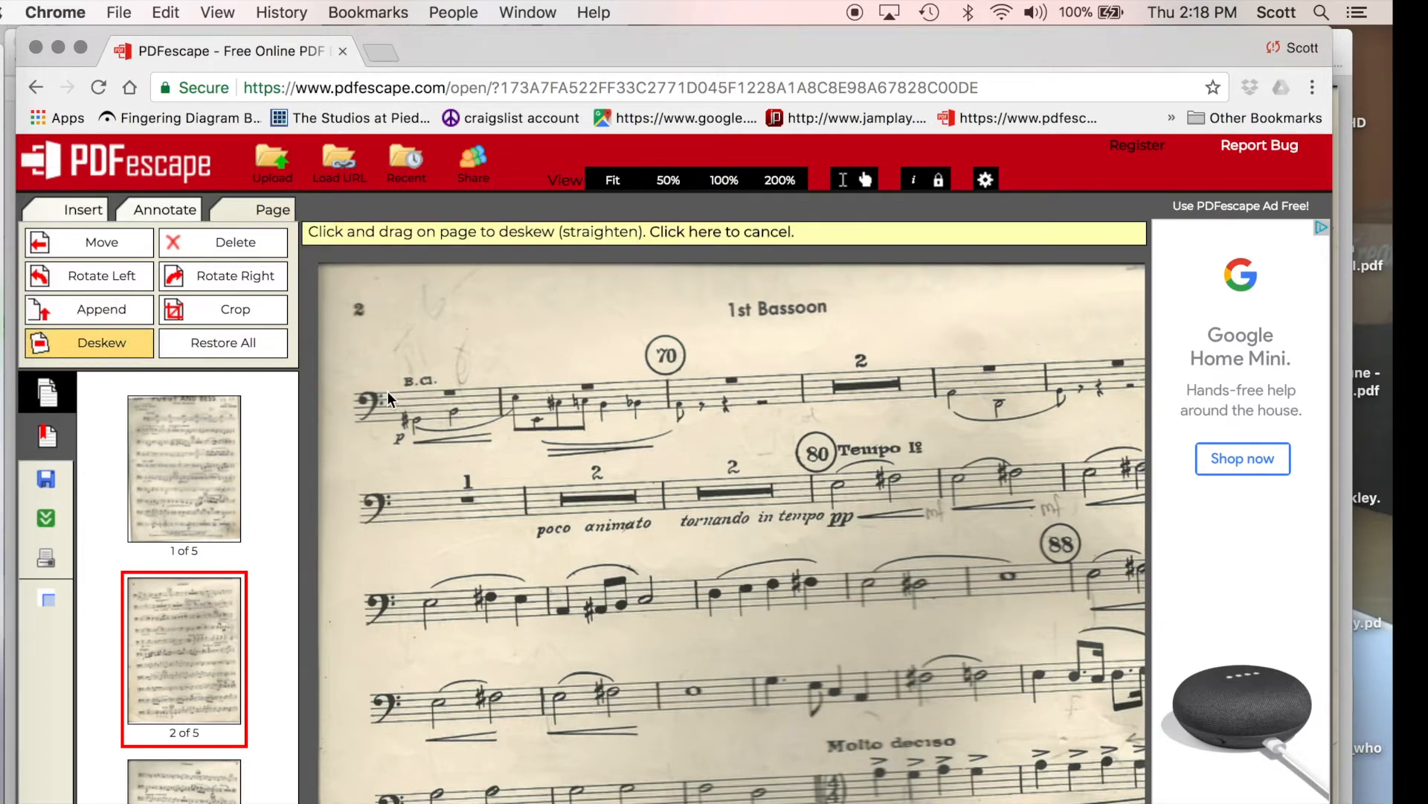
{"action": "left_click_drag", "start_coordinate": [390, 391], "coordinate": [1070, 356]}
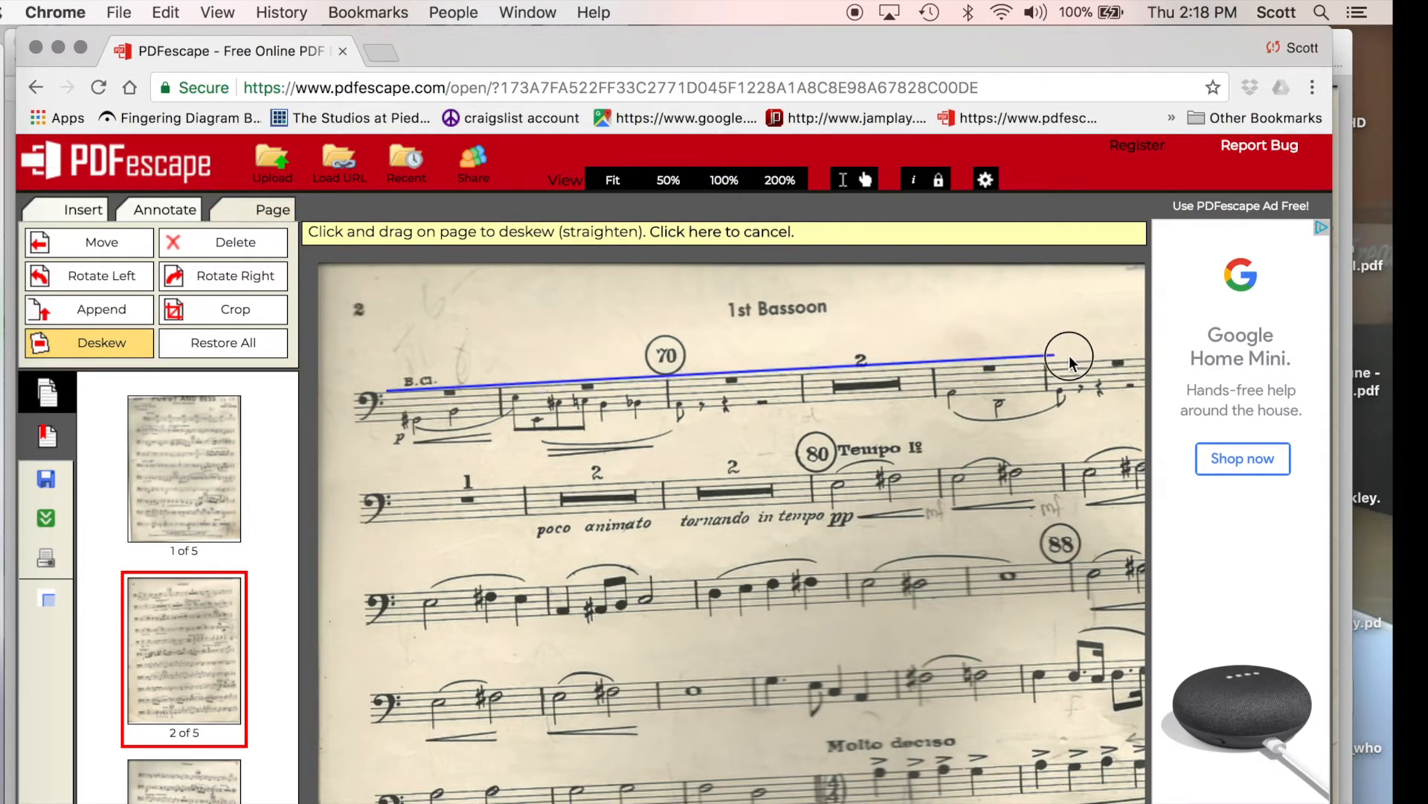
{"action": "left_click_drag", "start_coordinate": [1070, 359], "coordinate": [1143, 358]}
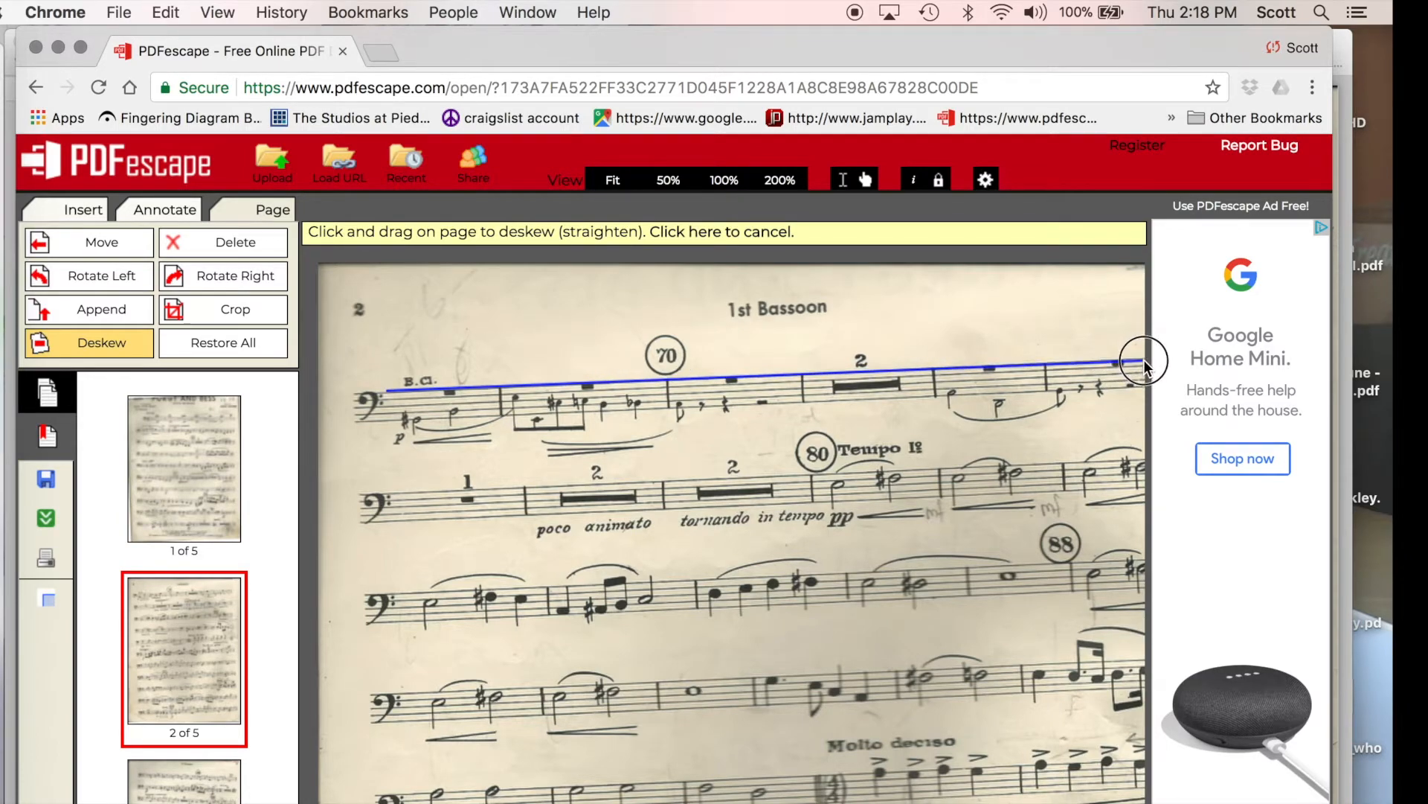
{"action": "left_click_drag", "start_coordinate": [383, 387], "coordinate": [1143, 360]}
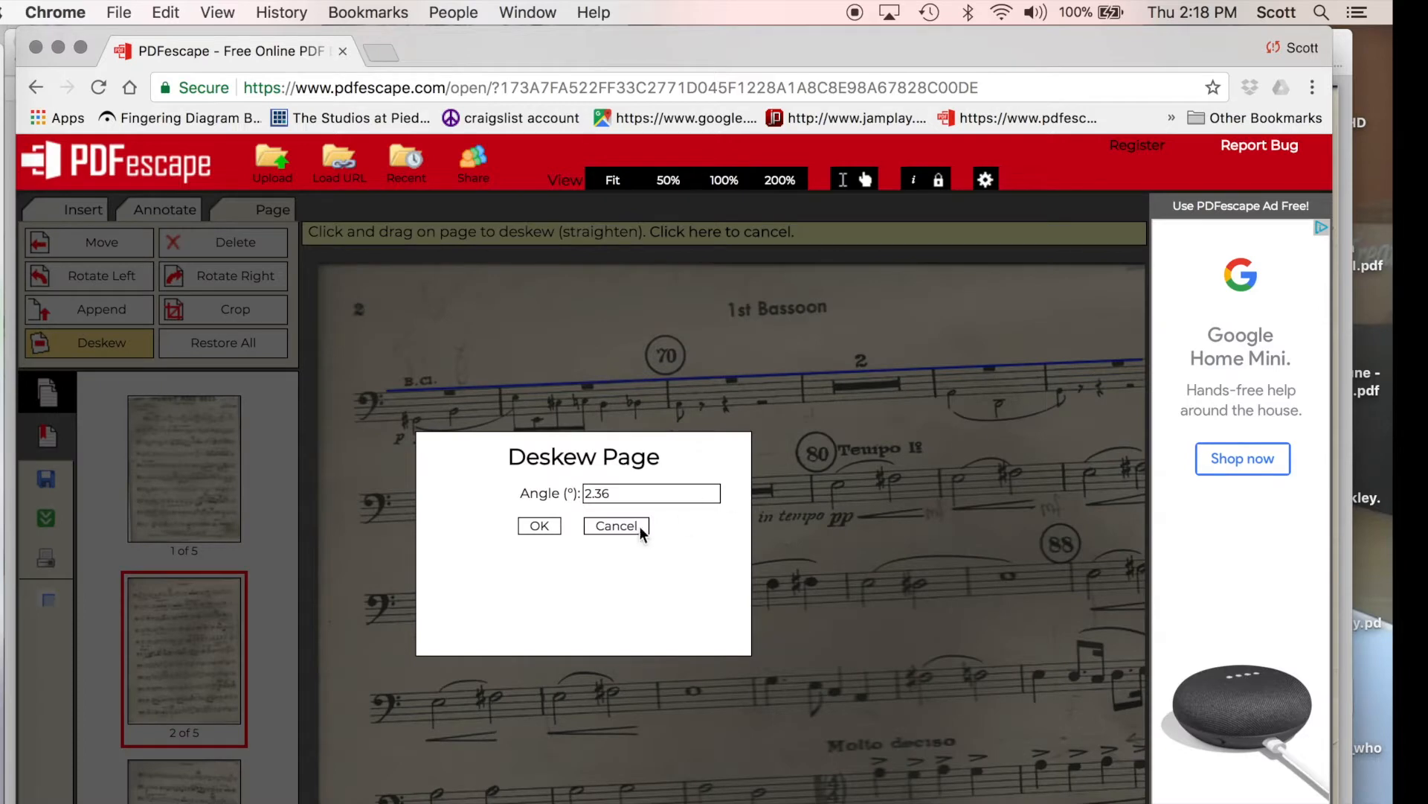
{"action": "mouse_move", "coordinate": [616, 541]}
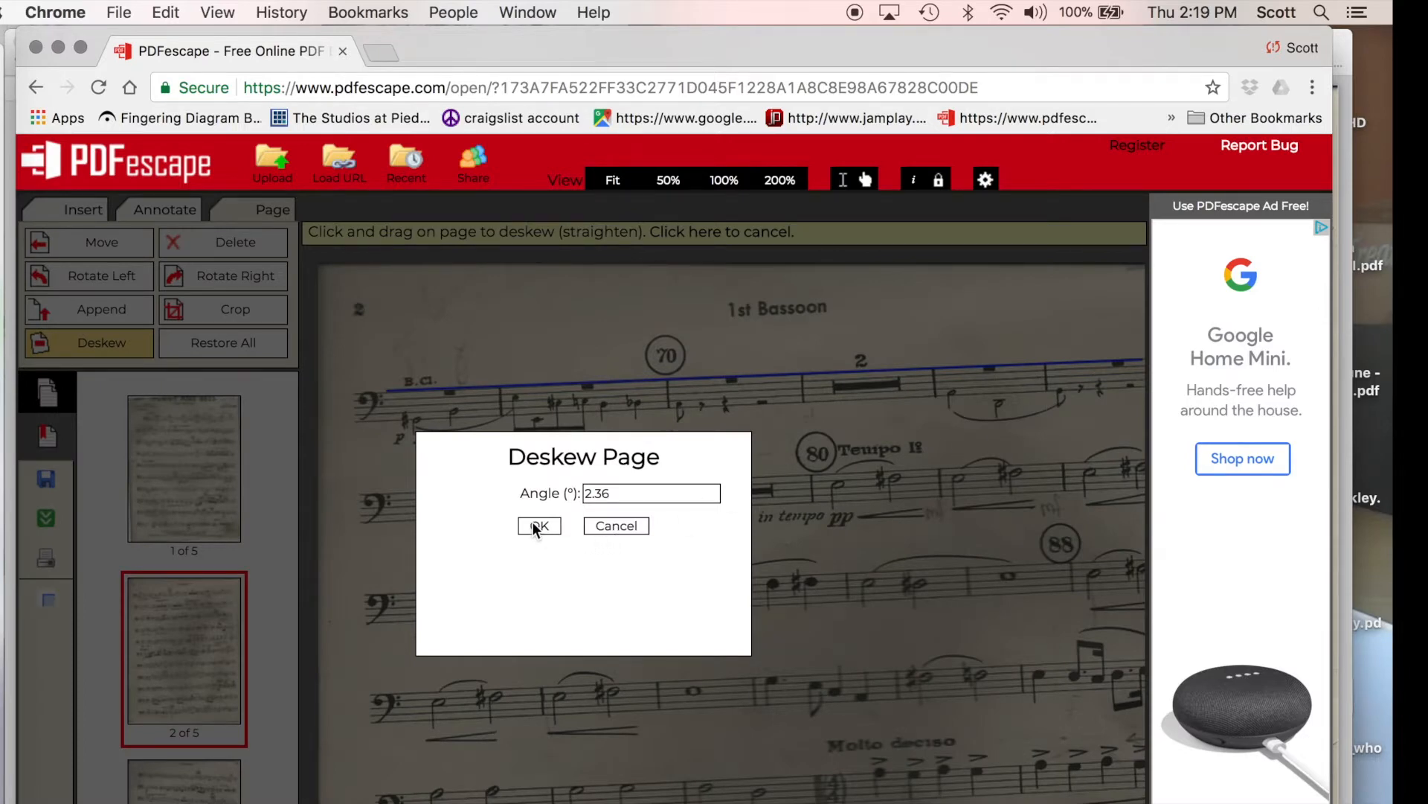
{"action": "left_click", "coordinate": [538, 526]}
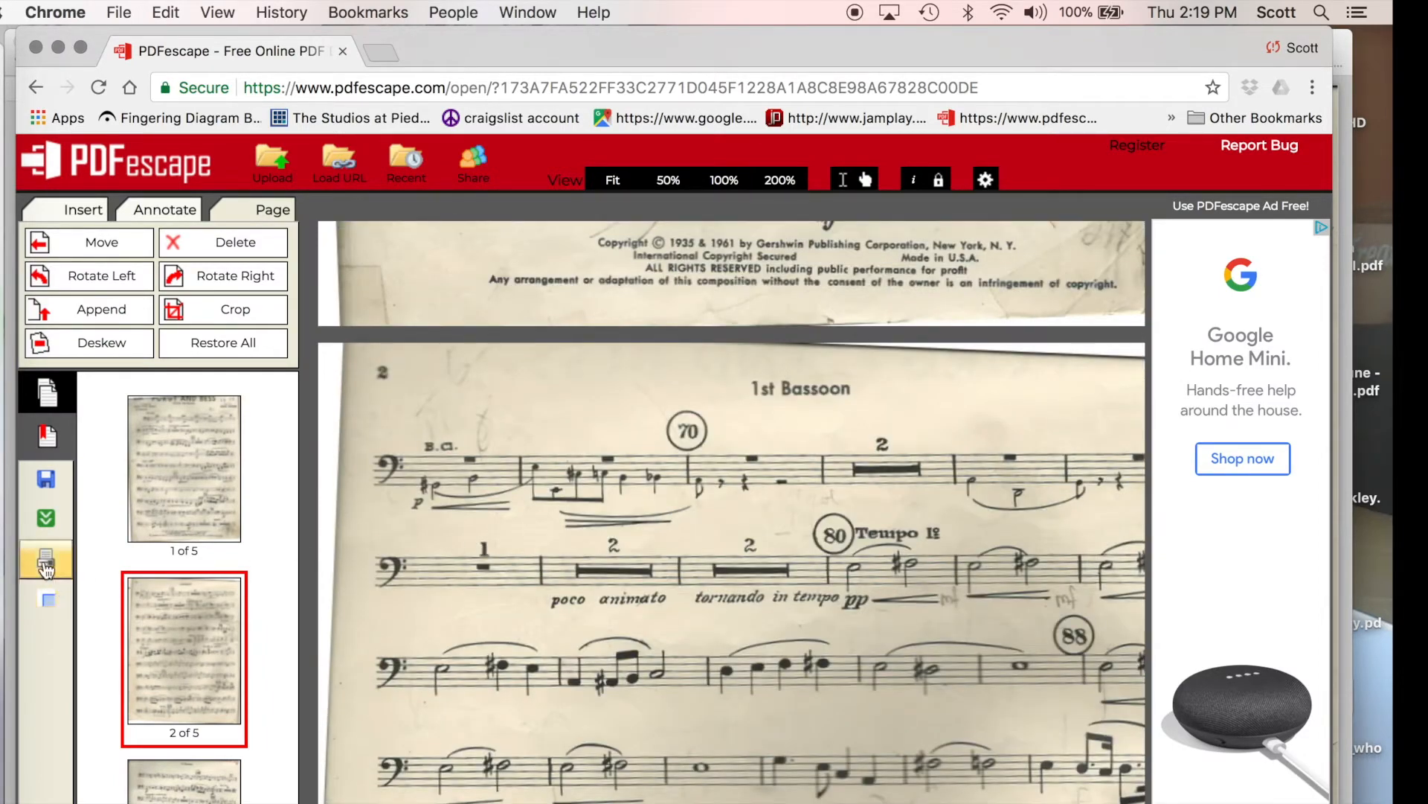
{"action": "mouse_move", "coordinate": [46, 558]}
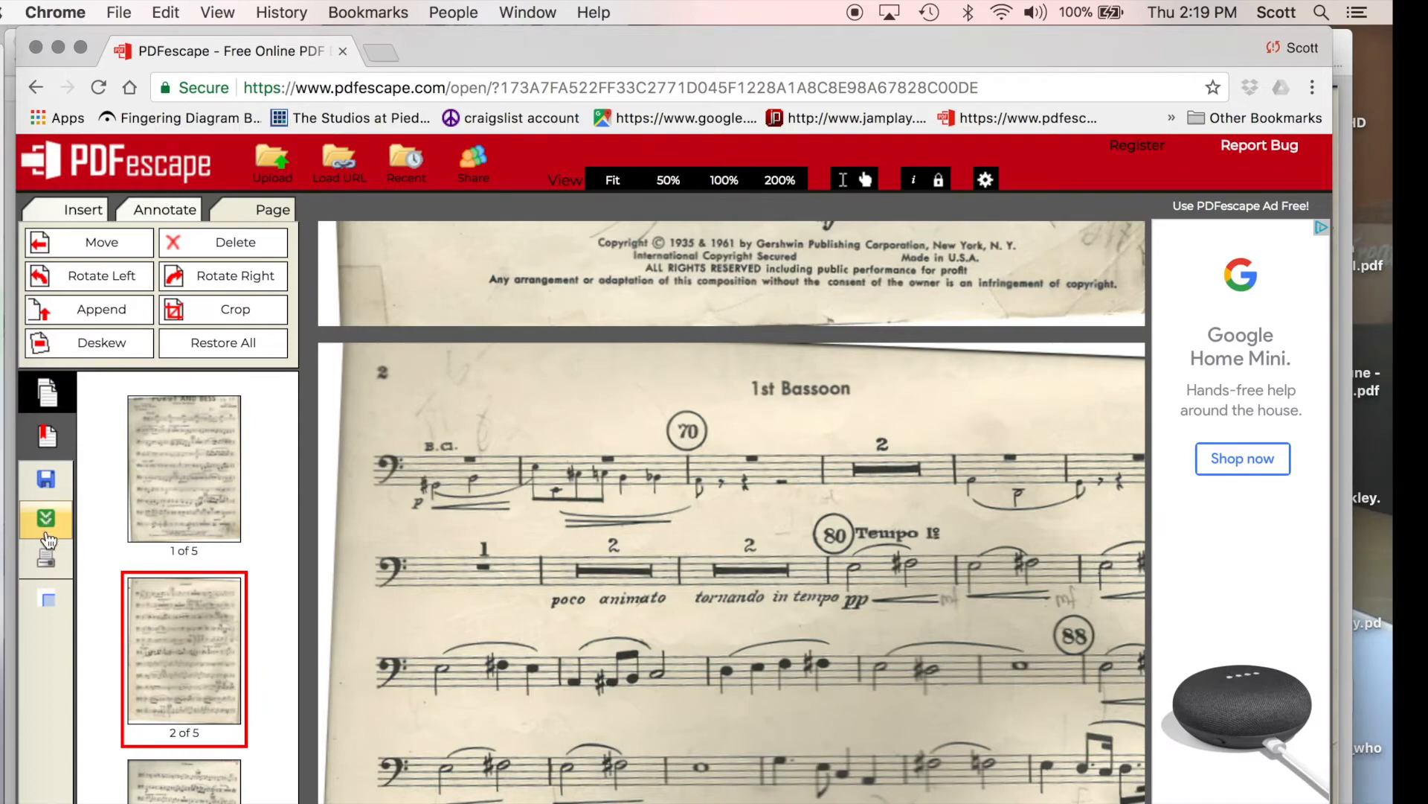
{"action": "mouse_move", "coordinate": [43, 521]}
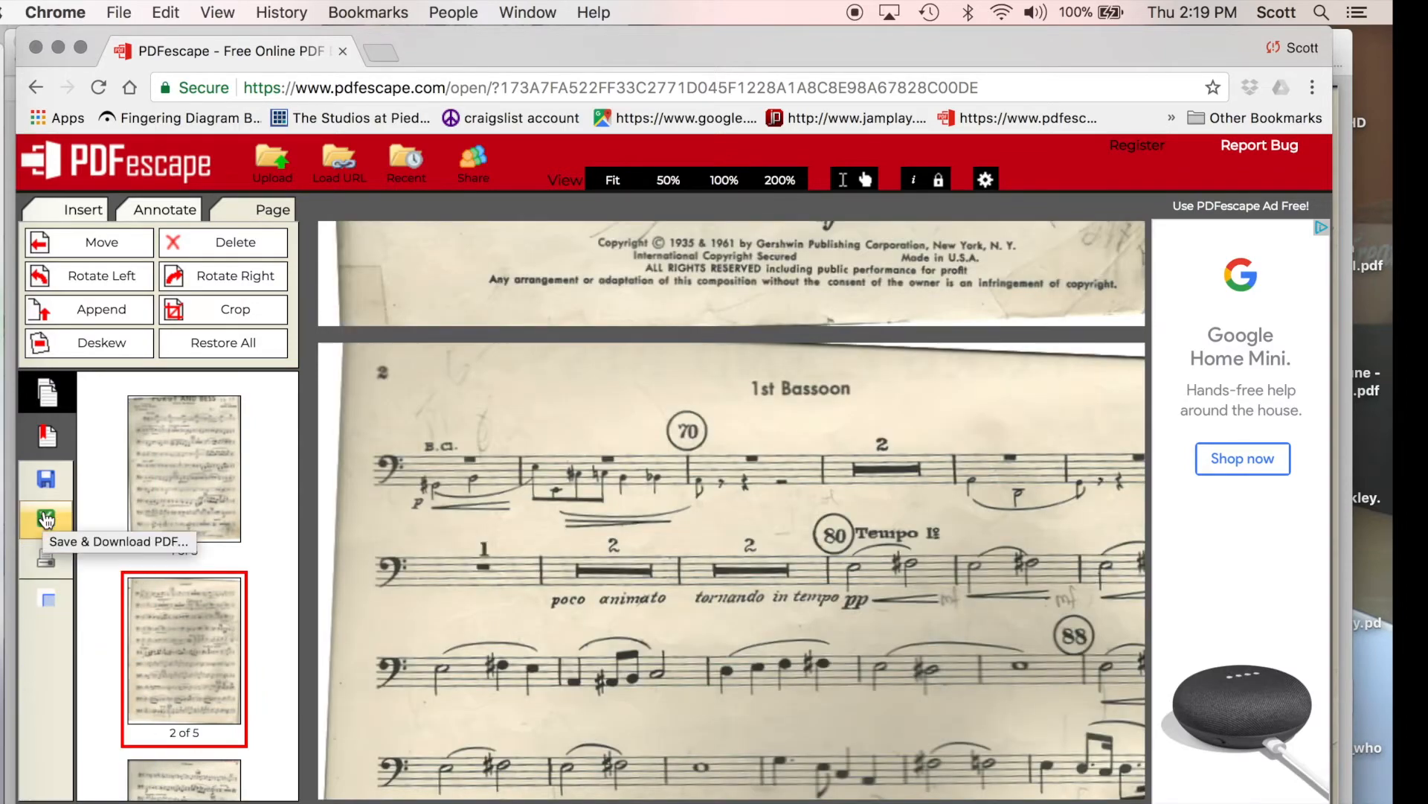
Save and download the straightened scan as a PDF.
{"action": "left_click", "coordinate": [47, 517]}
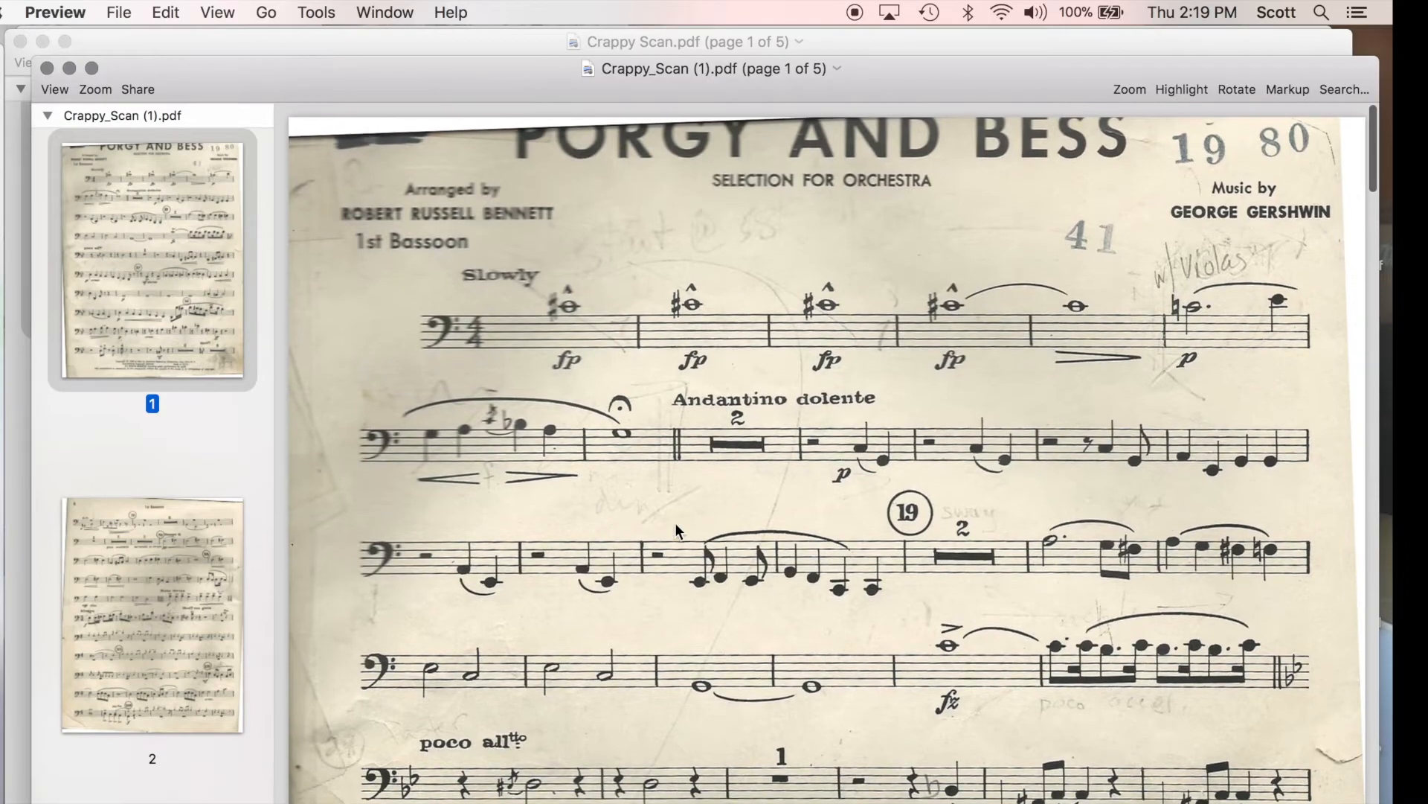
{"action": "scroll", "scroll_direction": "down", "scroll_amount": 3}
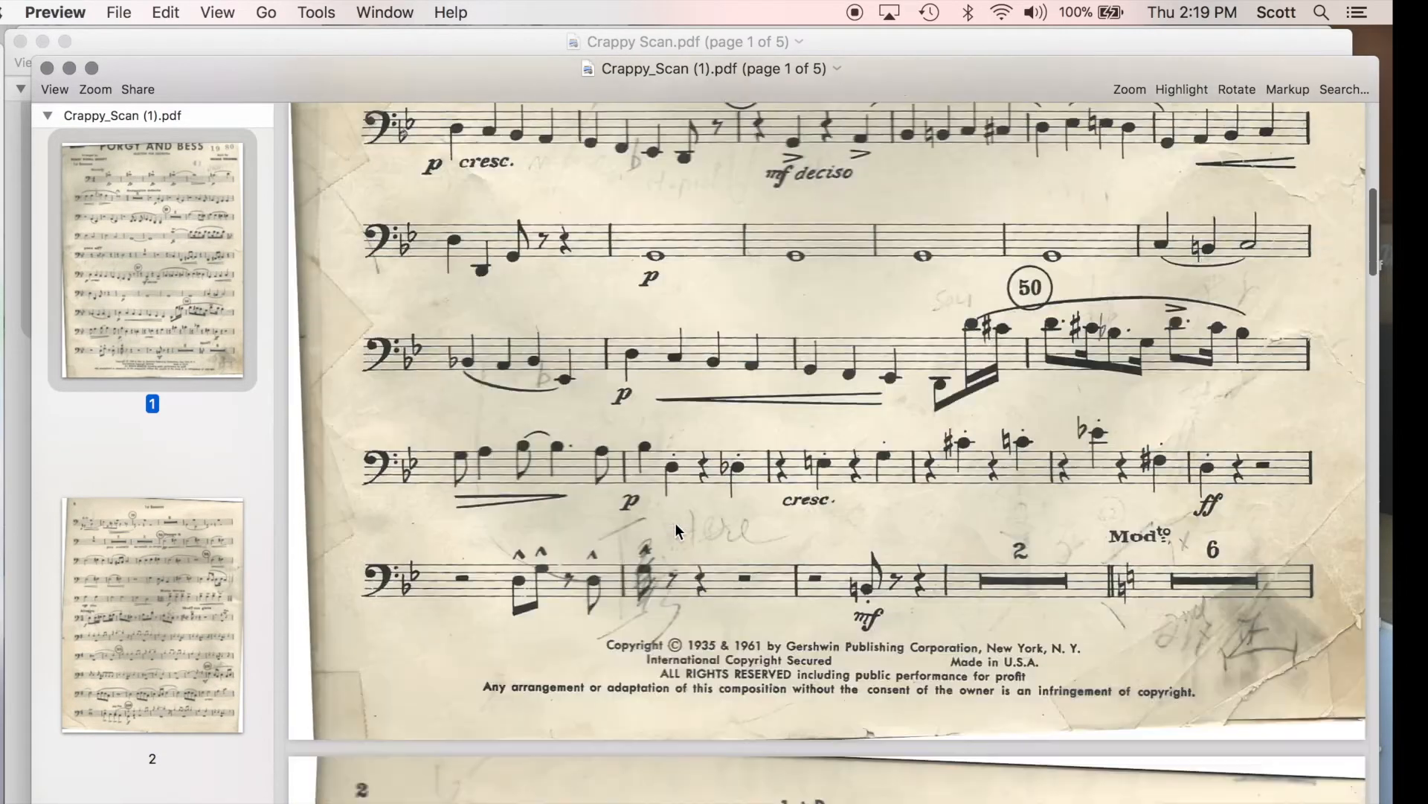
{"action": "scroll", "scroll_direction": "up", "scroll_amount": 3}
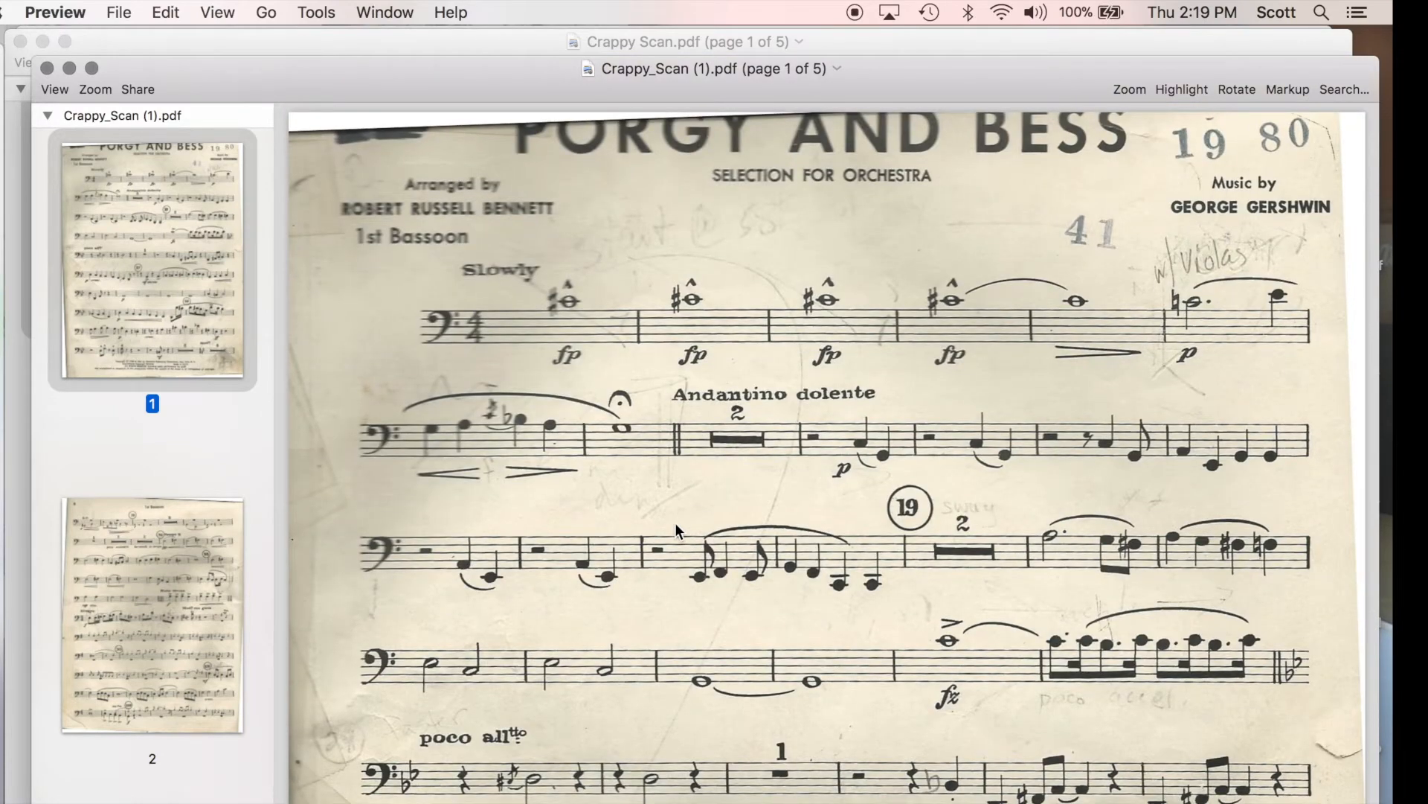
{"action": "mouse_move", "coordinate": [579, 410]}
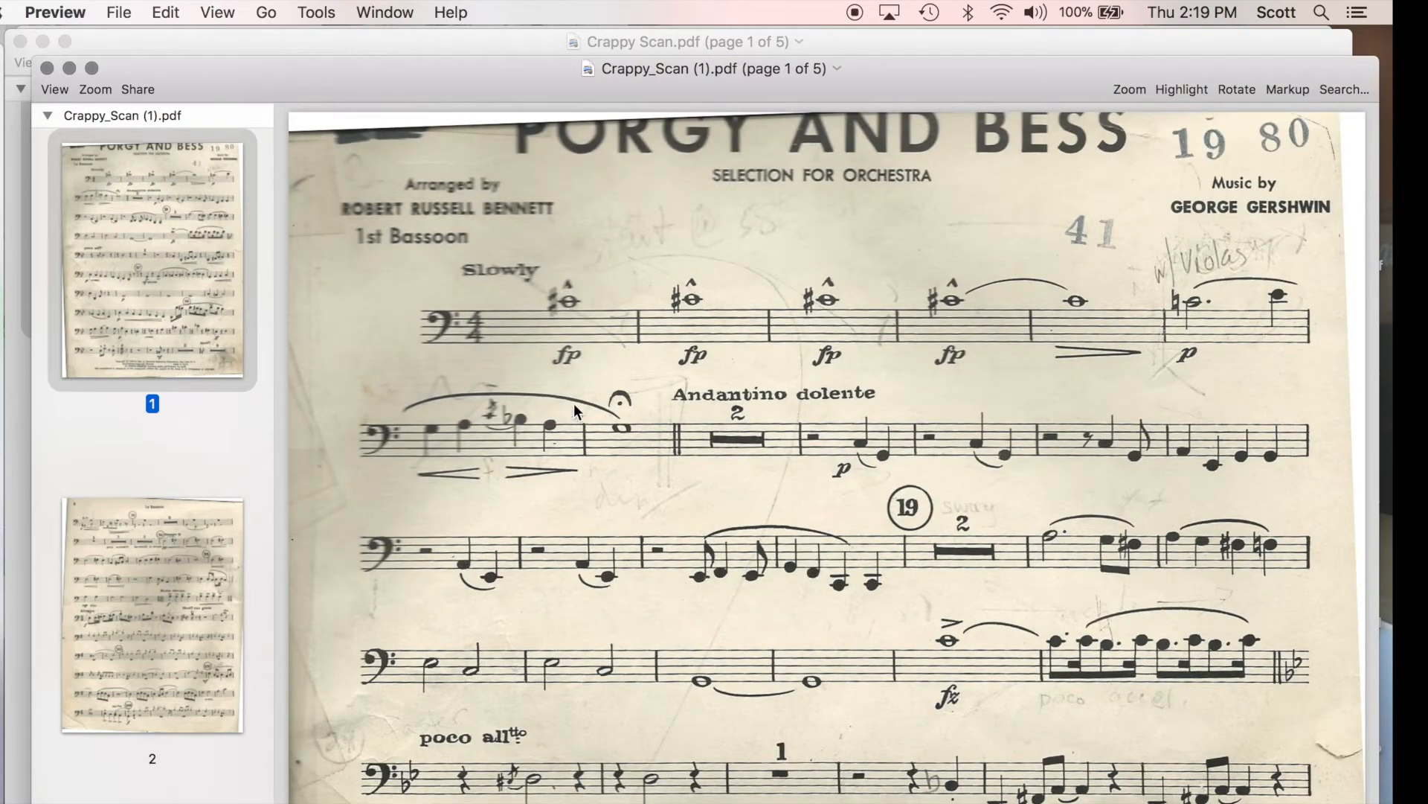
{"action": "mouse_move", "coordinate": [964, 761]}
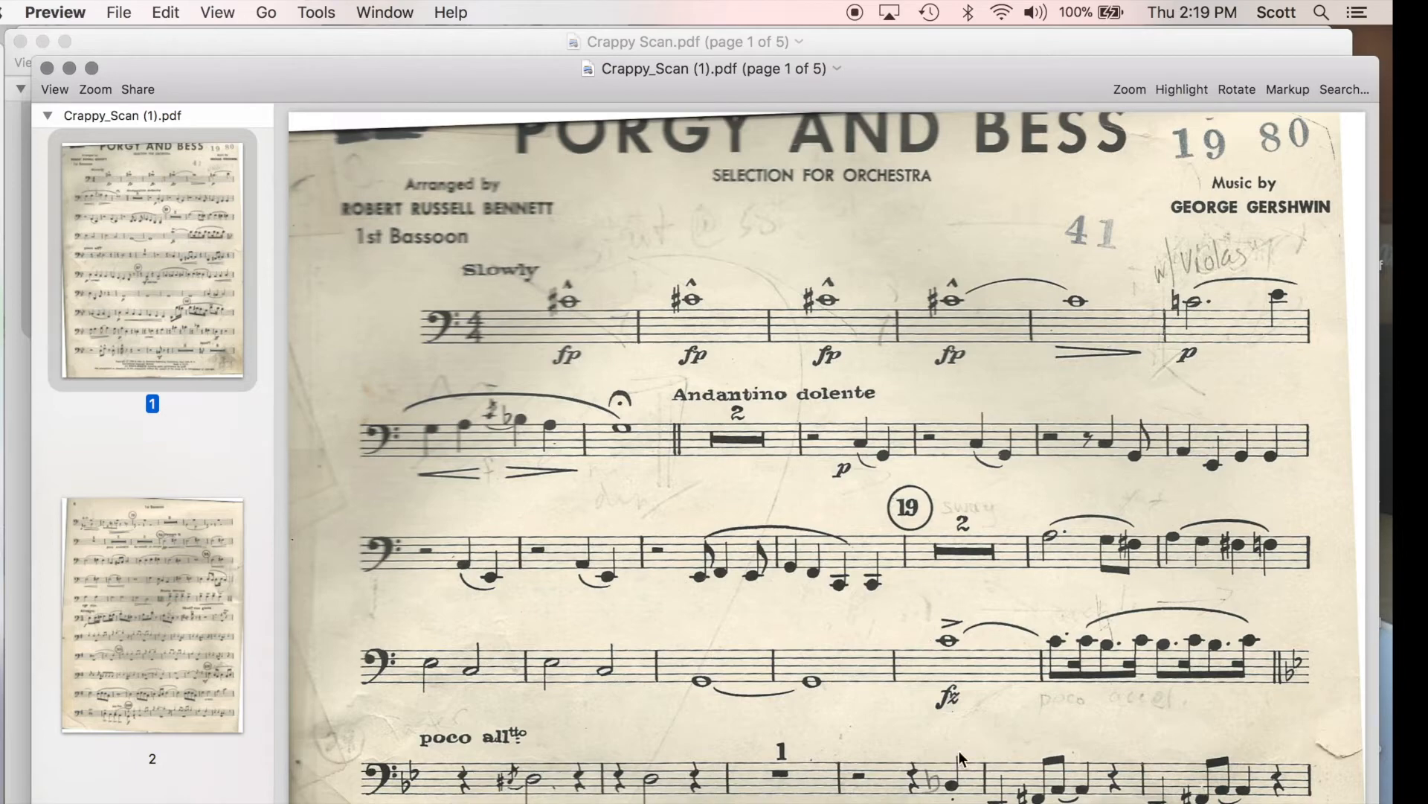
{"action": "scroll", "scroll_direction": "down", "scroll_amount": 3}
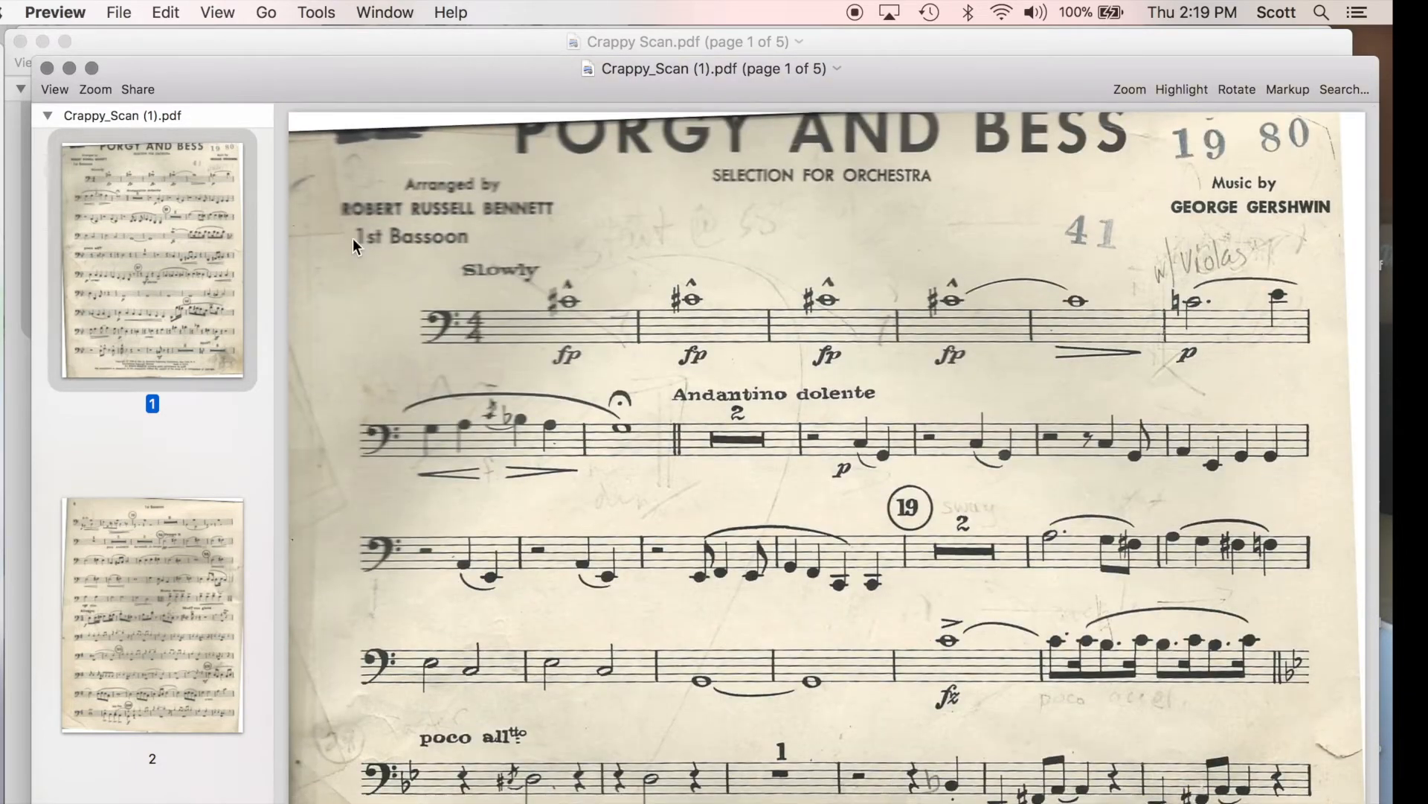
{"action": "left_click", "coordinate": [315, 12]}
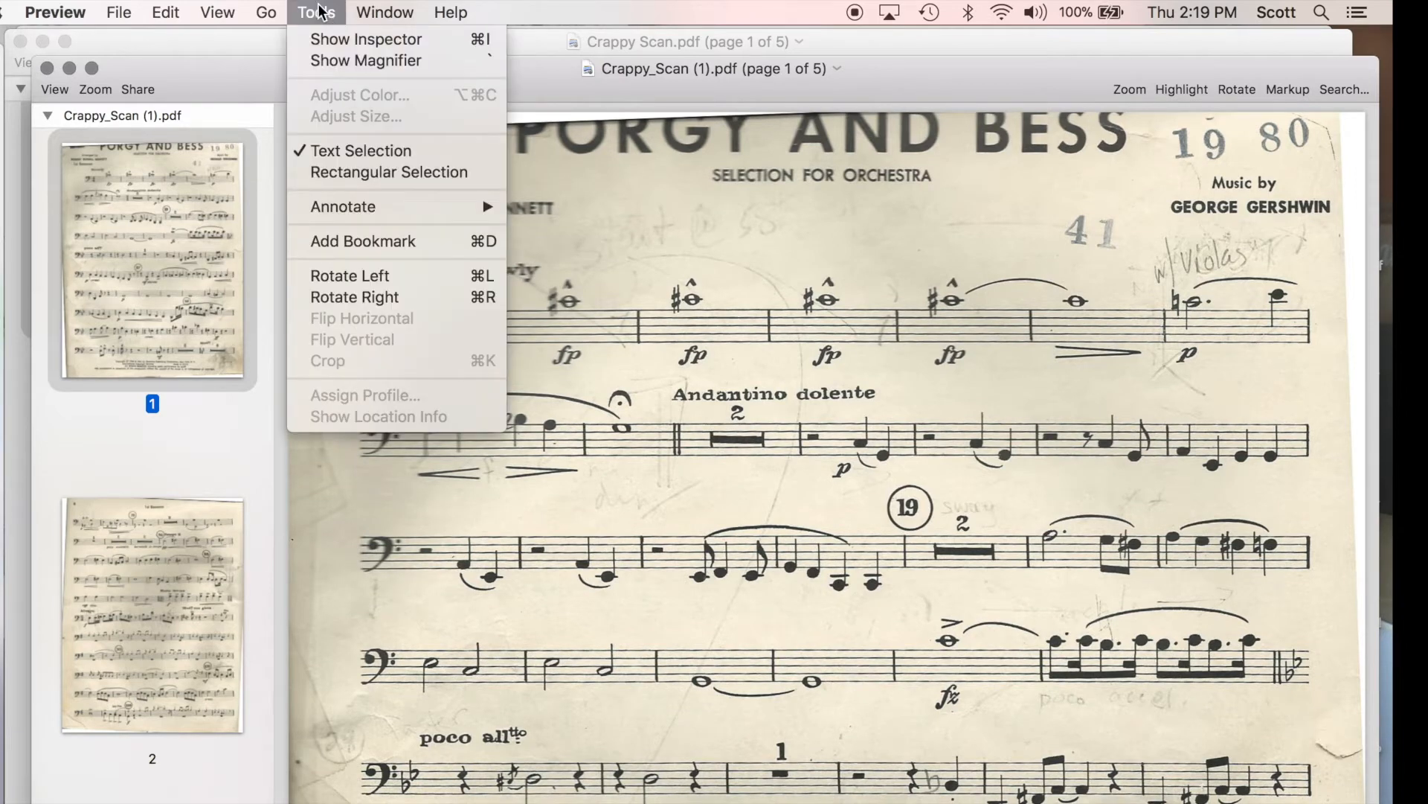
{"action": "mouse_move", "coordinate": [359, 119]}
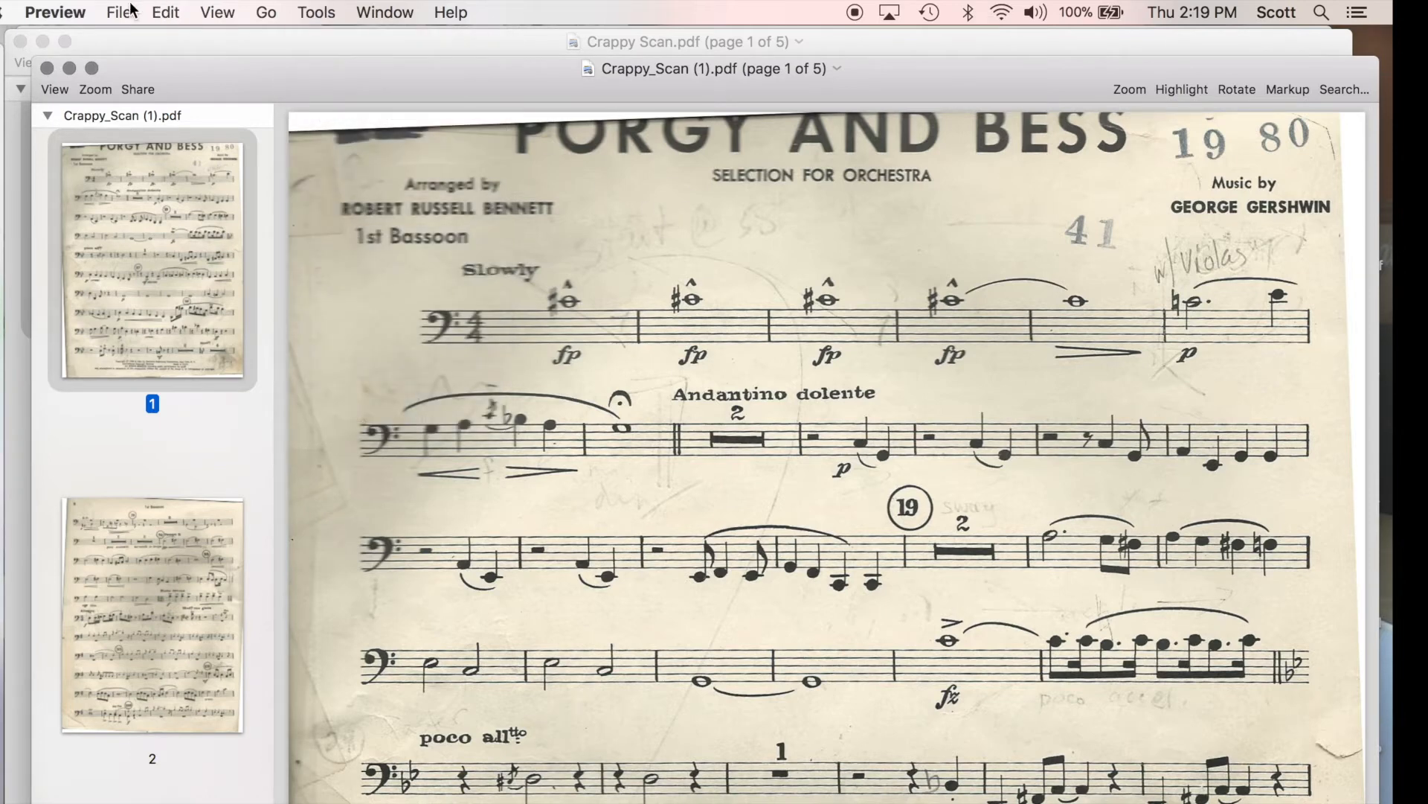
Export Crappy_Scan (1) as an uncompressed TIFF at 200 pixels/inch into the crappy scan folder.
{"action": "left_click", "coordinate": [119, 12]}
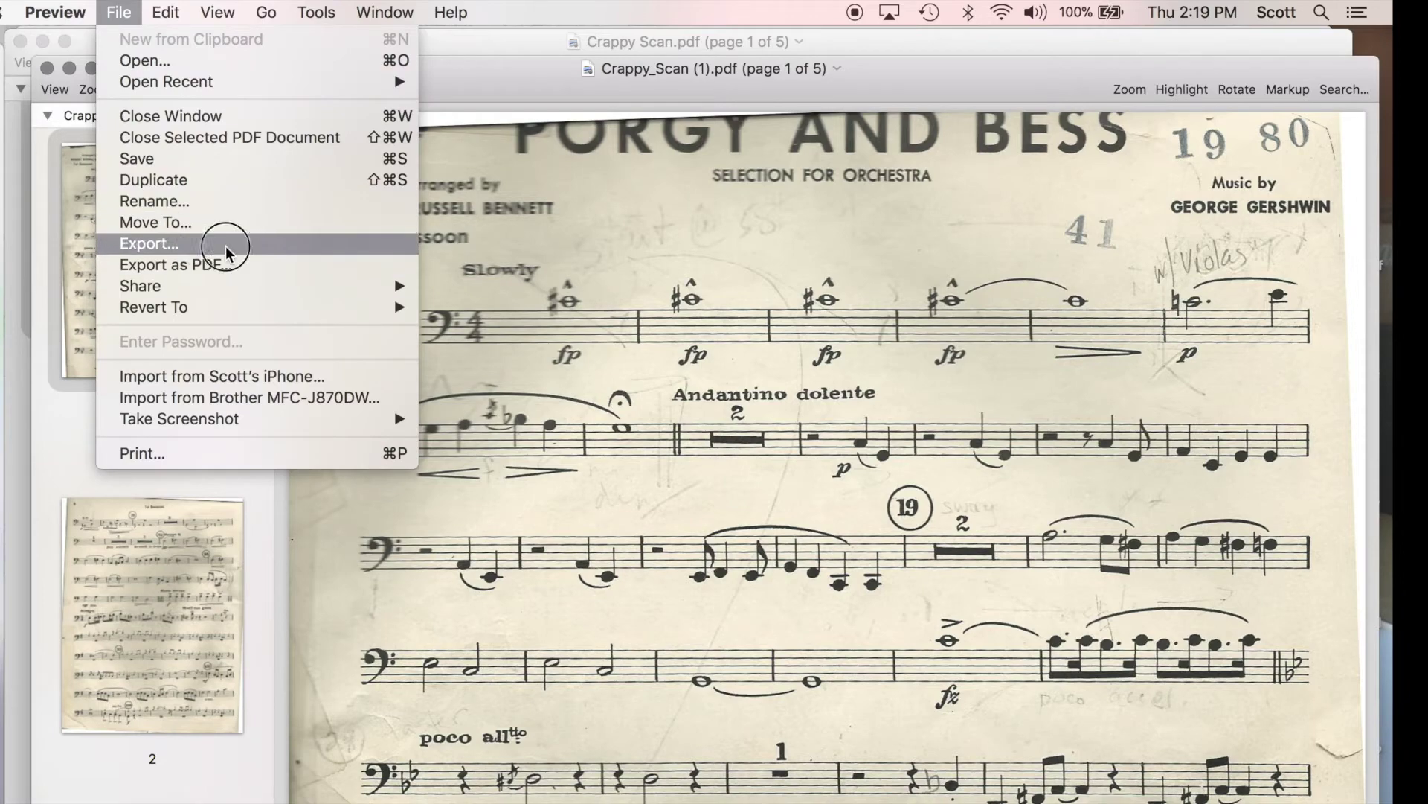
{"action": "left_click", "coordinate": [148, 244]}
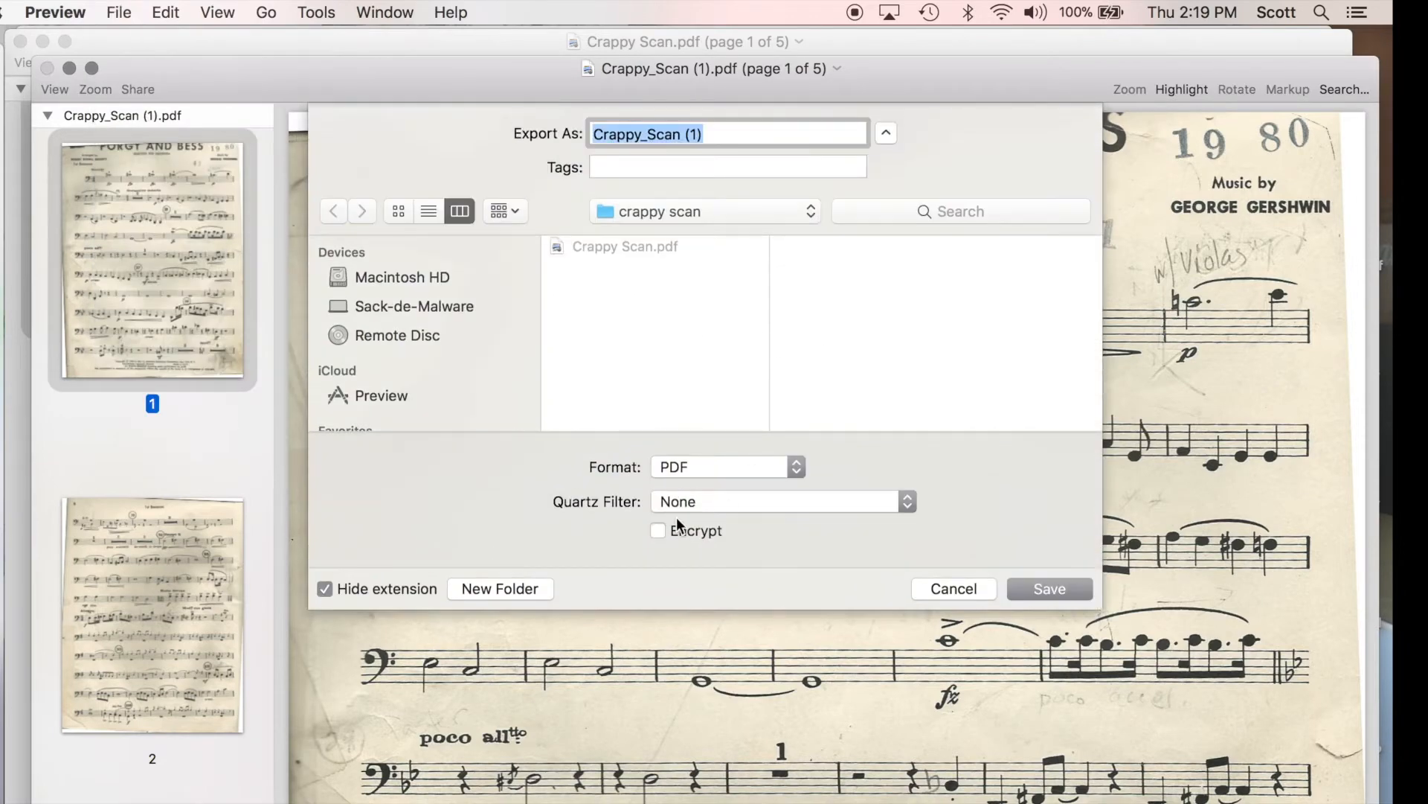
{"action": "left_click", "coordinate": [720, 465]}
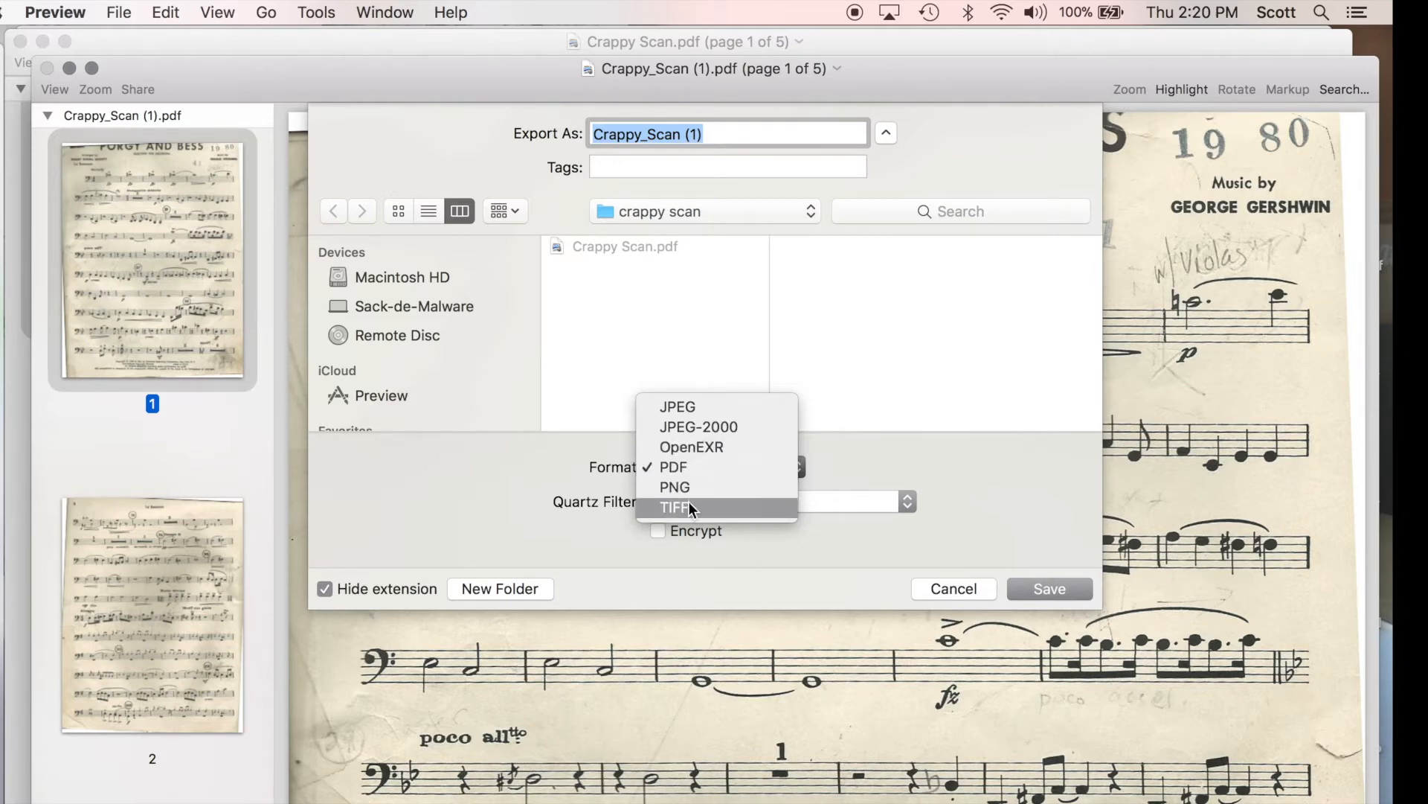
{"action": "left_click", "coordinate": [671, 509]}
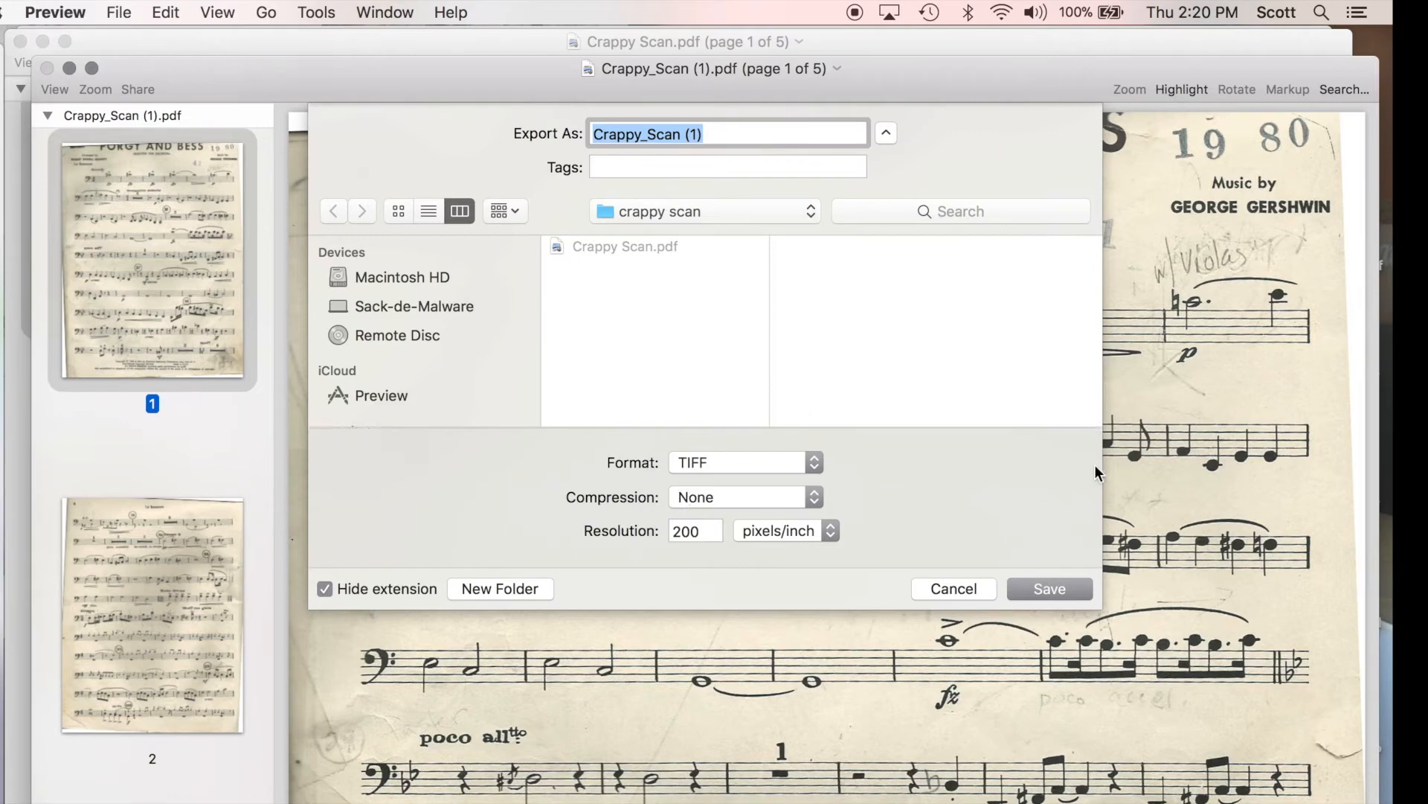
{"action": "mouse_move", "coordinate": [1033, 586]}
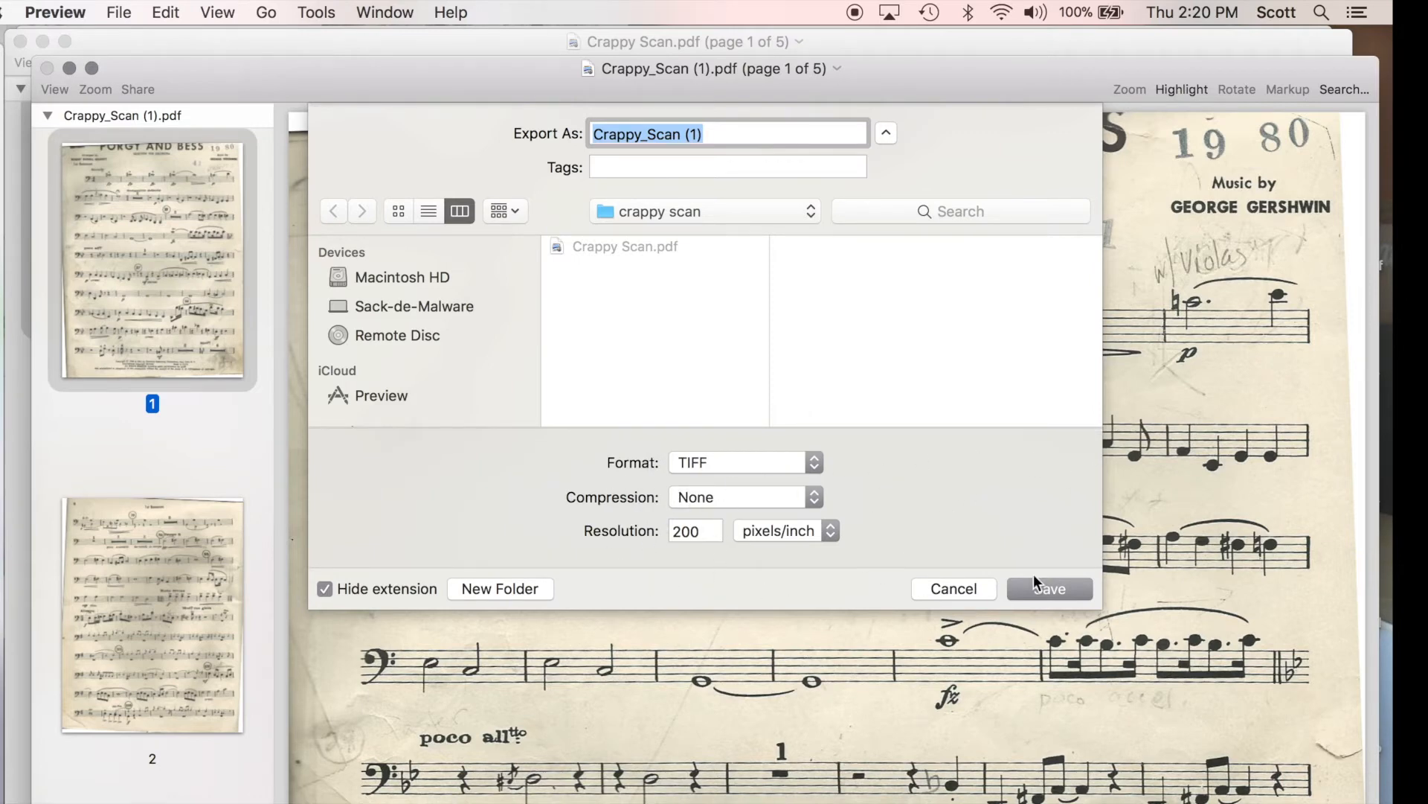
{"action": "mouse_move", "coordinate": [559, 541]}
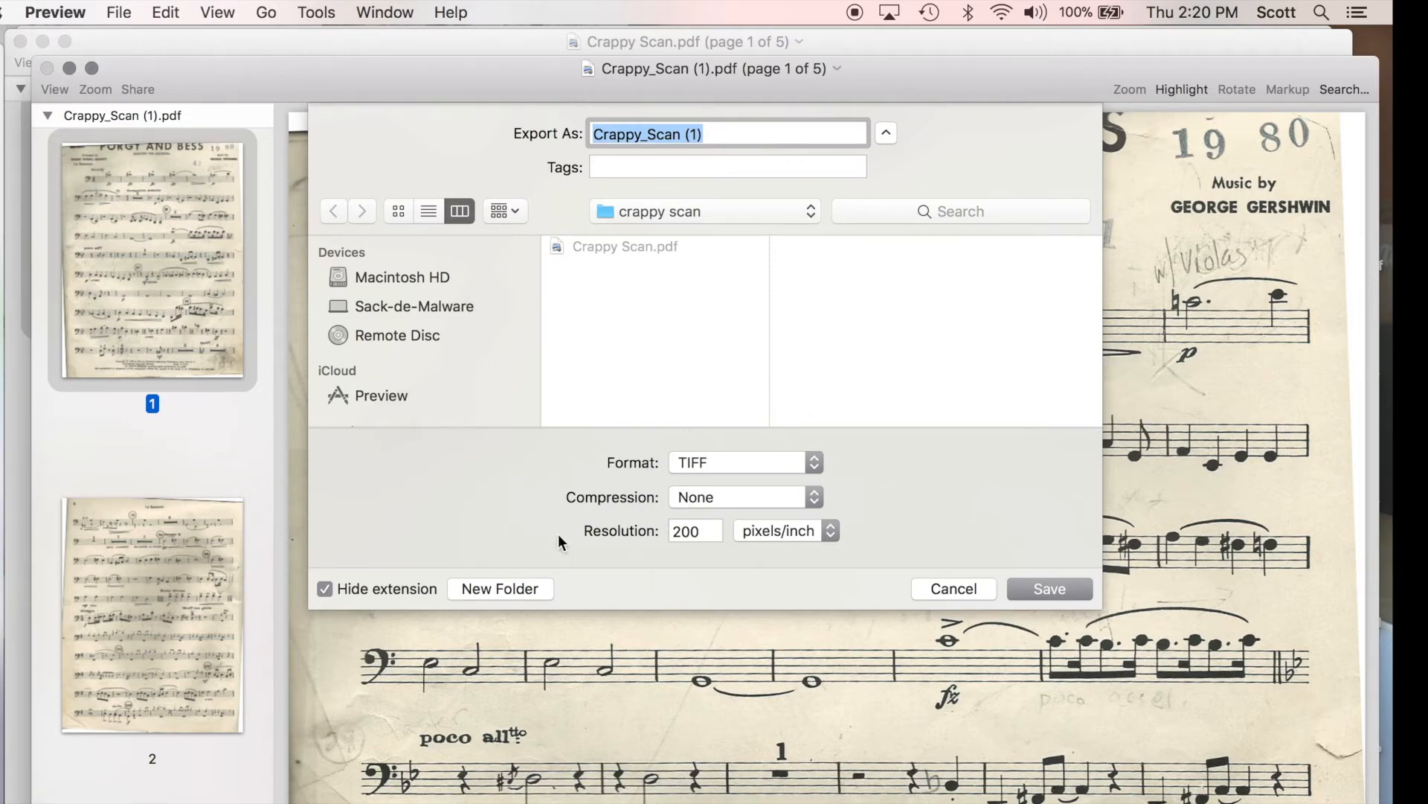
{"action": "mouse_move", "coordinate": [824, 485]}
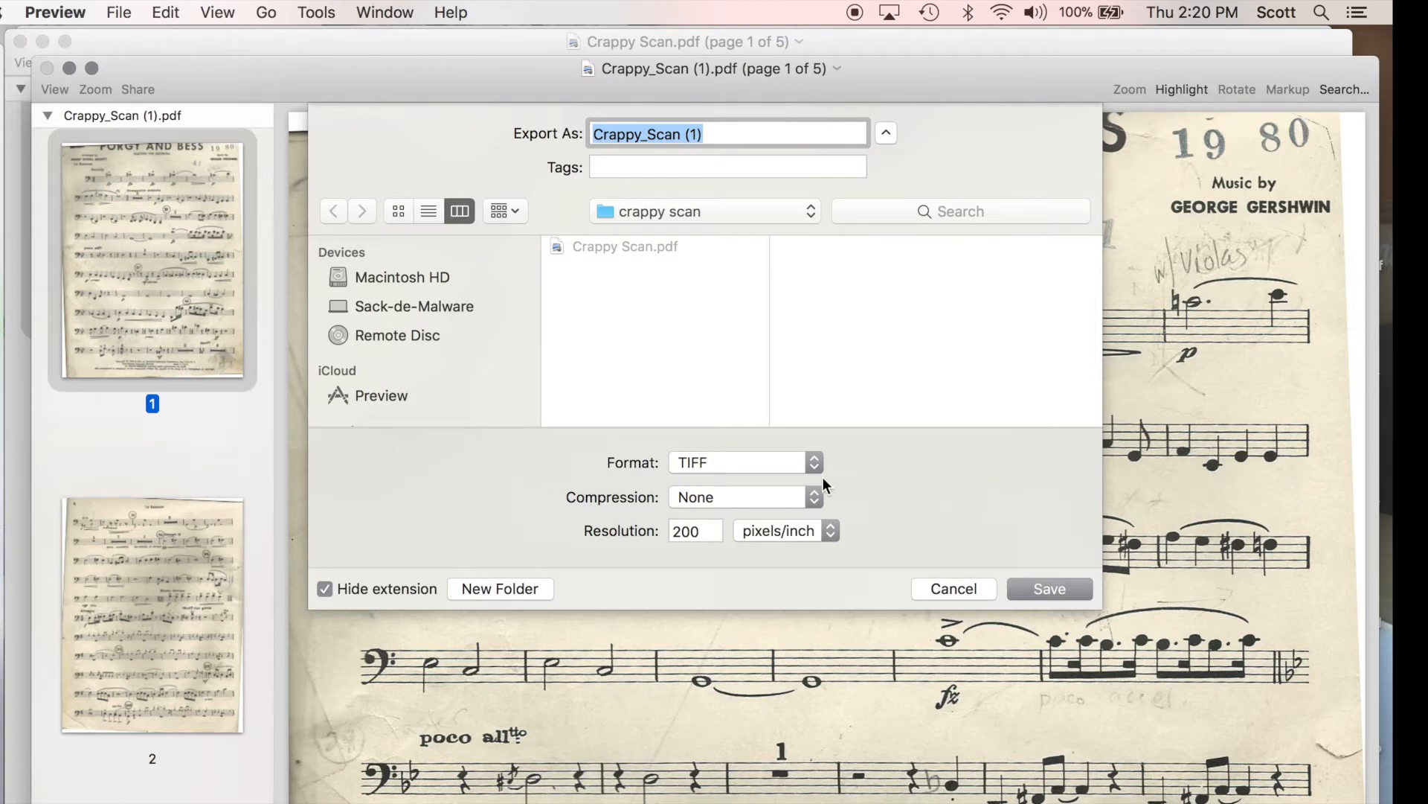
{"action": "mouse_move", "coordinate": [813, 547]}
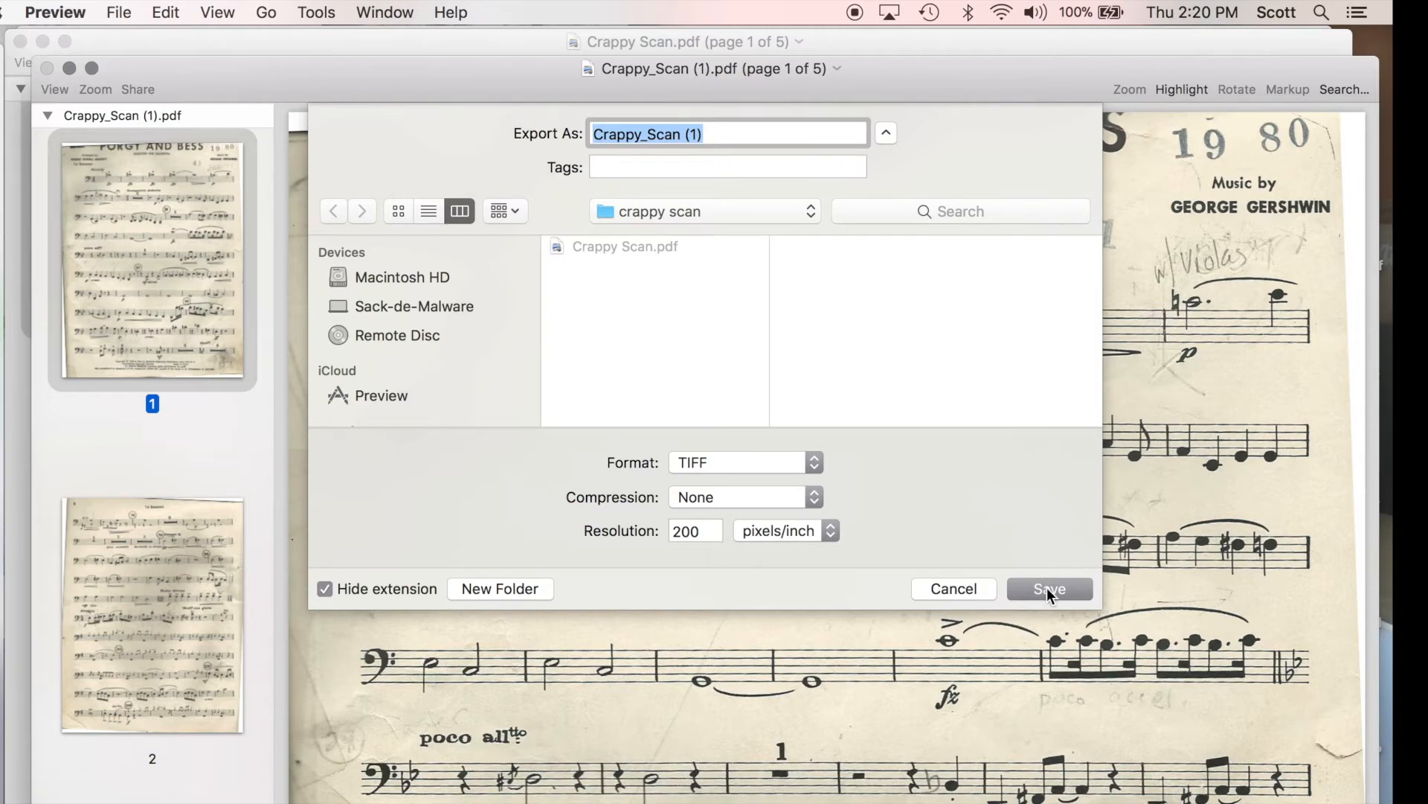
{"action": "left_click", "coordinate": [1050, 589]}
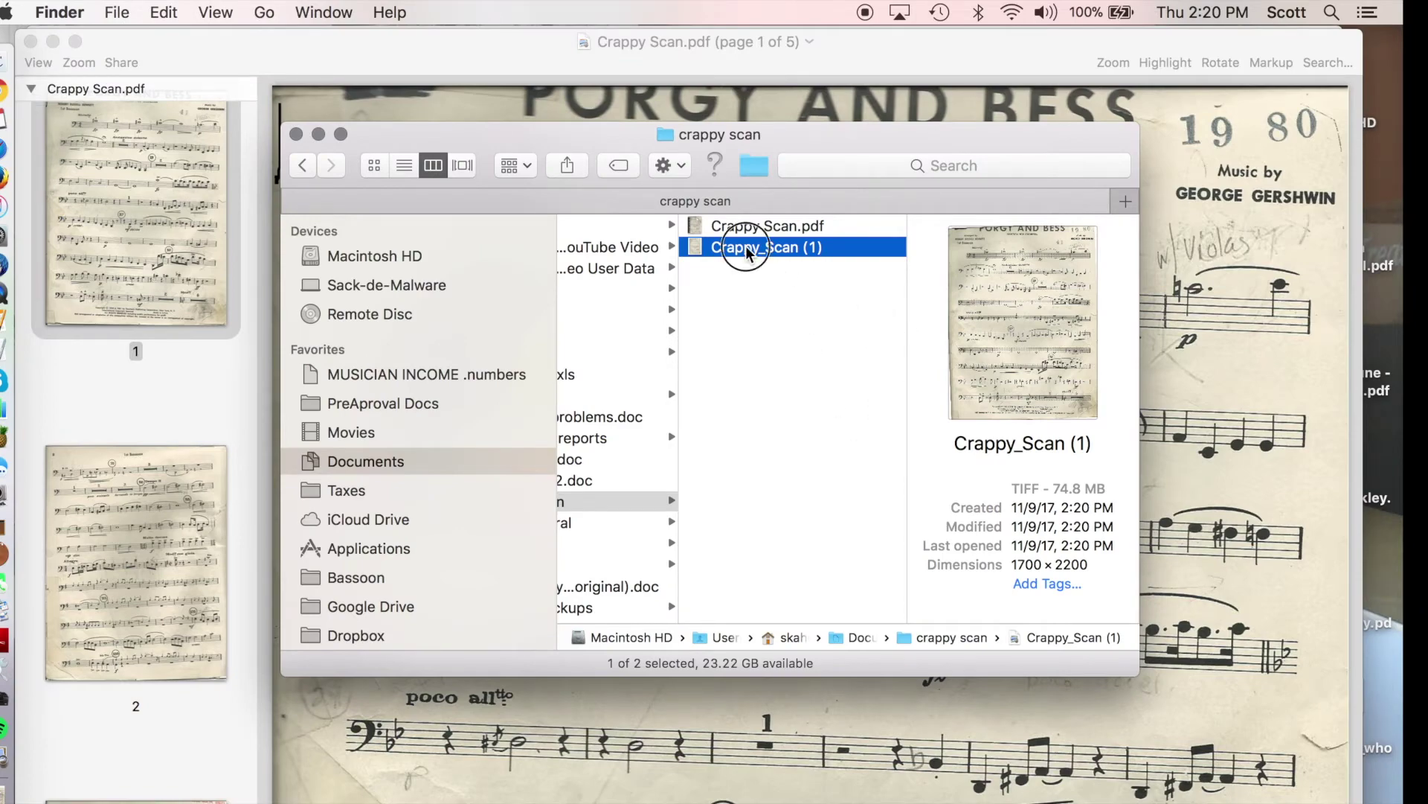
Open the exported Crappy_Scan (1) TIFF in Preview and bring up Adjust Color.
{"action": "double_click", "coordinate": [765, 247]}
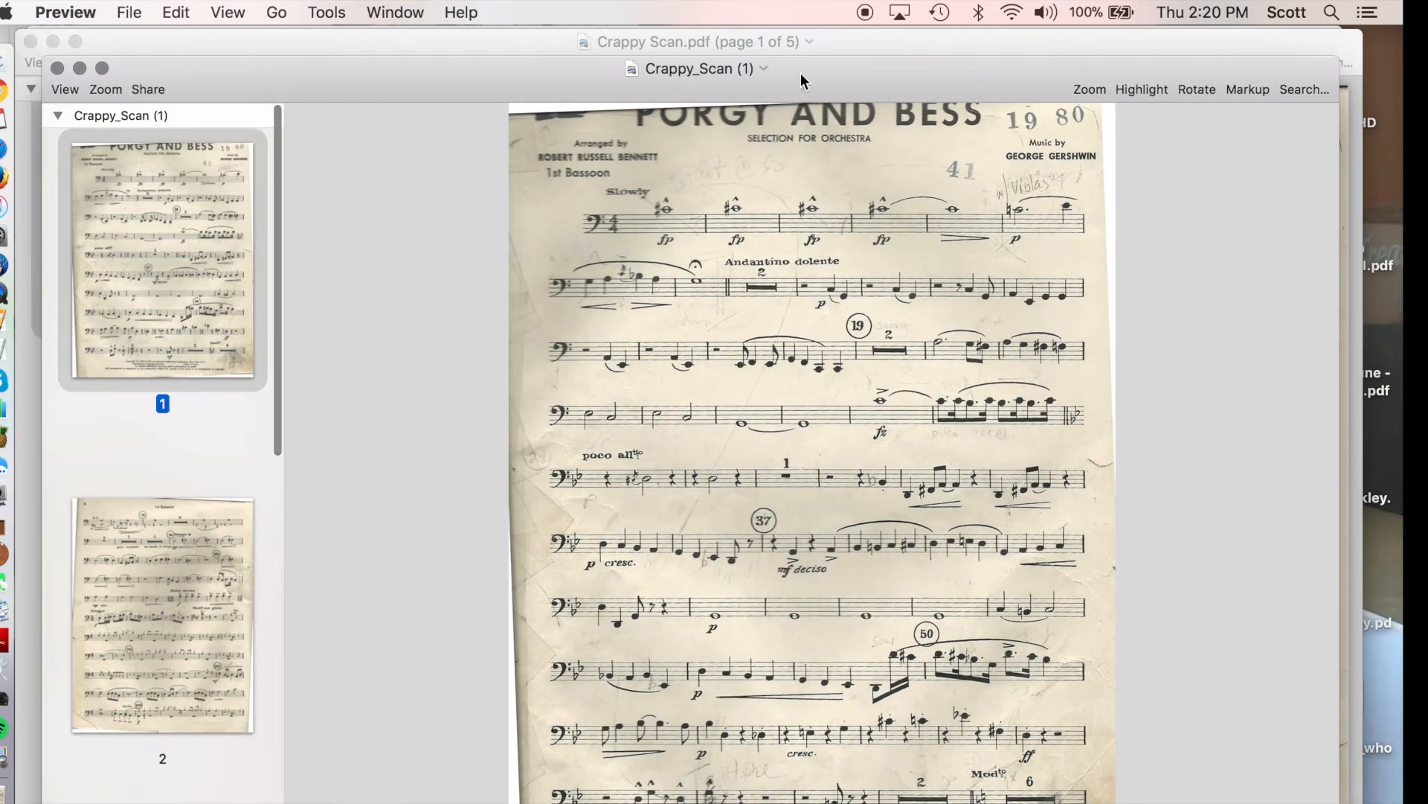
{"action": "left_click", "coordinate": [325, 12]}
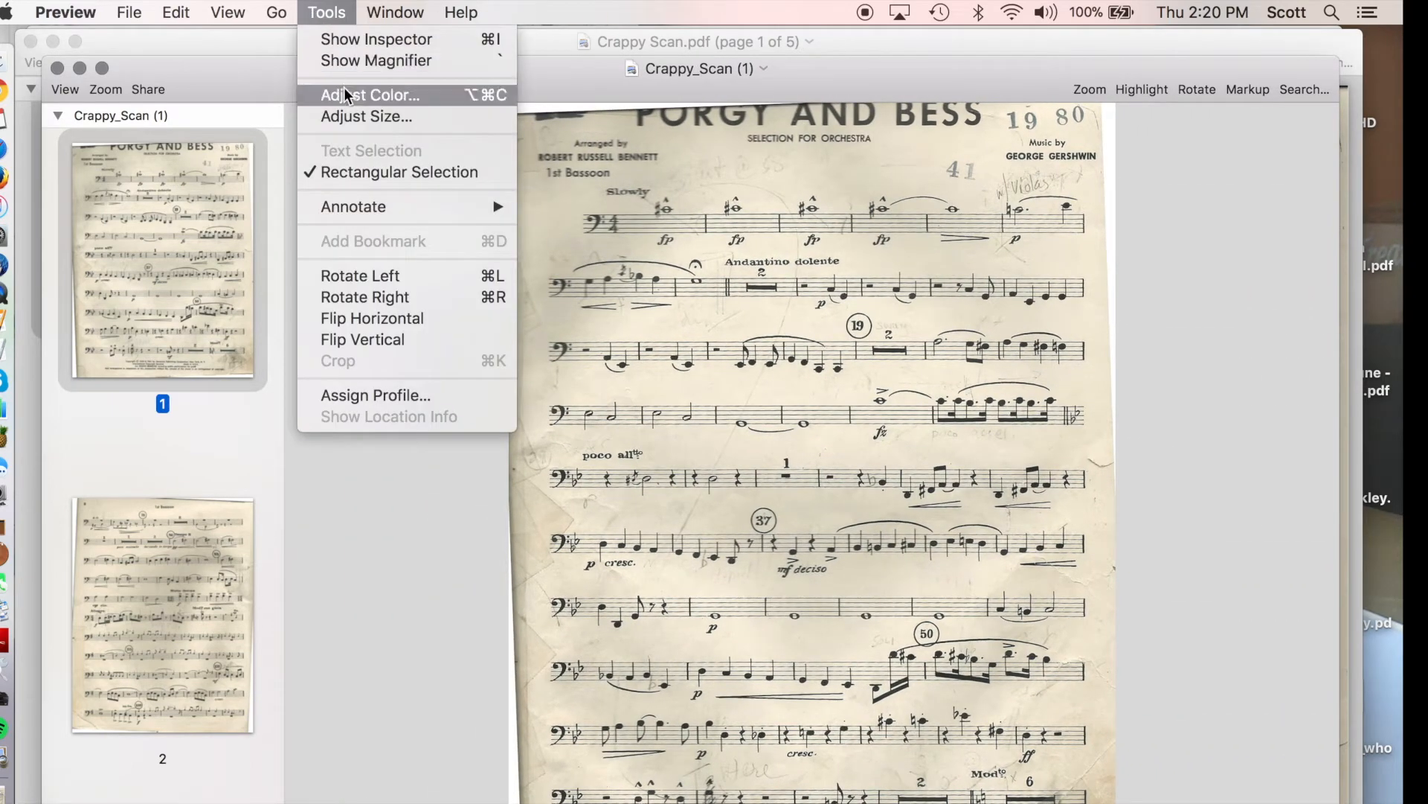
{"action": "left_click", "coordinate": [372, 96]}
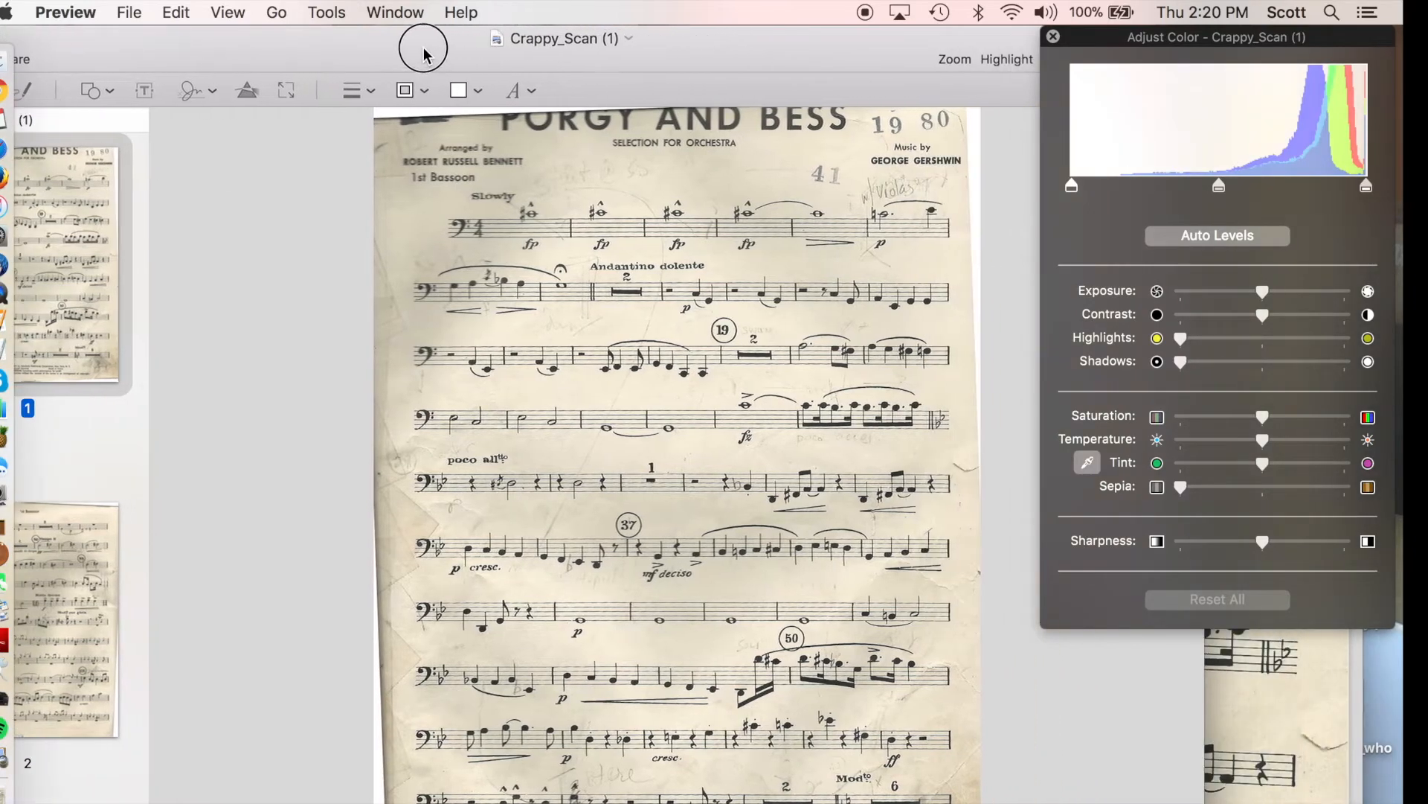
{"action": "mouse_move", "coordinate": [1223, 395]}
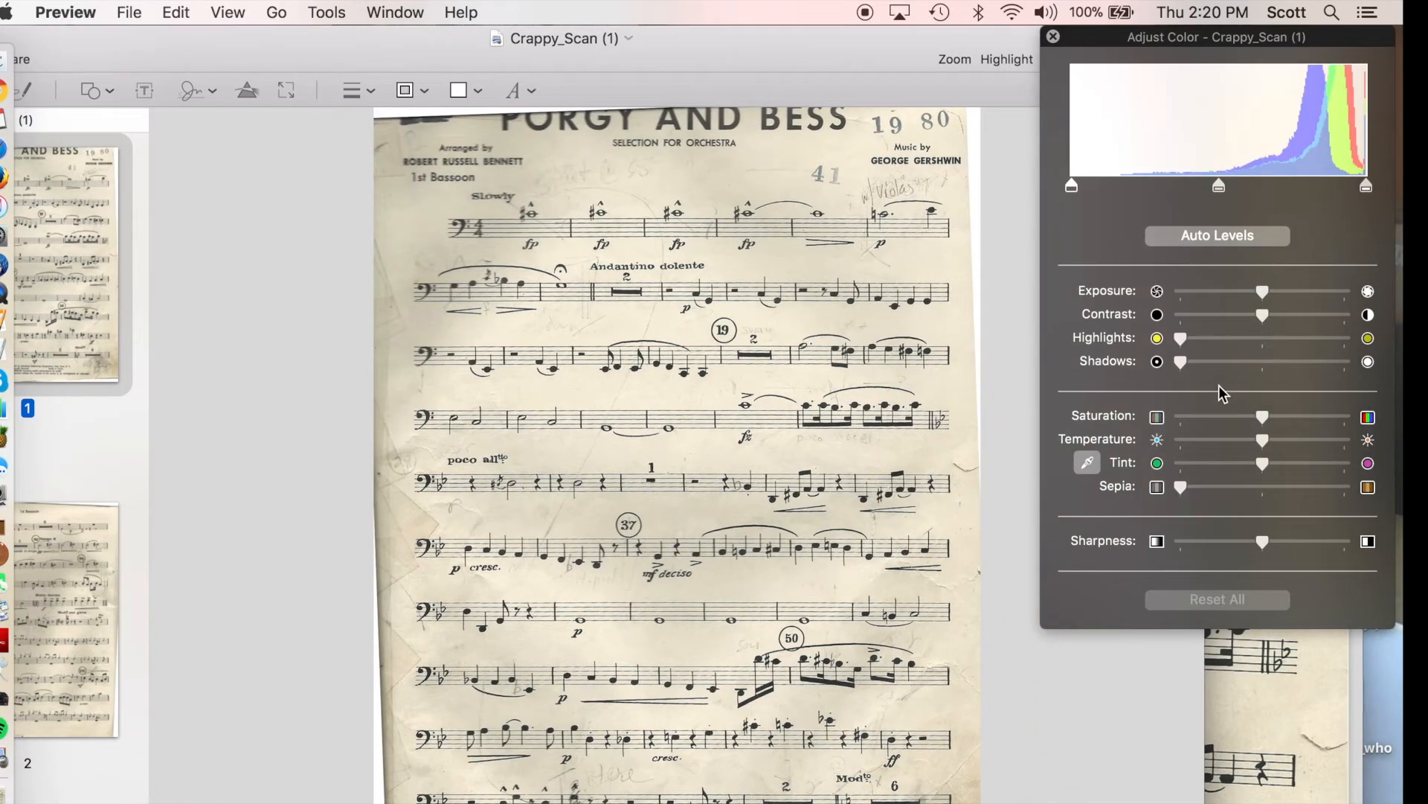
Drop saturation to zero for grayscale and push contrast and sharpness to maximum.
{"action": "left_click_drag", "start_coordinate": [1262, 416], "coordinate": [1180, 416]}
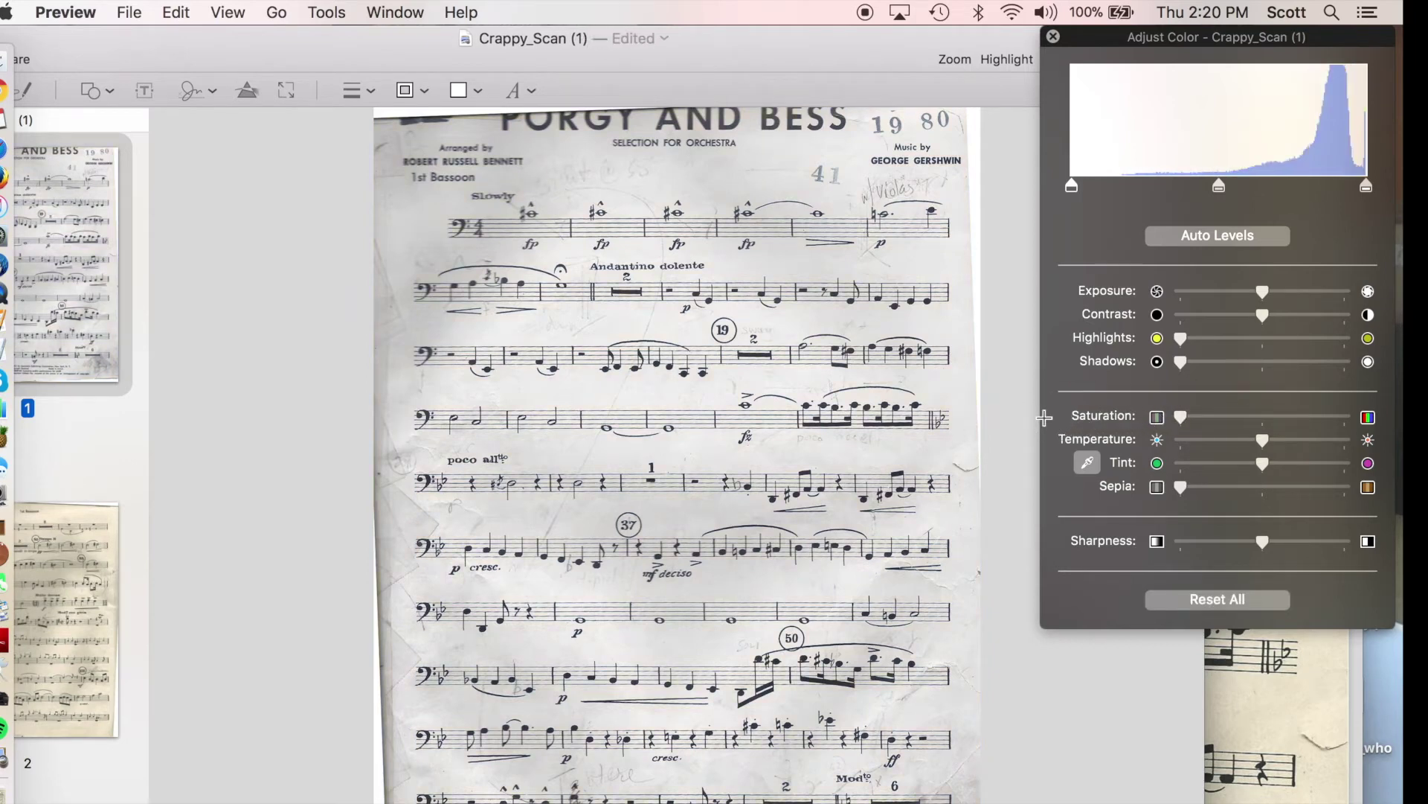
{"action": "mouse_move", "coordinate": [755, 522]}
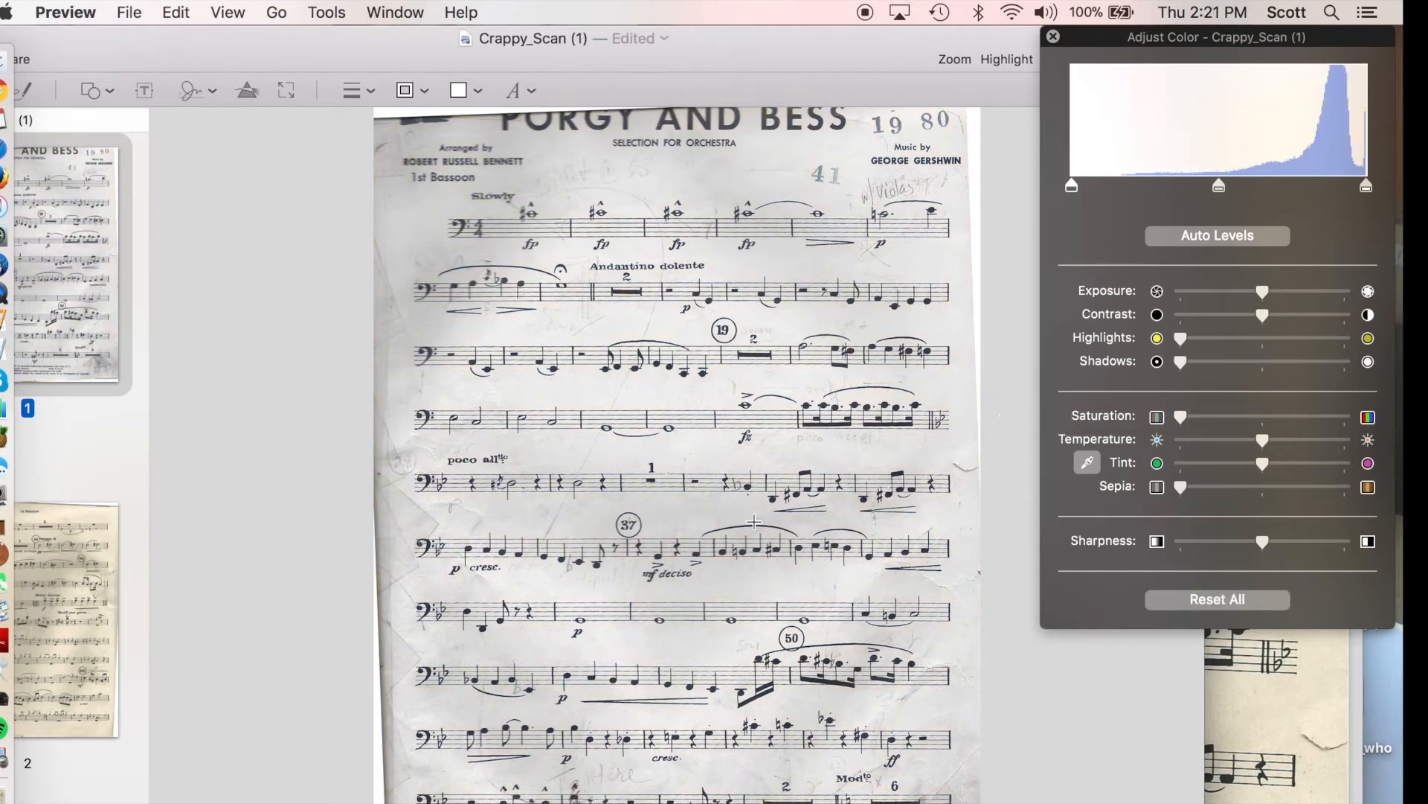
{"action": "mouse_move", "coordinate": [696, 678]}
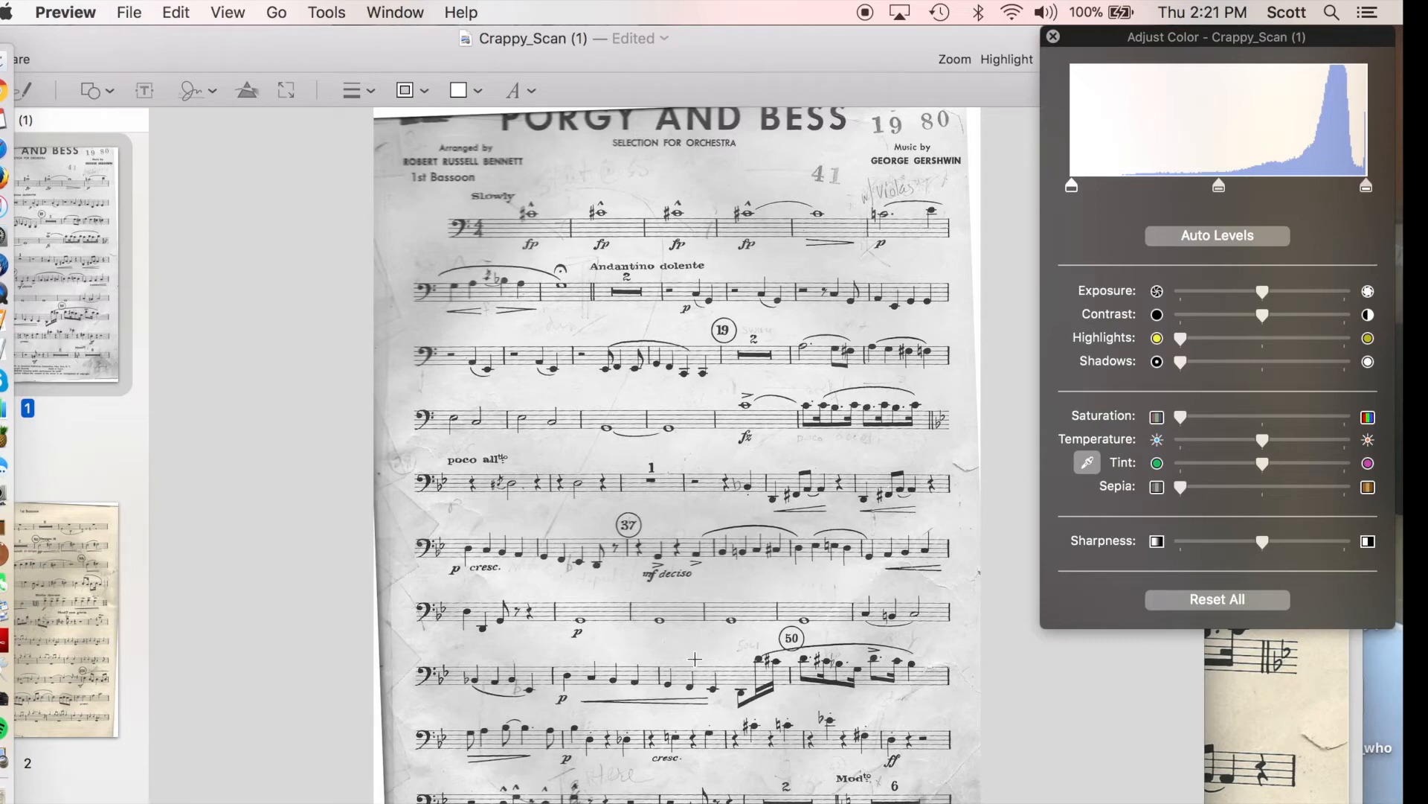
{"action": "mouse_move", "coordinate": [930, 687]}
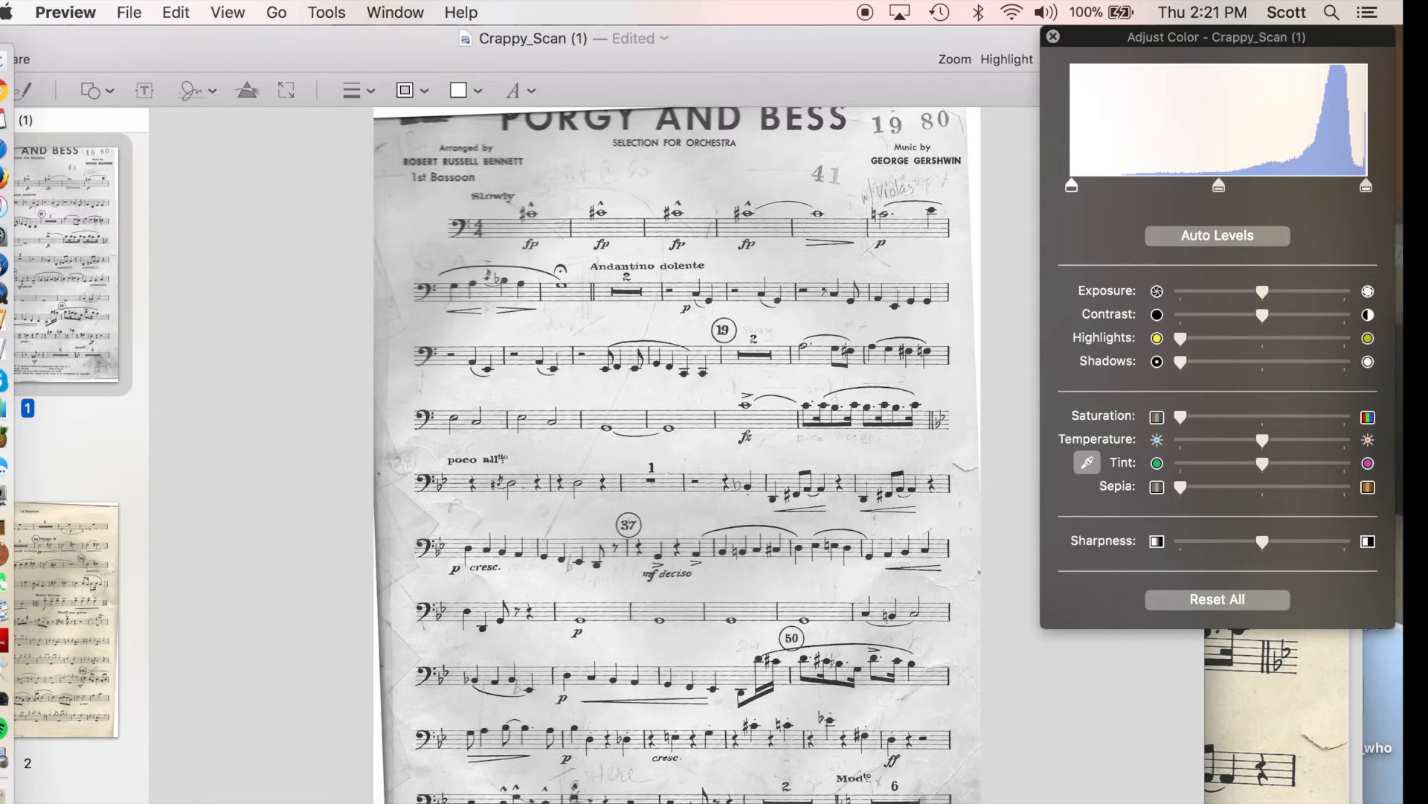
{"action": "mouse_move", "coordinate": [1200, 336]}
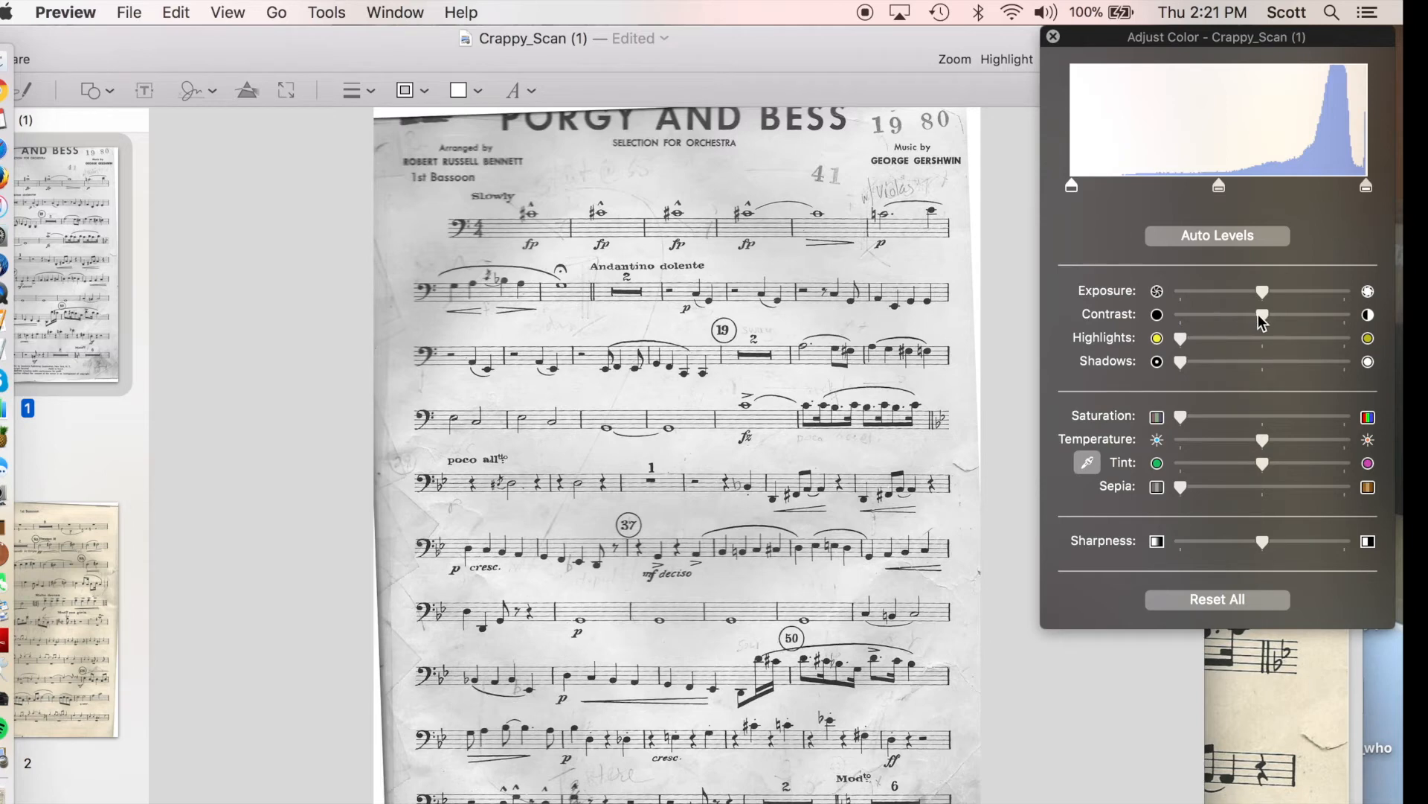
{"action": "left_click_drag", "start_coordinate": [1262, 314], "coordinate": [1344, 314]}
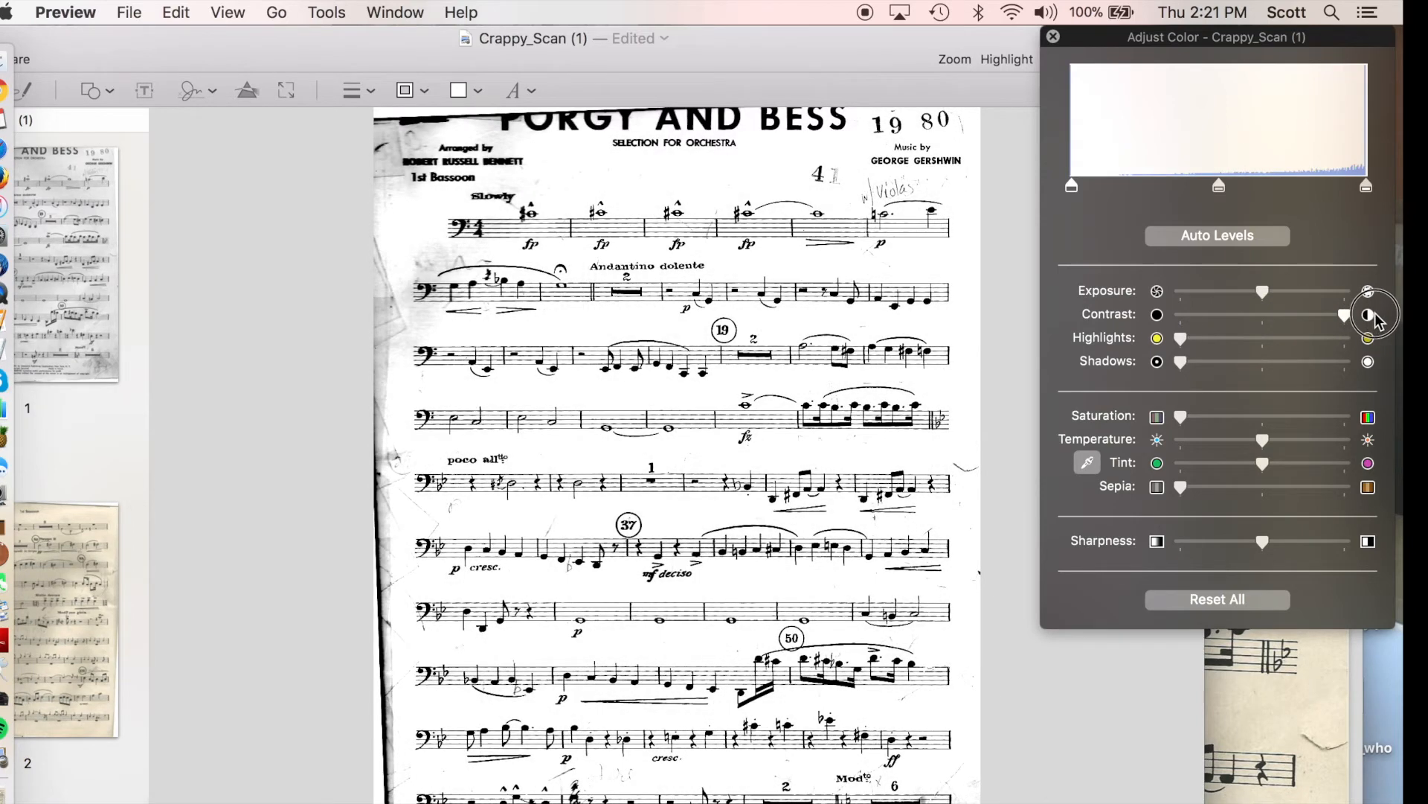
{"action": "left_click_drag", "start_coordinate": [1344, 314], "coordinate": [1308, 314]}
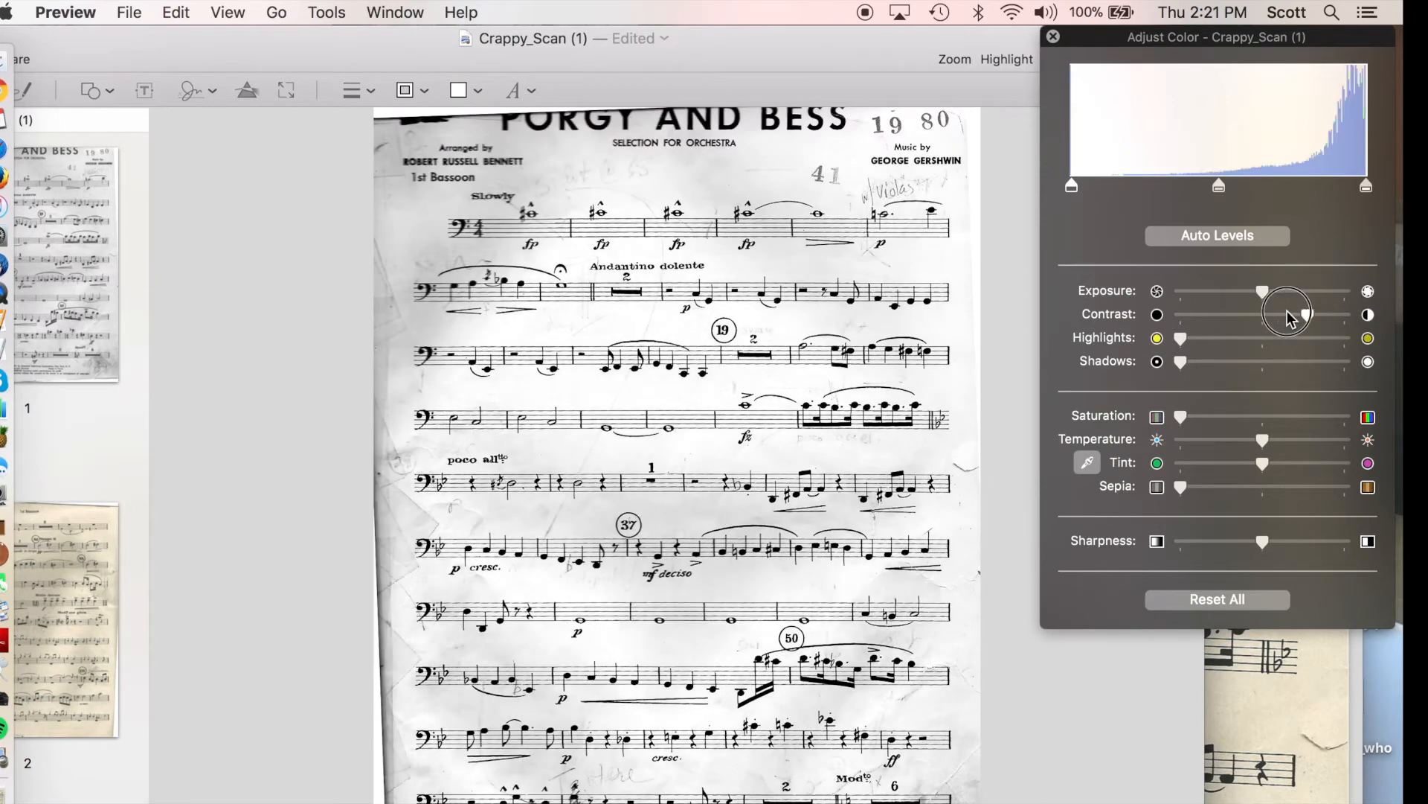
{"action": "left_click_drag", "start_coordinate": [1287, 314], "coordinate": [1345, 314]}
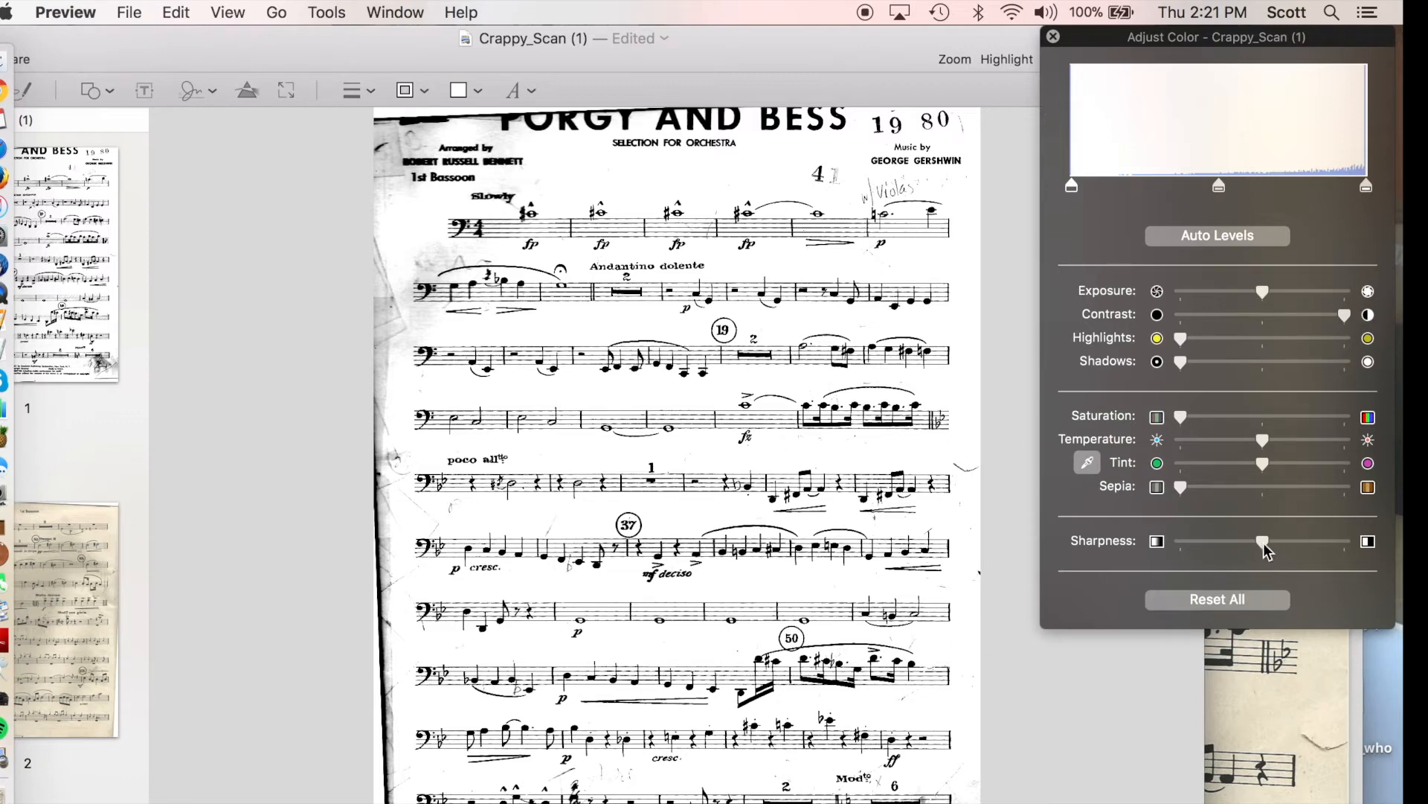
{"action": "left_click_drag", "start_coordinate": [1262, 540], "coordinate": [1344, 540]}
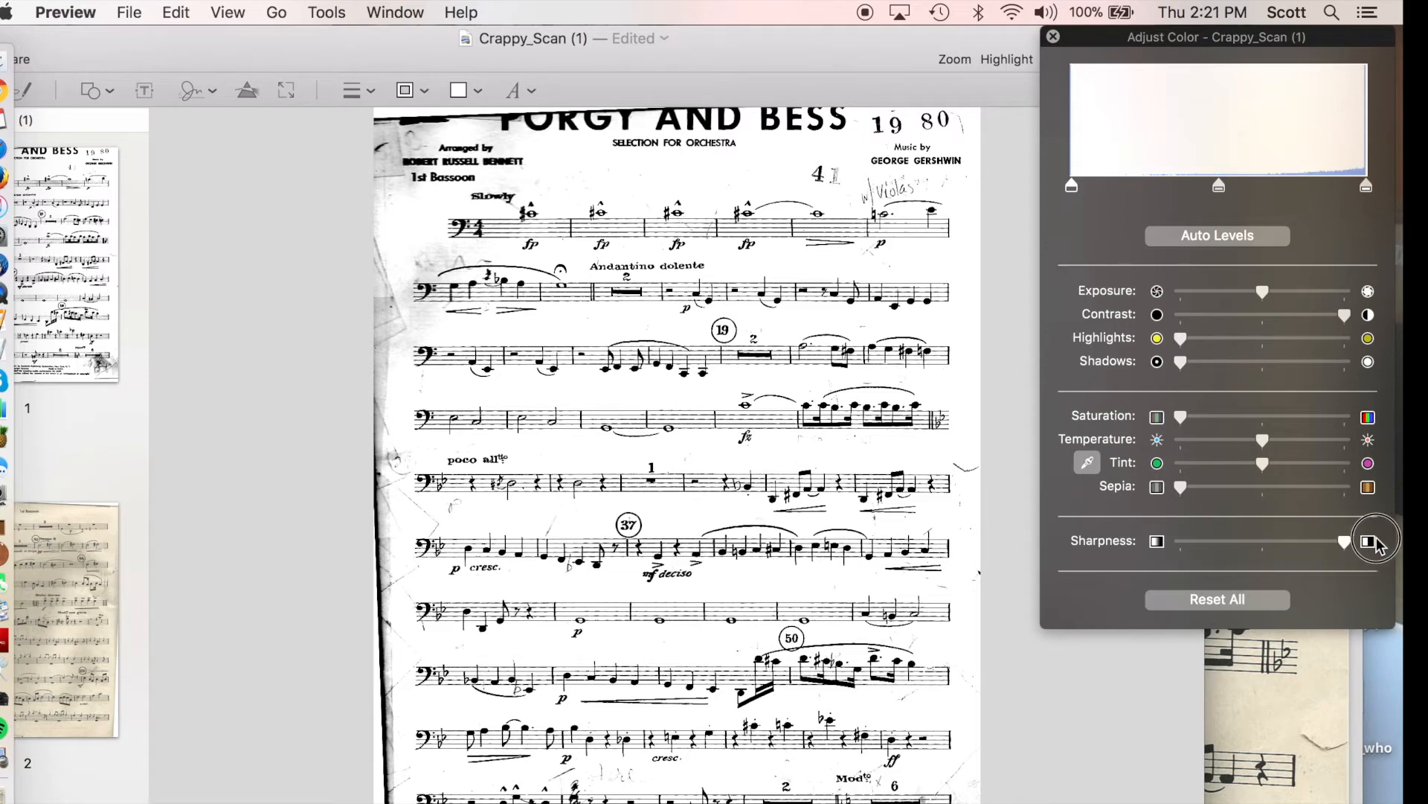
{"action": "mouse_move", "coordinate": [1384, 558]}
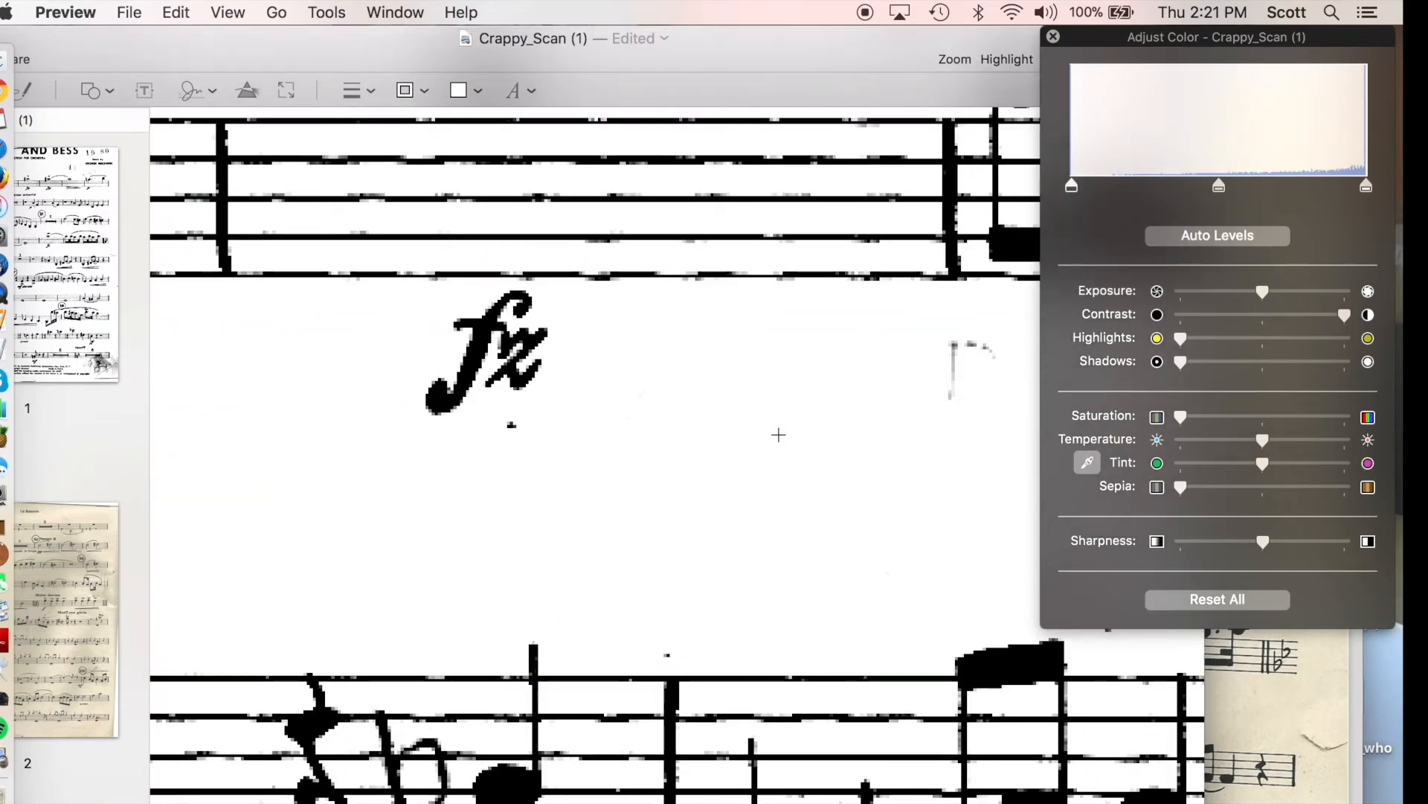
{"action": "mouse_move", "coordinate": [1007, 304]}
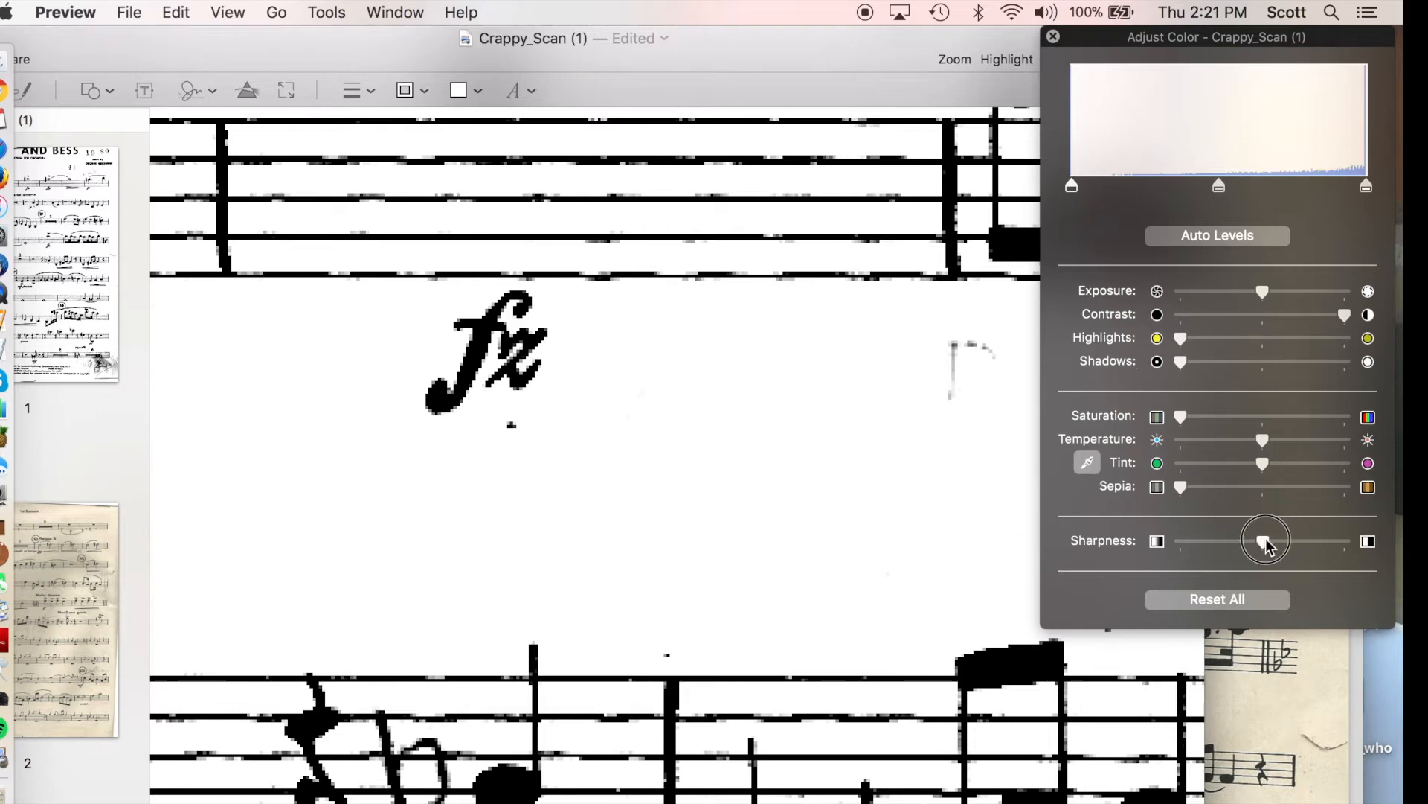
Ease sharpness back to about three-quarters and close the Adjust Color window.
{"action": "left_click_drag", "start_coordinate": [1264, 540], "coordinate": [1346, 540]}
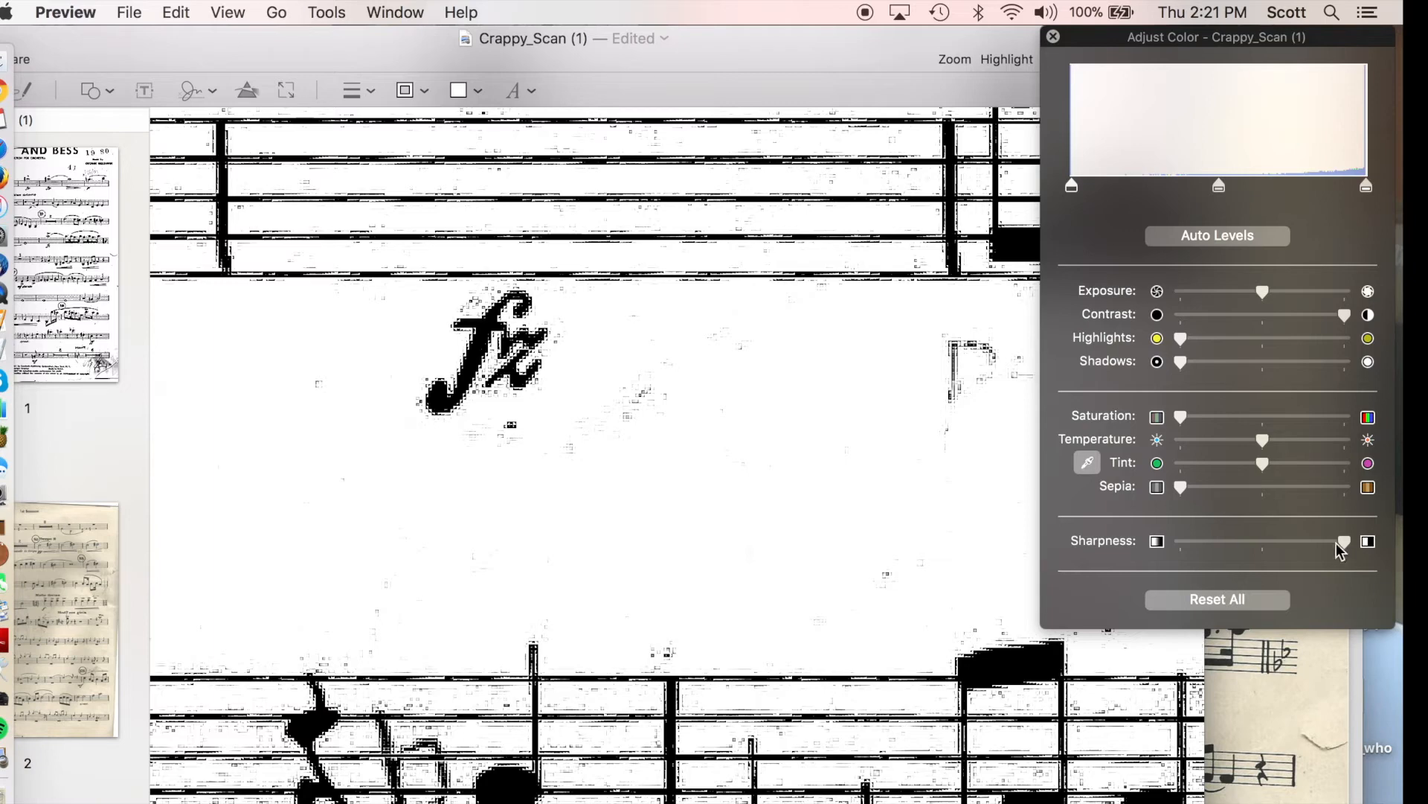
{"action": "left_click_drag", "start_coordinate": [1340, 542], "coordinate": [1261, 542]}
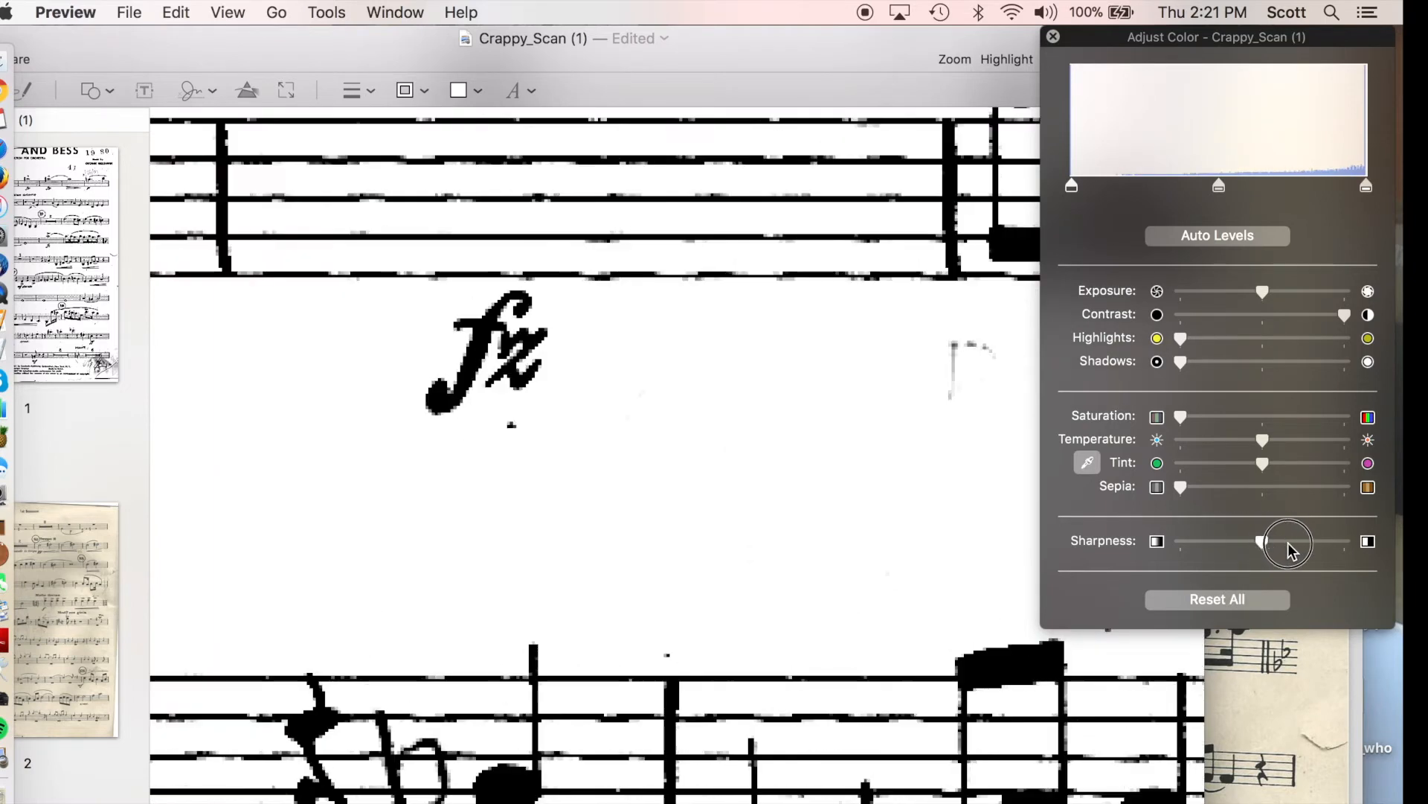
{"action": "left_click_drag", "start_coordinate": [1263, 542], "coordinate": [1312, 542]}
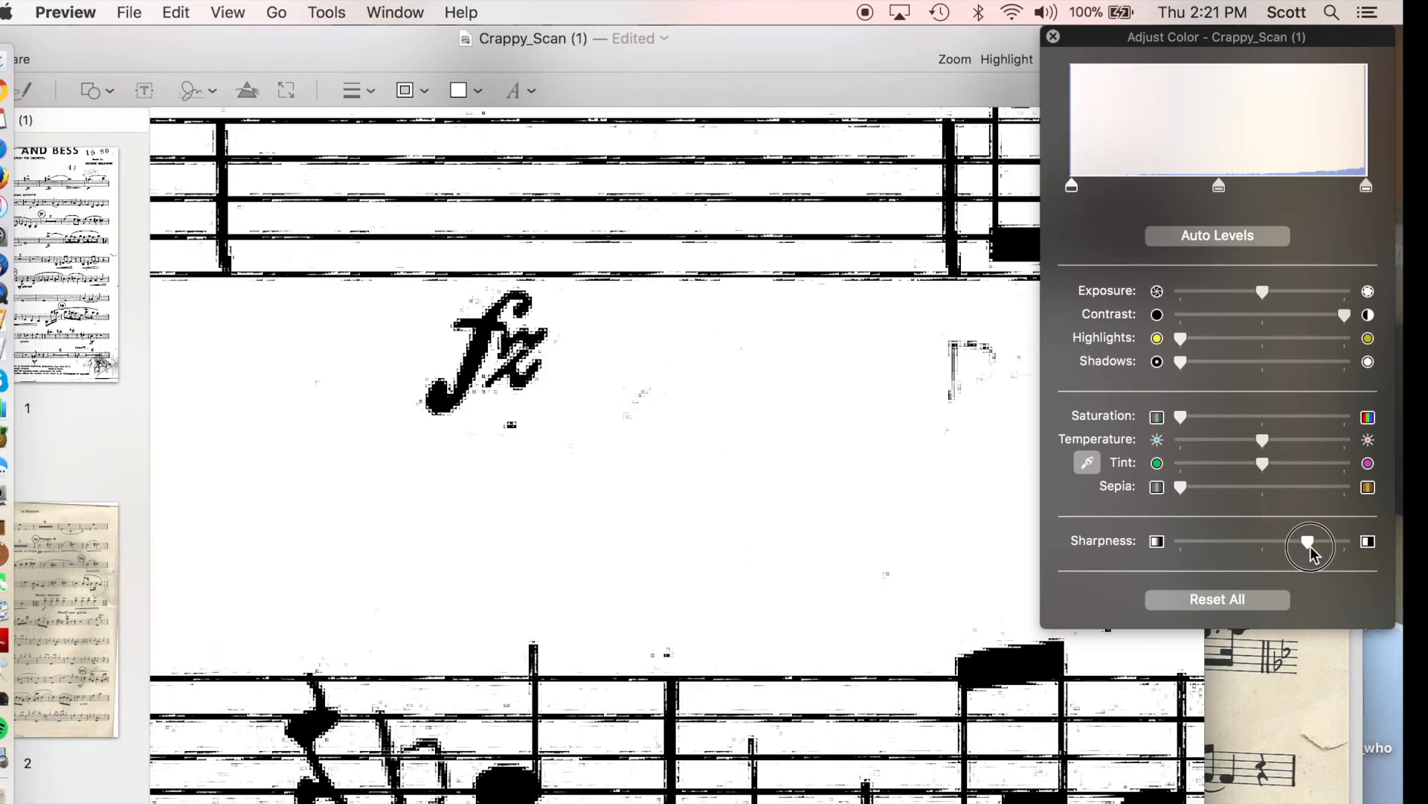
{"action": "left_click_drag", "start_coordinate": [1313, 541], "coordinate": [1308, 540]}
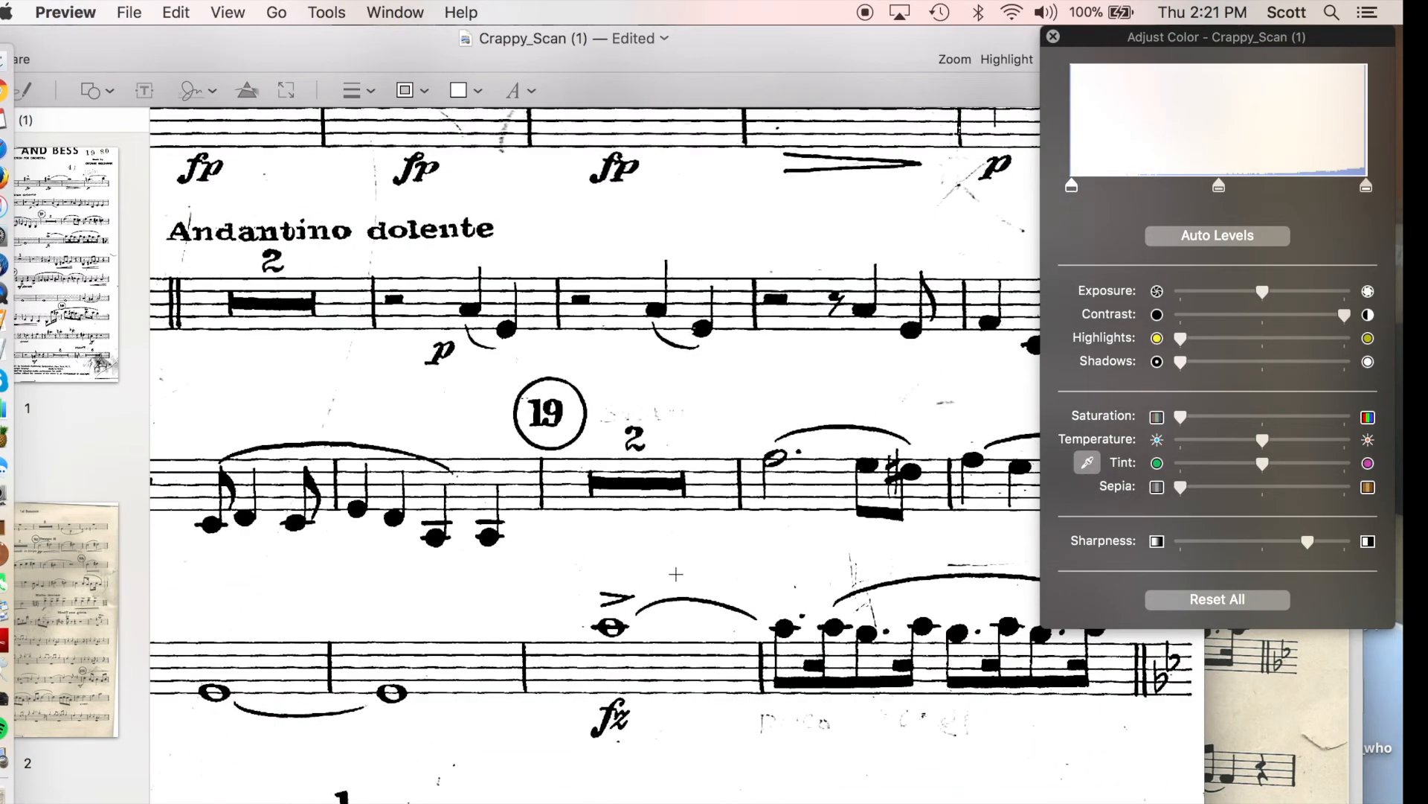
{"action": "mouse_move", "coordinate": [741, 333]}
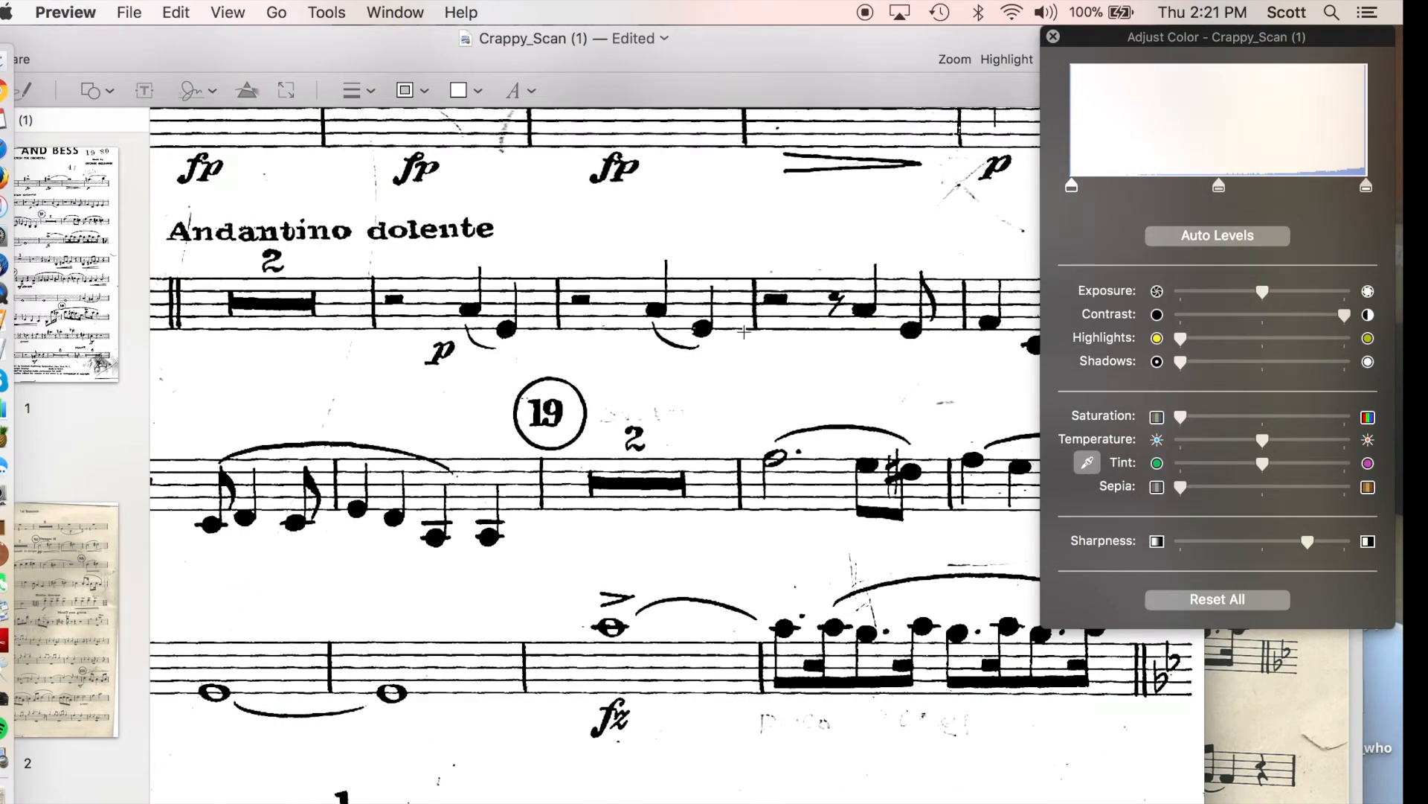
{"action": "left_click", "coordinate": [1054, 36]}
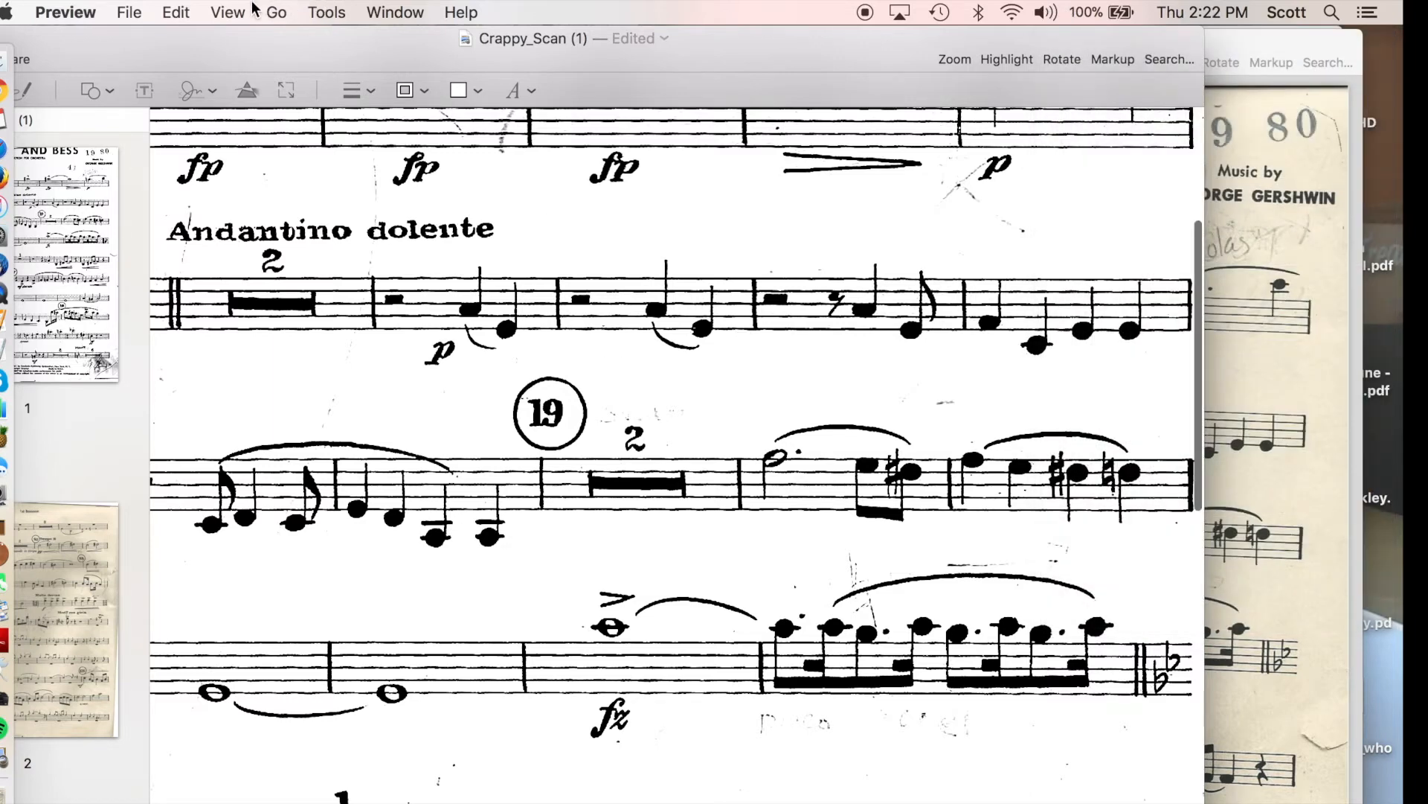
Raise Exposure fully to the right in Adjust Color to whiten the page, then dismiss the panel.
{"action": "left_click", "coordinate": [326, 12]}
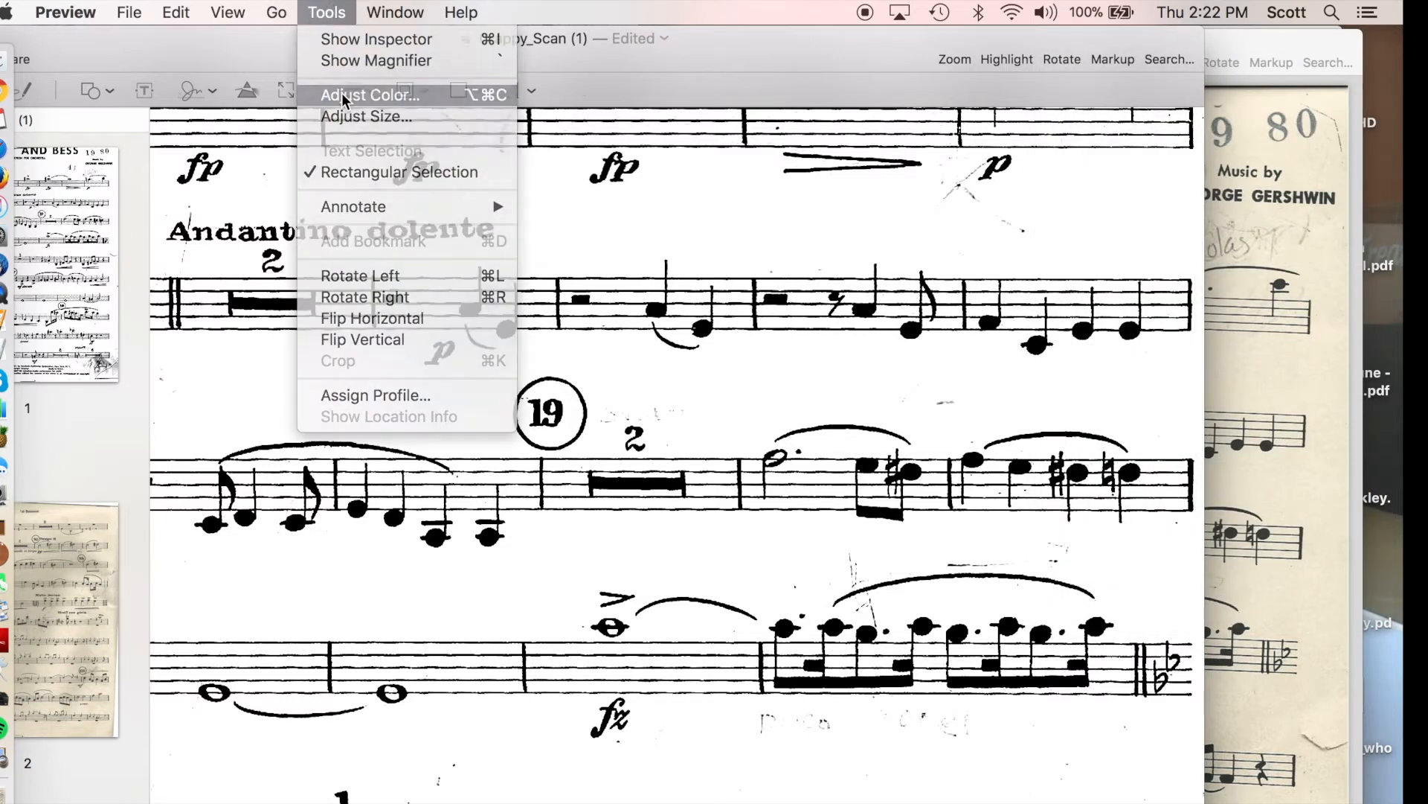
{"action": "left_click", "coordinate": [372, 95]}
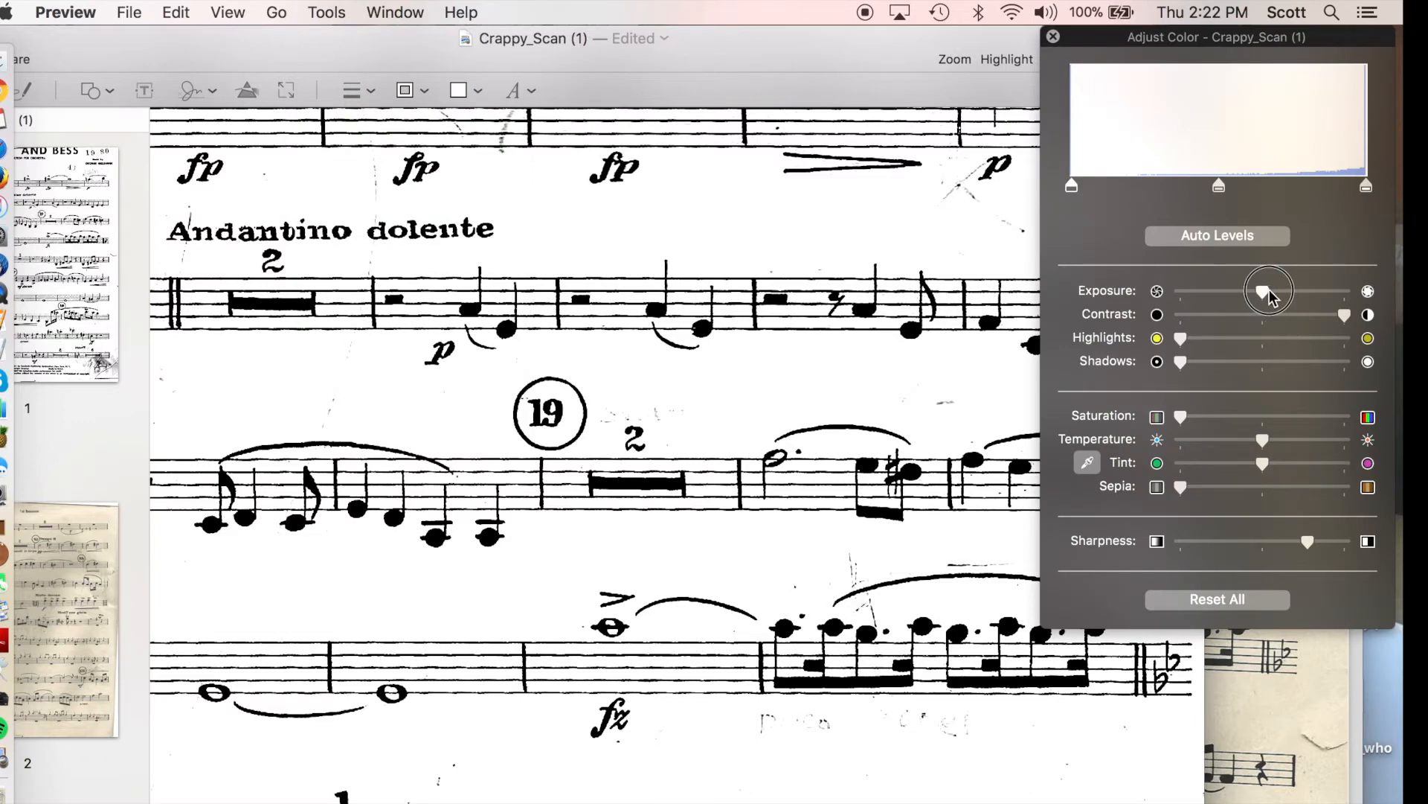
{"action": "left_click_drag", "start_coordinate": [1266, 290], "coordinate": [1344, 290]}
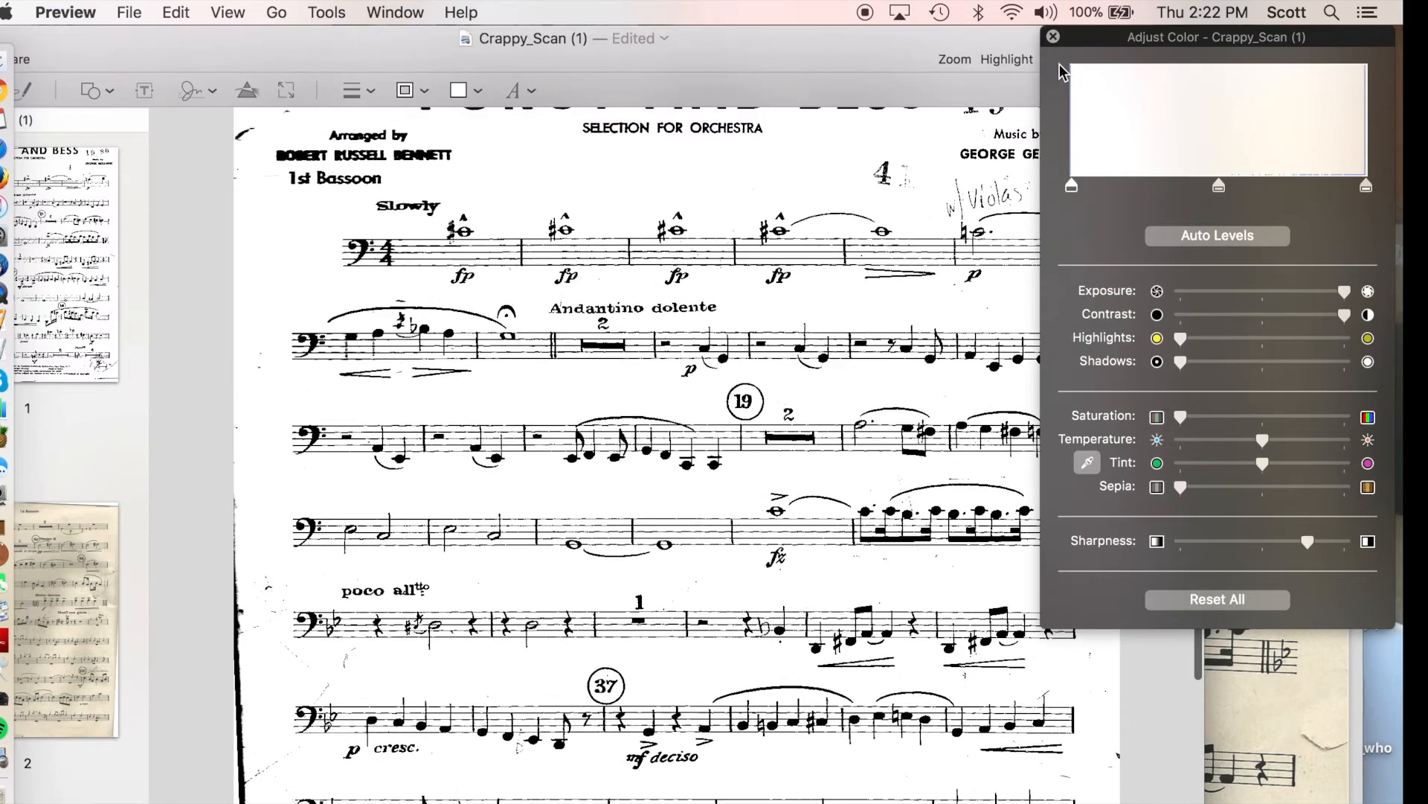
{"action": "left_click", "coordinate": [1053, 35]}
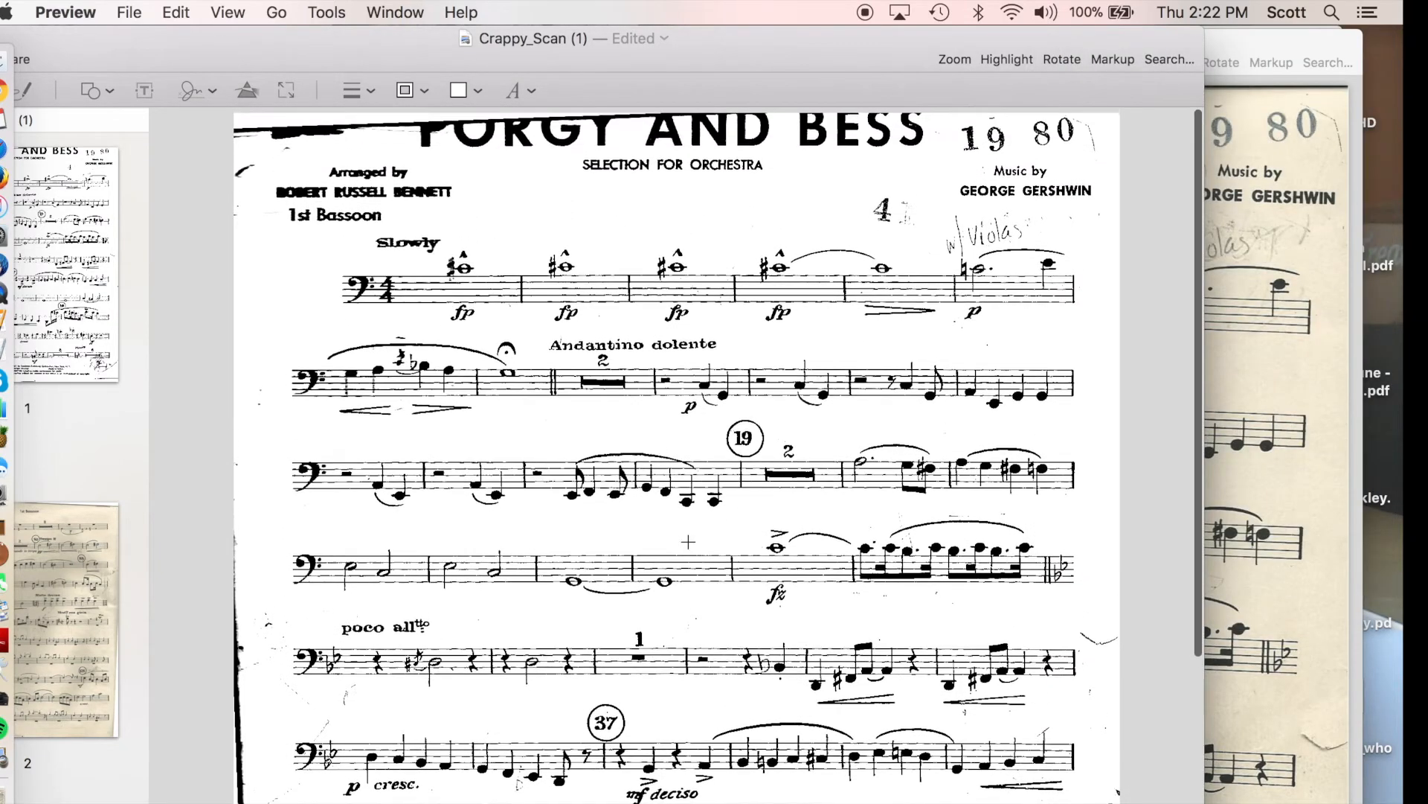
Mark a rectangular selection around the bassoon staves, leaving out the dark scan edge.
{"action": "scroll", "scroll_direction": "down", "scroll_amount": 3}
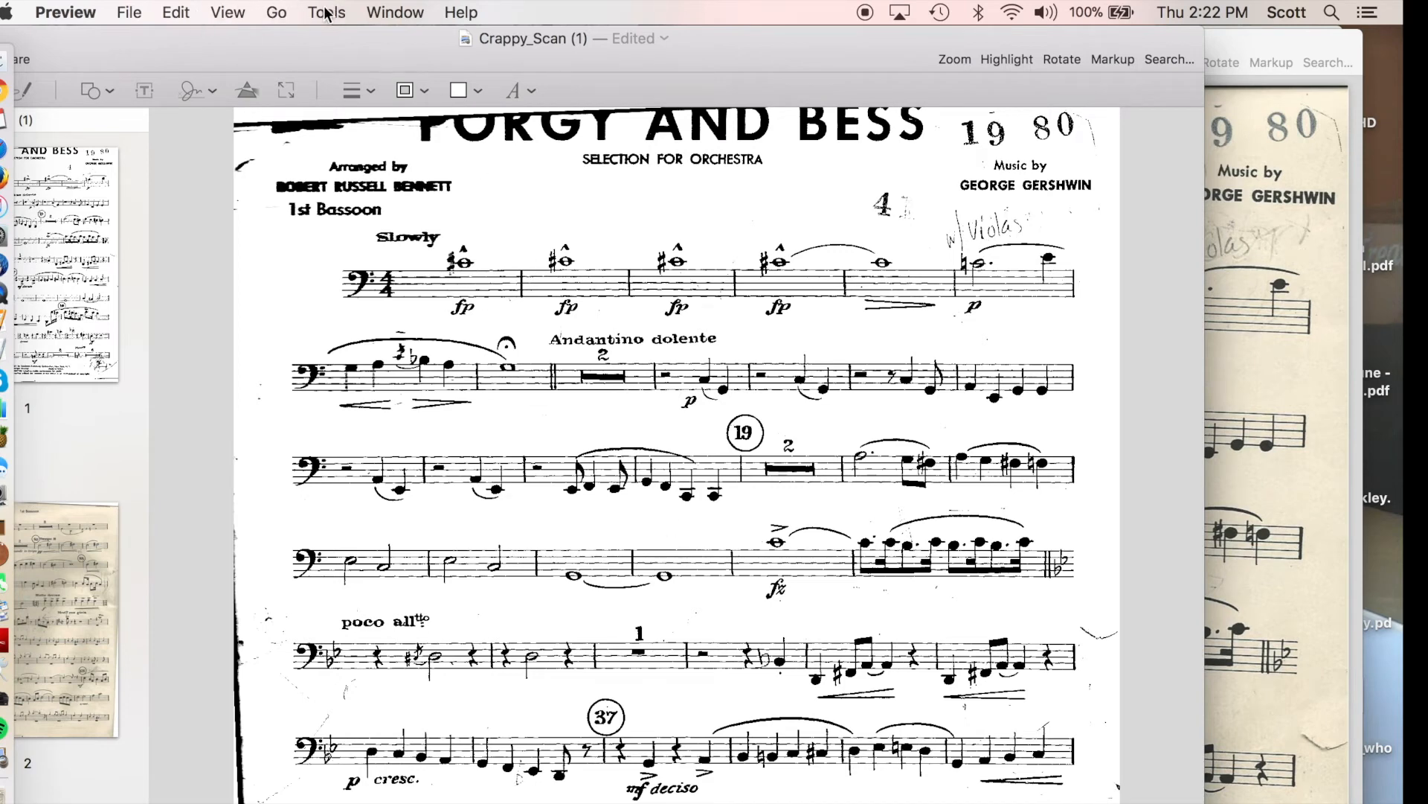
{"action": "left_click", "coordinate": [326, 12]}
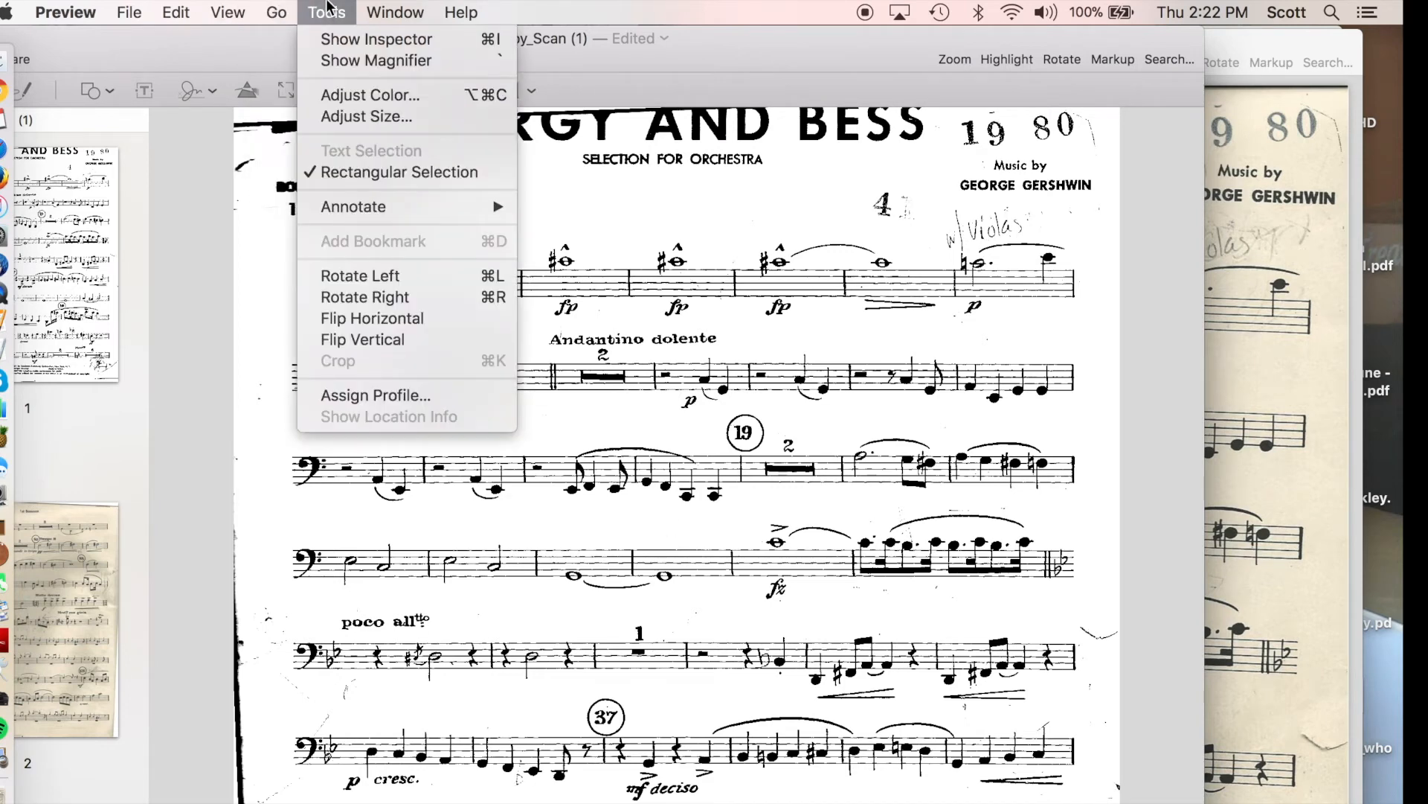
{"action": "mouse_move", "coordinate": [369, 190]}
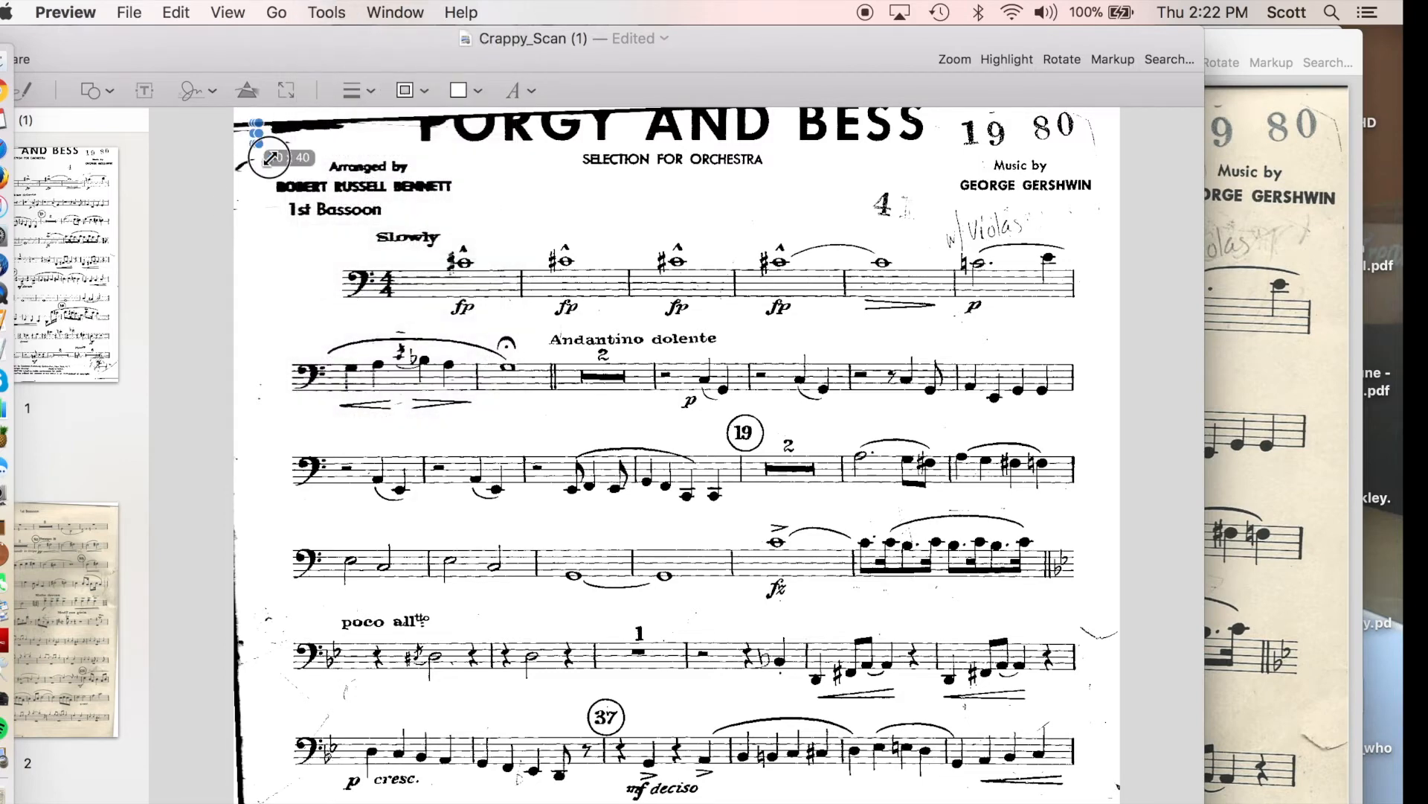
{"action": "scroll", "scroll_direction": "down", "scroll_amount": 3}
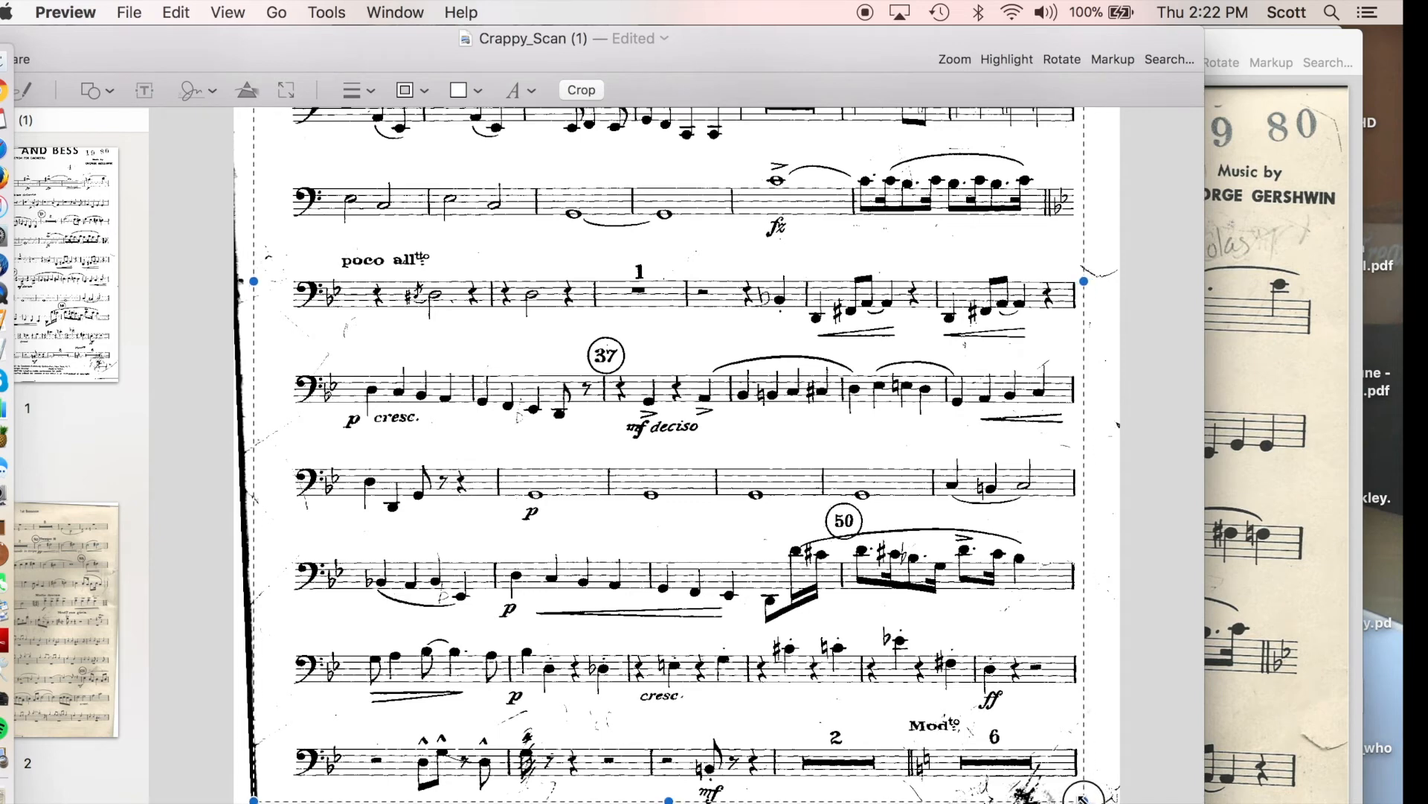
{"action": "mouse_move", "coordinate": [531, 421]}
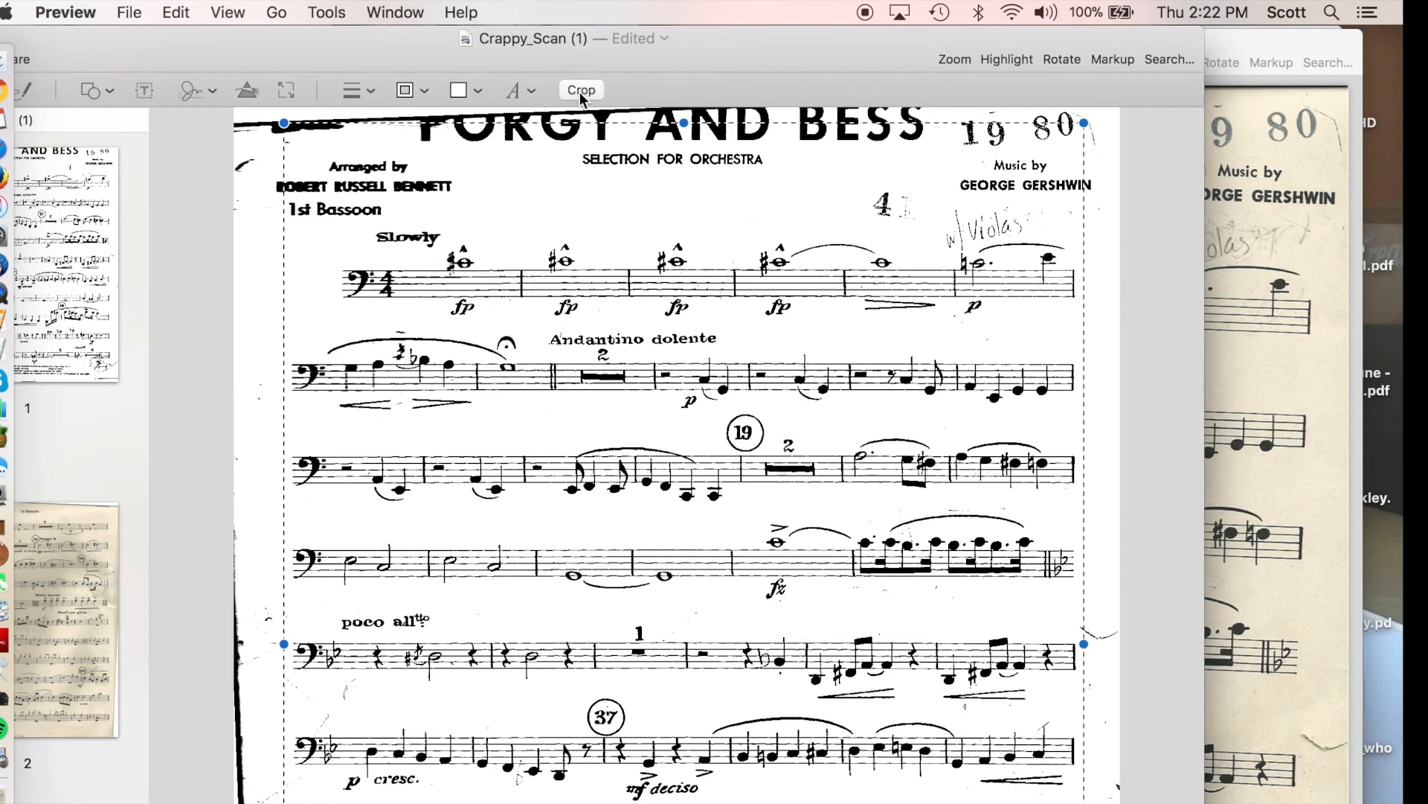
Crop the page to the selection, keeping the Porgy and Bess title inside.
{"action": "left_click", "coordinate": [326, 12]}
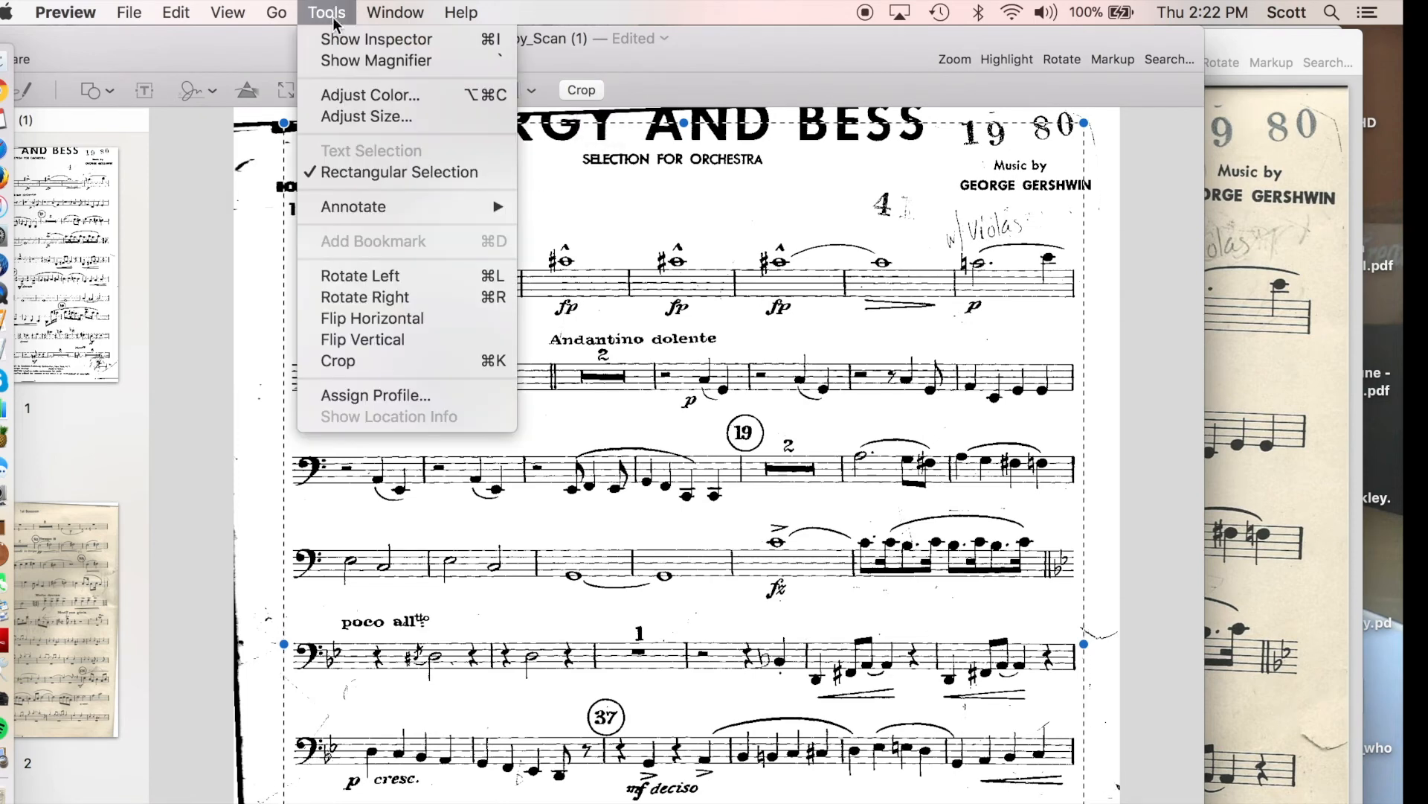
{"action": "mouse_move", "coordinate": [747, 192]}
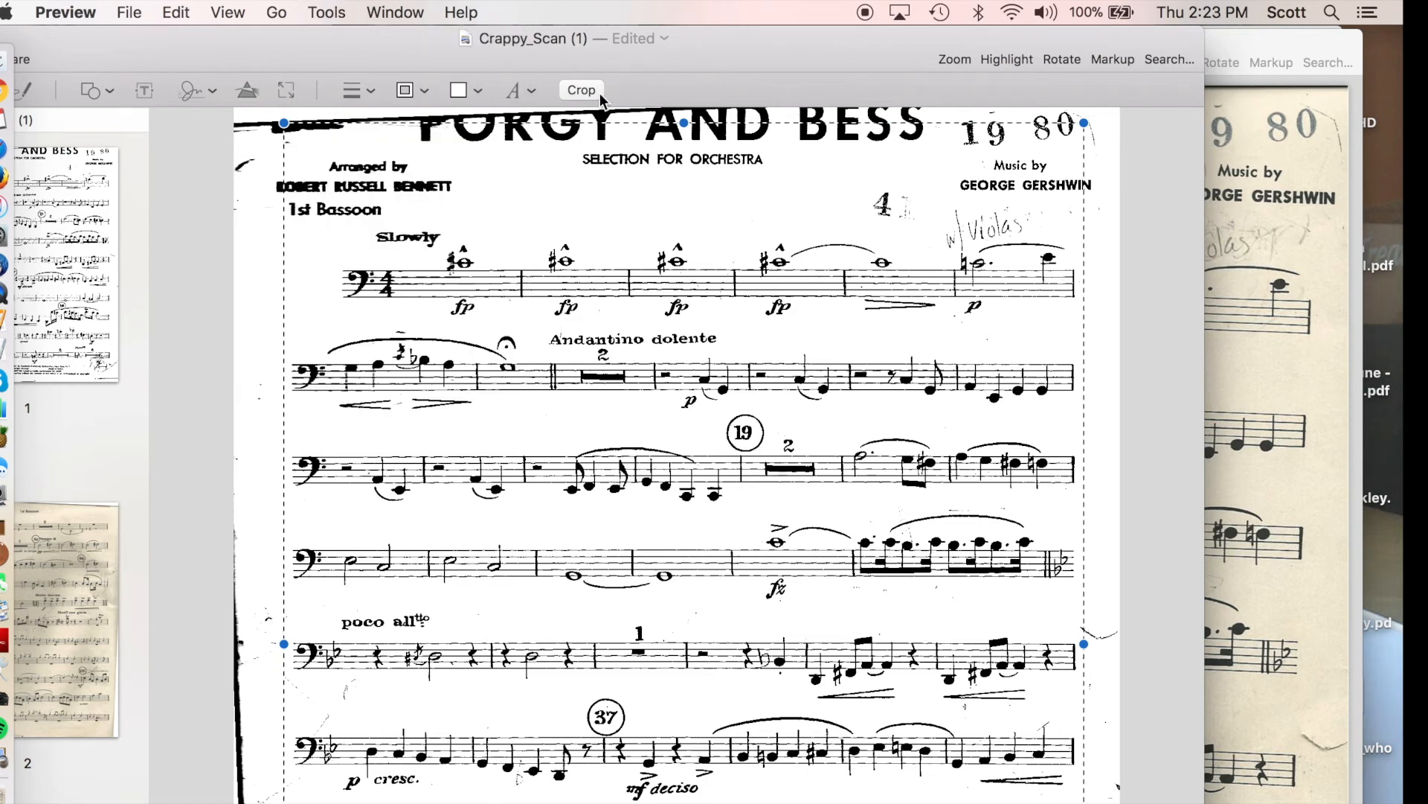
{"action": "mouse_move", "coordinate": [582, 93]}
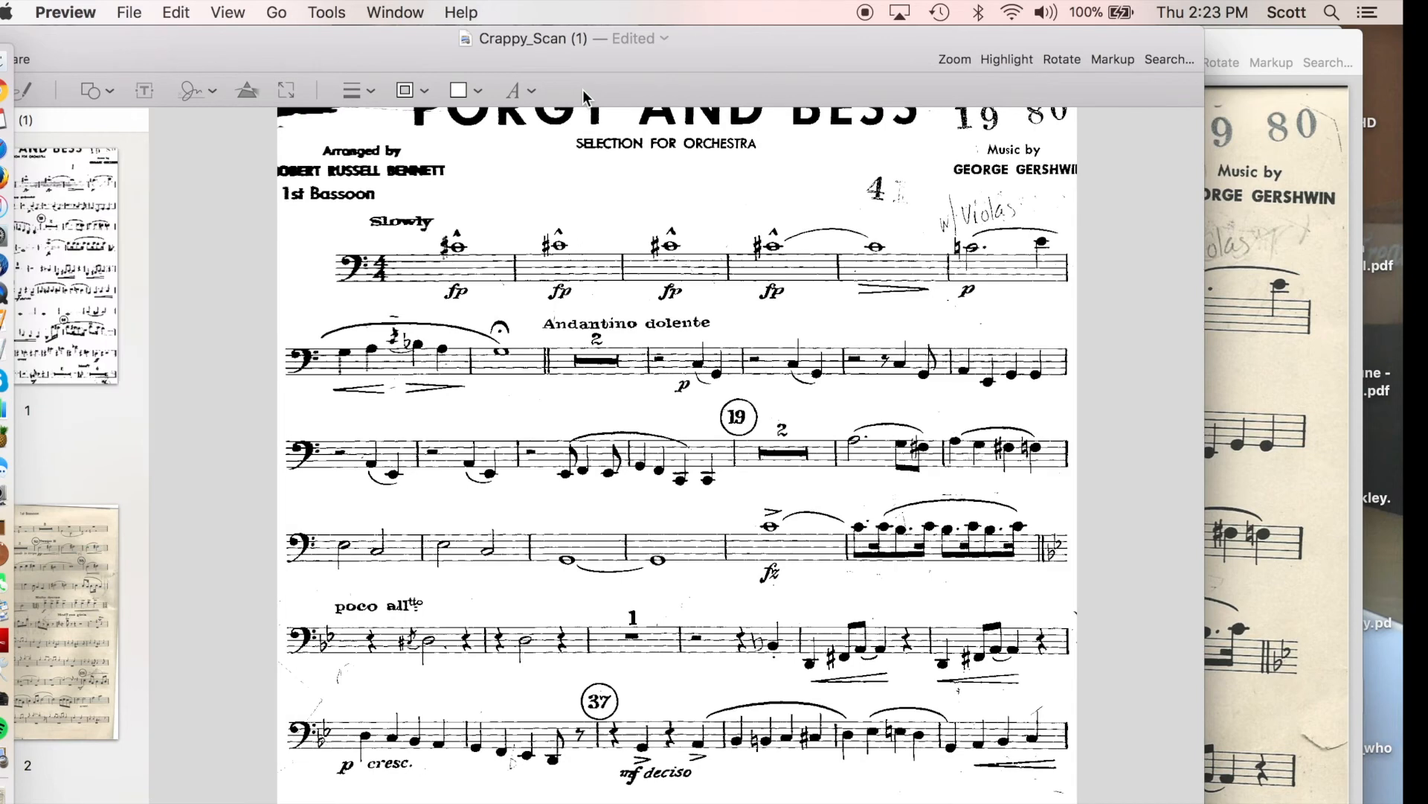
{"action": "mouse_move", "coordinate": [128, 10]}
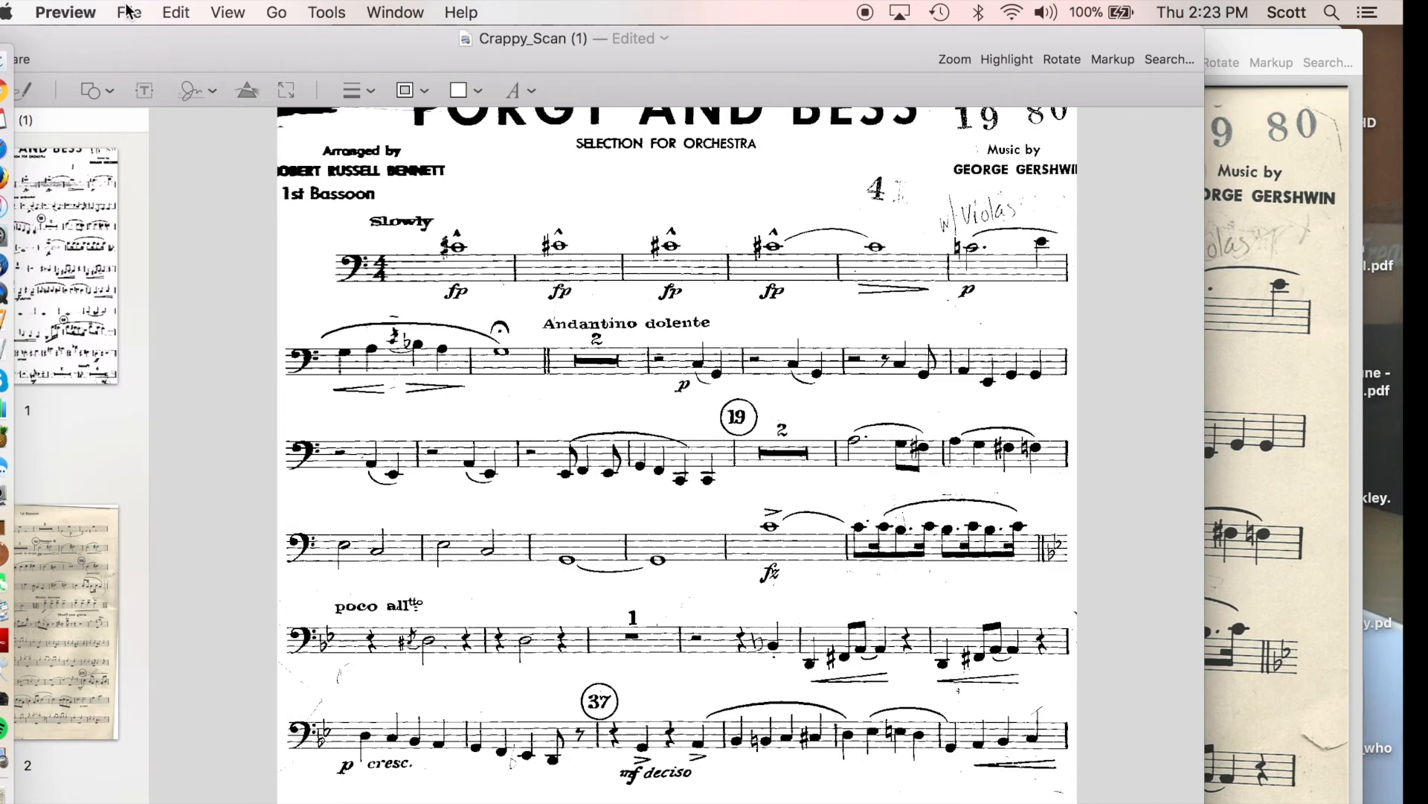
In the Print dialog try Scale to Fit with Fill Entire Paper for the cropped scan.
{"action": "left_click", "coordinate": [128, 11]}
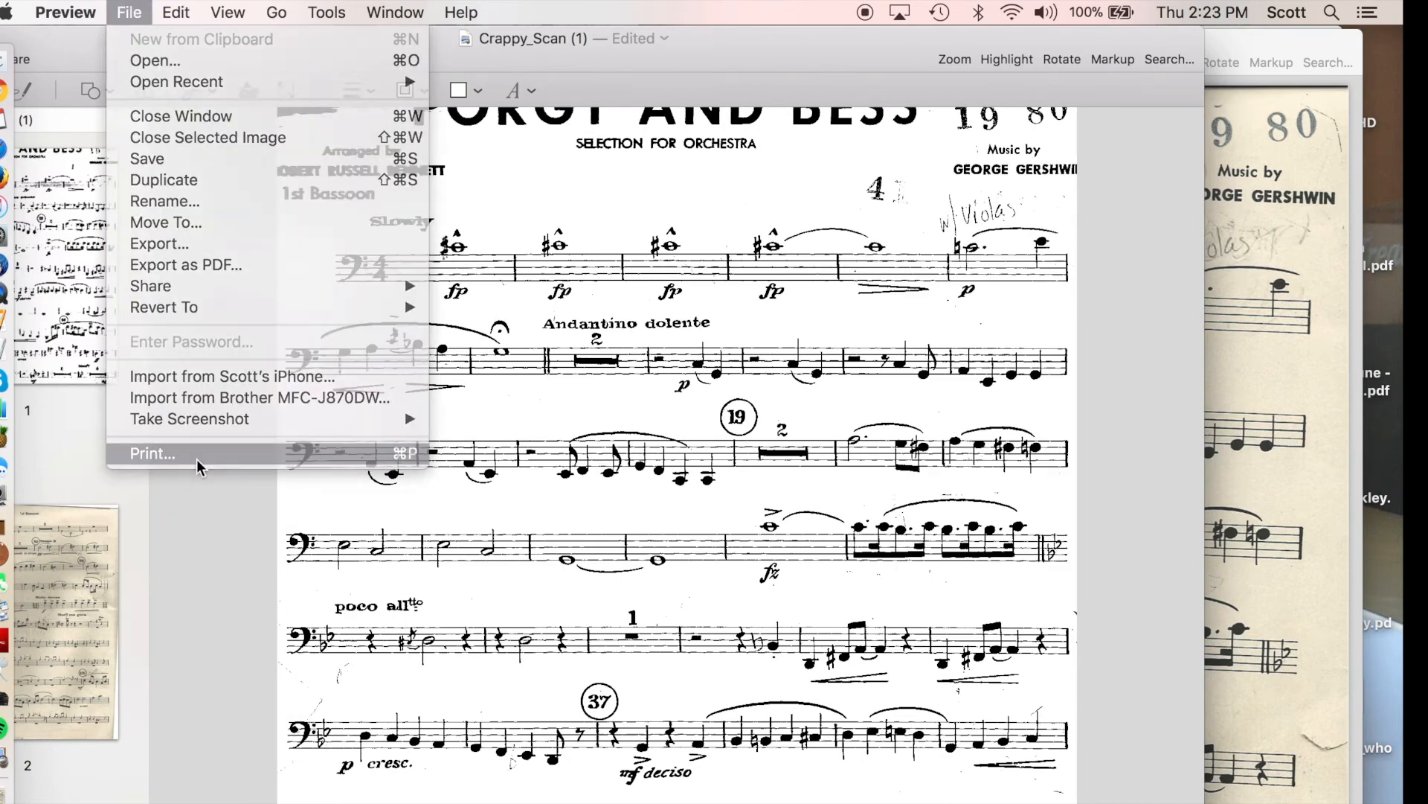
{"action": "left_click", "coordinate": [152, 453]}
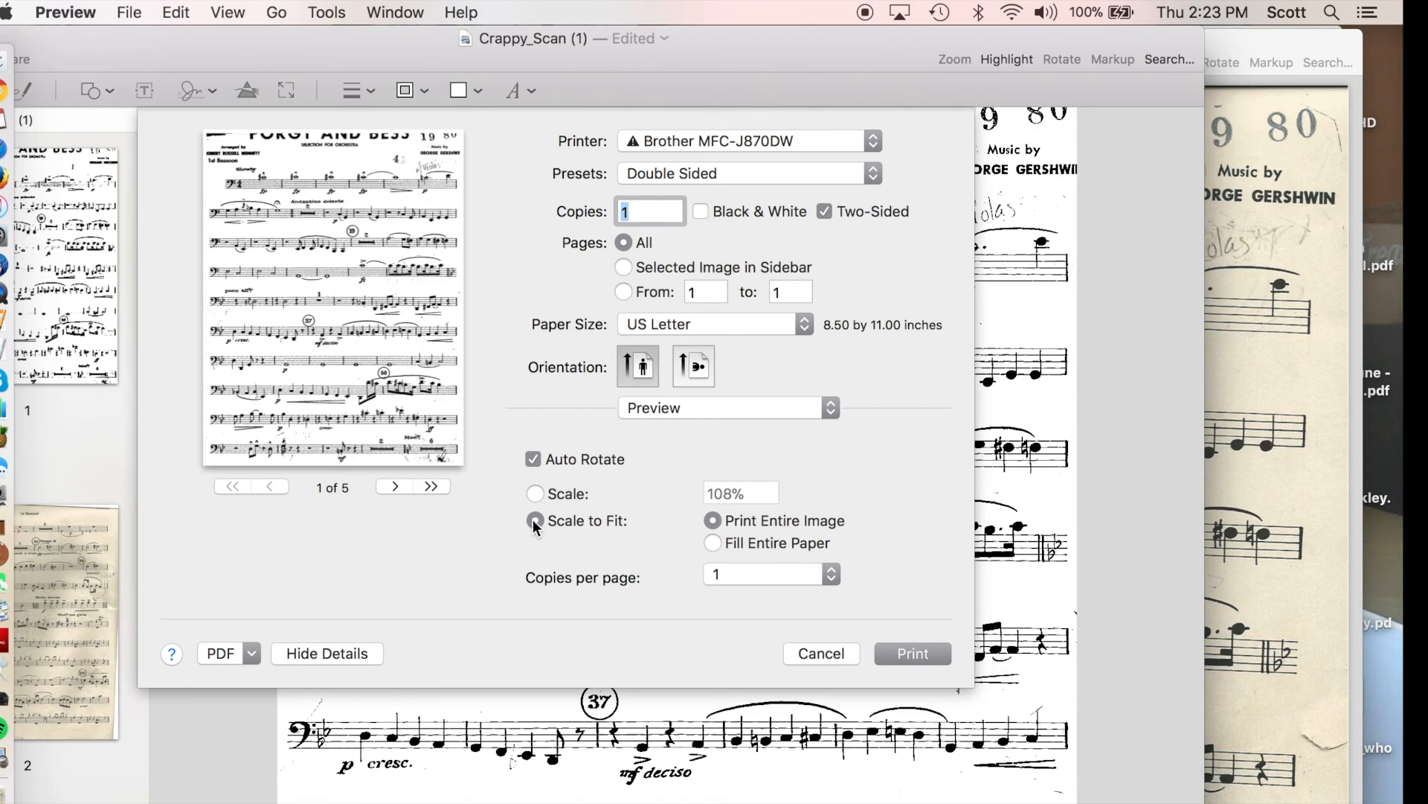
{"action": "left_click", "coordinate": [534, 494]}
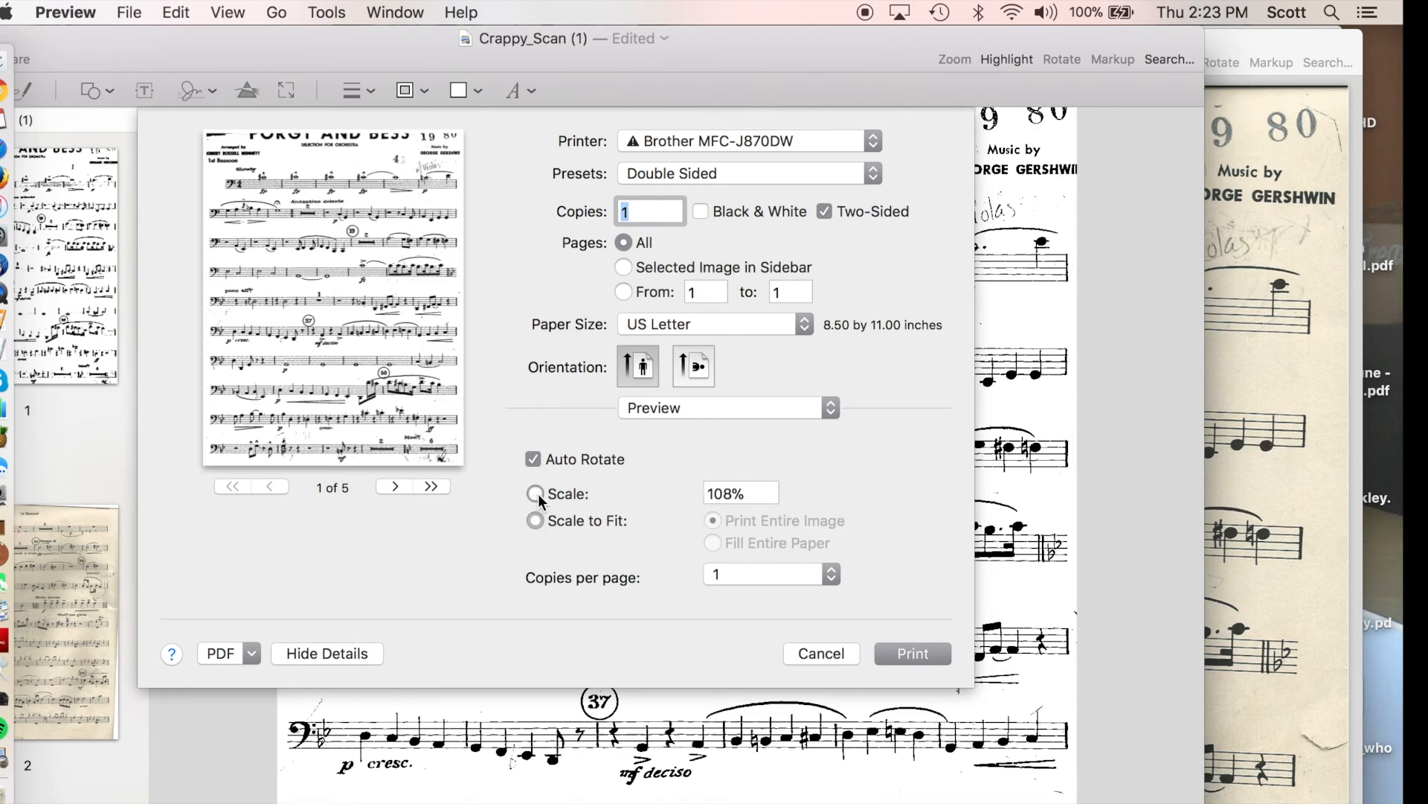
{"action": "left_click", "coordinate": [533, 494]}
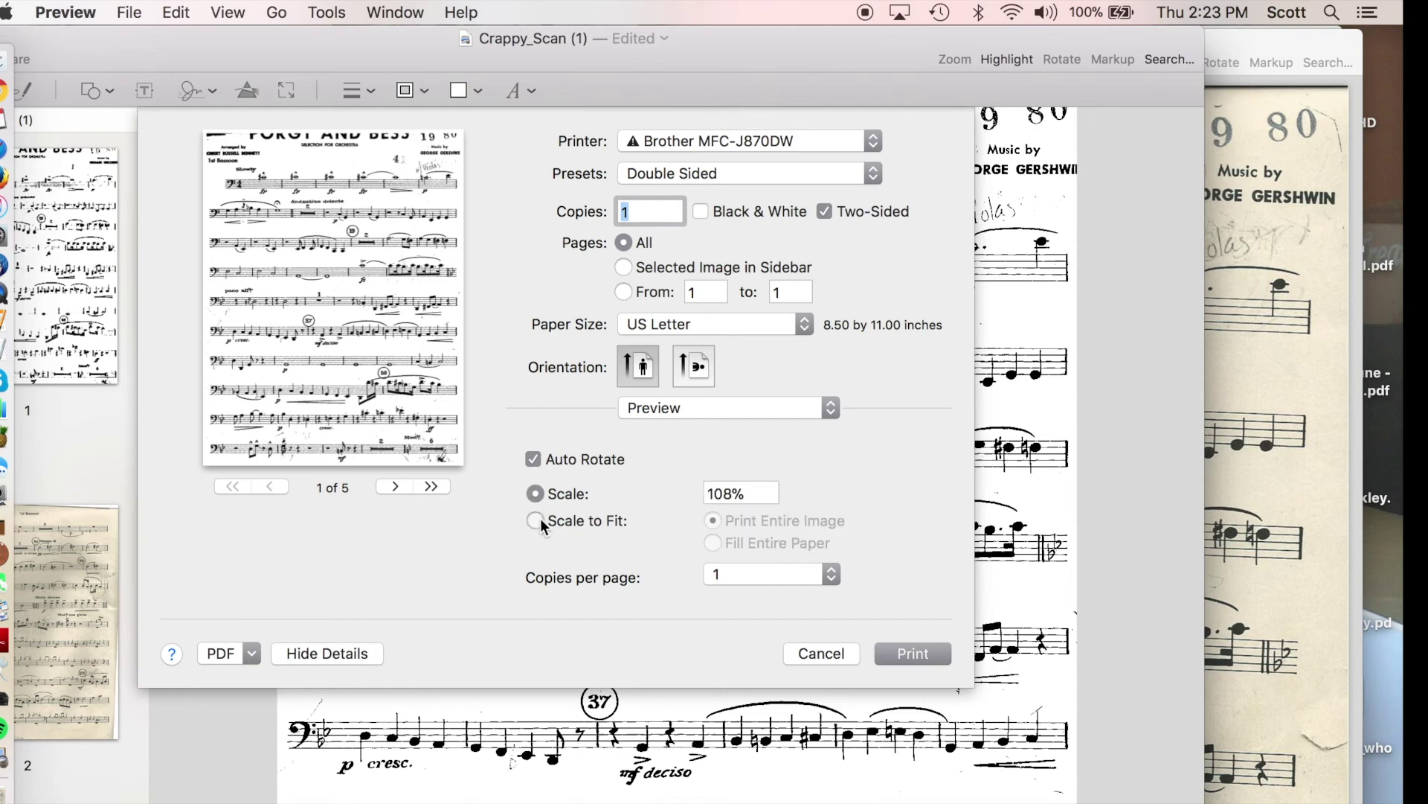
{"action": "left_click", "coordinate": [534, 520]}
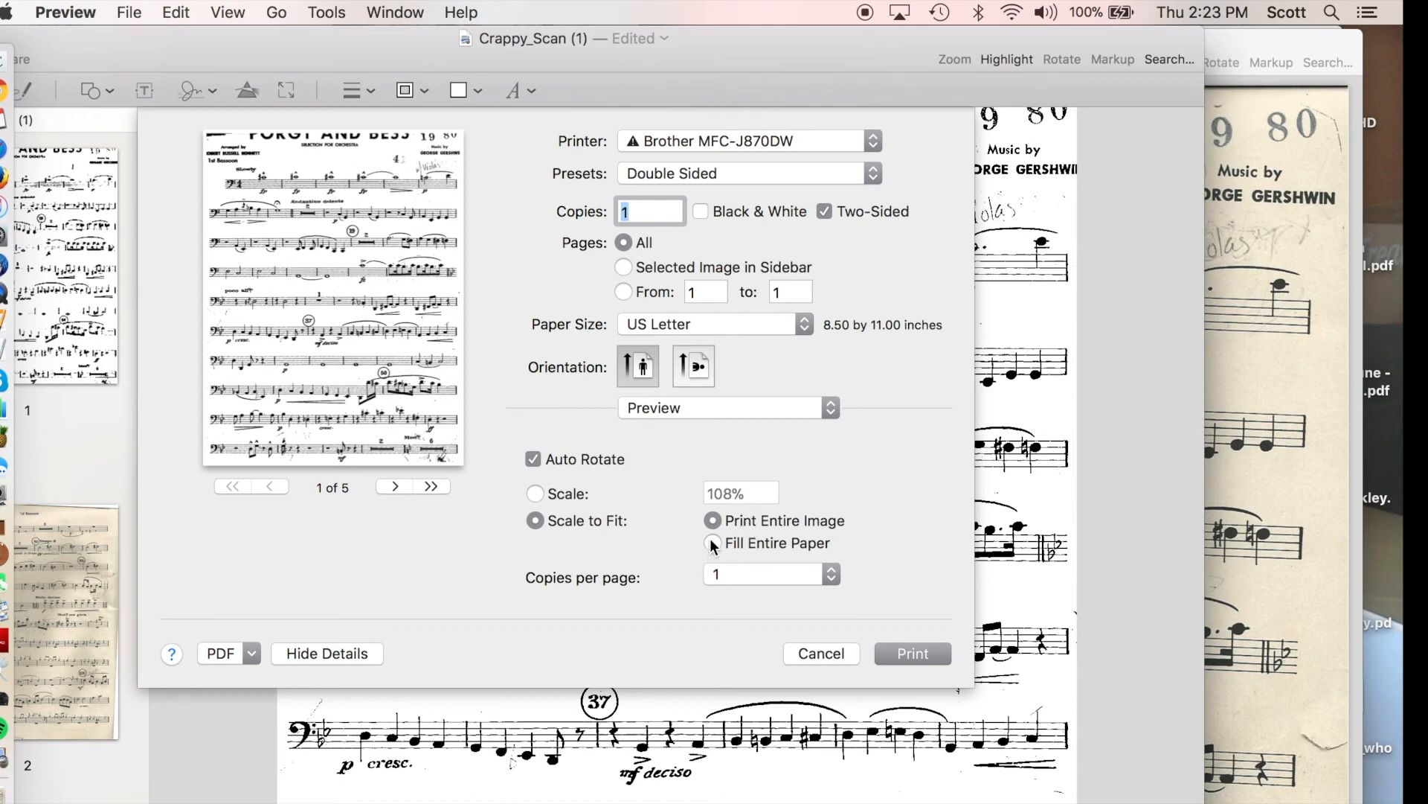
{"action": "left_click", "coordinate": [711, 543]}
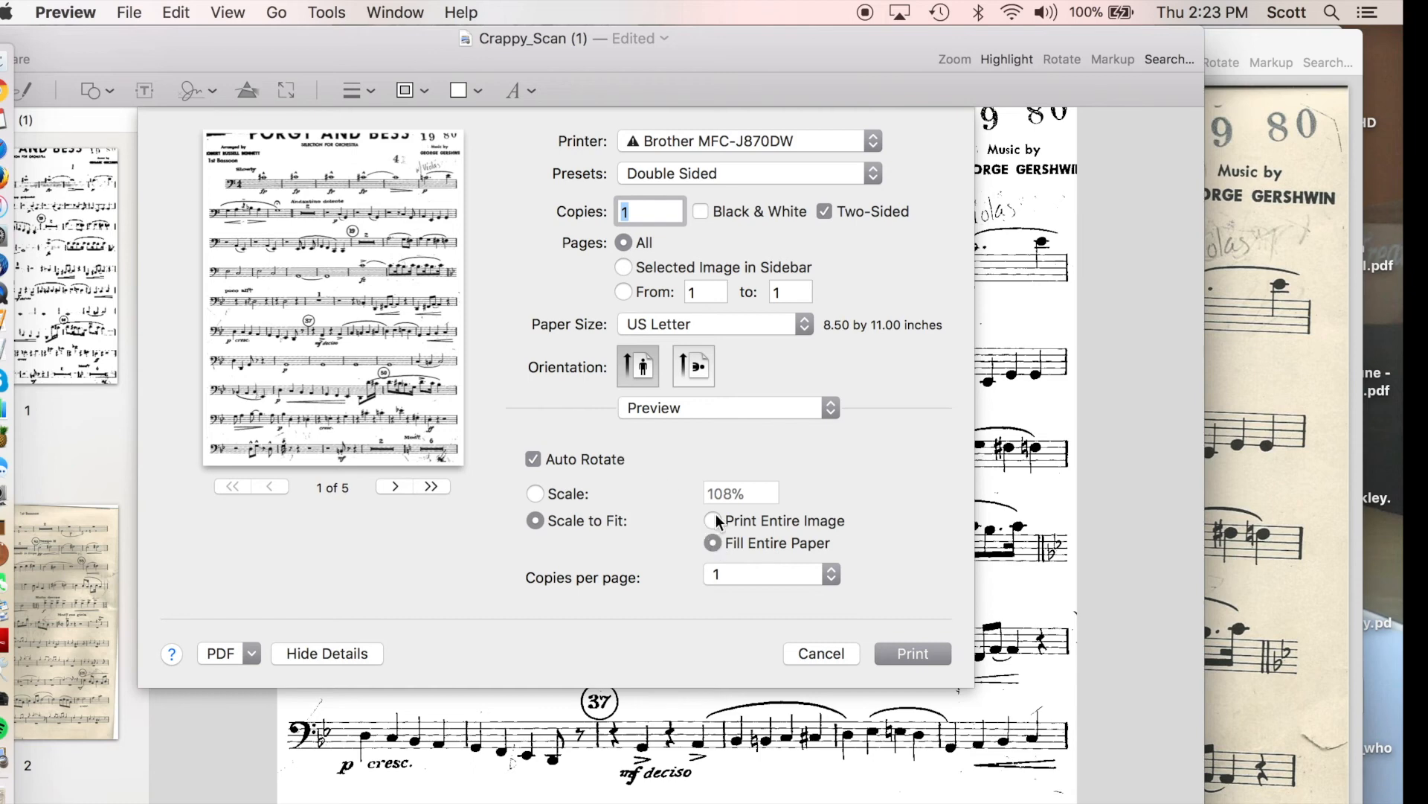
Try a fixed 100% scale, then settle on Scale to Fit with Print Entire Image.
{"action": "left_click", "coordinate": [711, 521]}
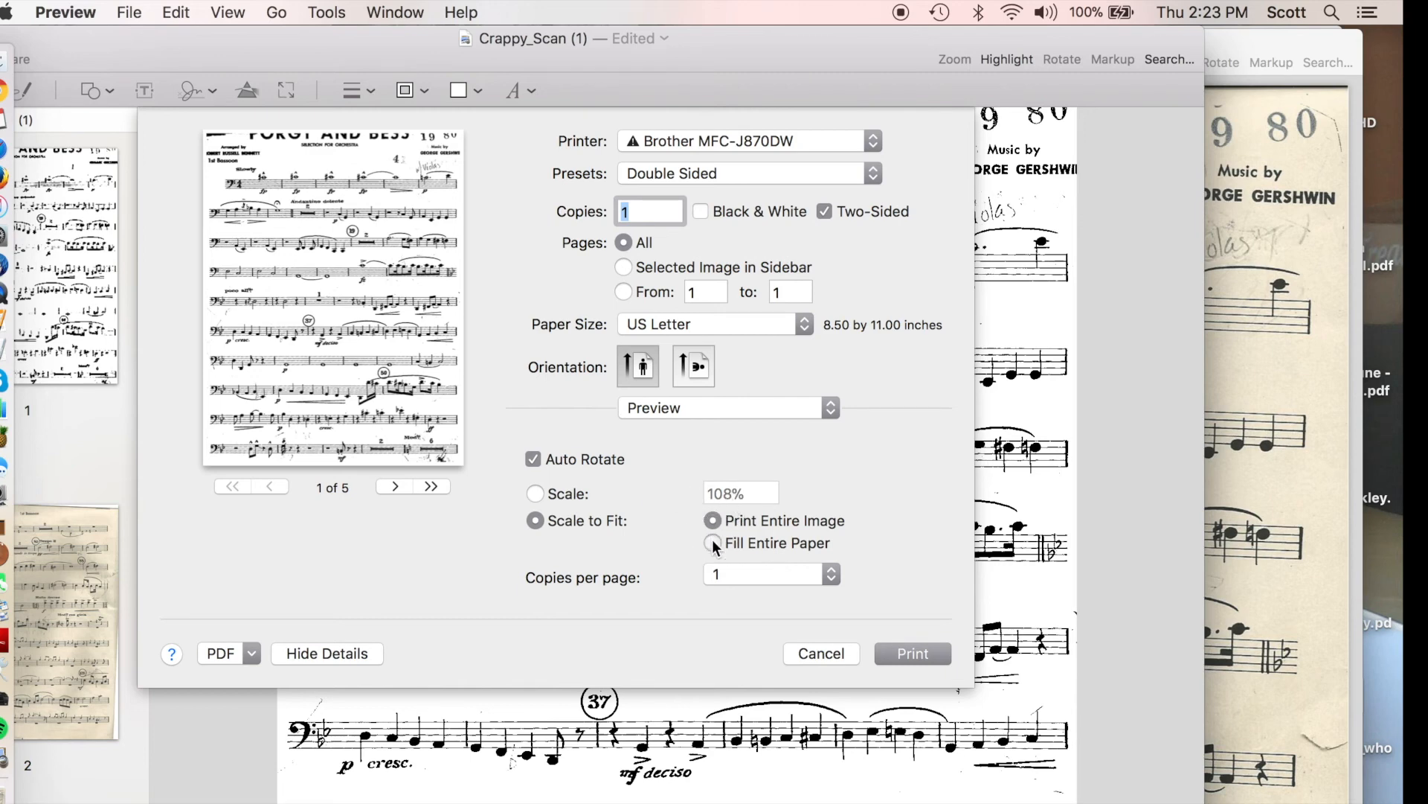
{"action": "left_click", "coordinate": [711, 543]}
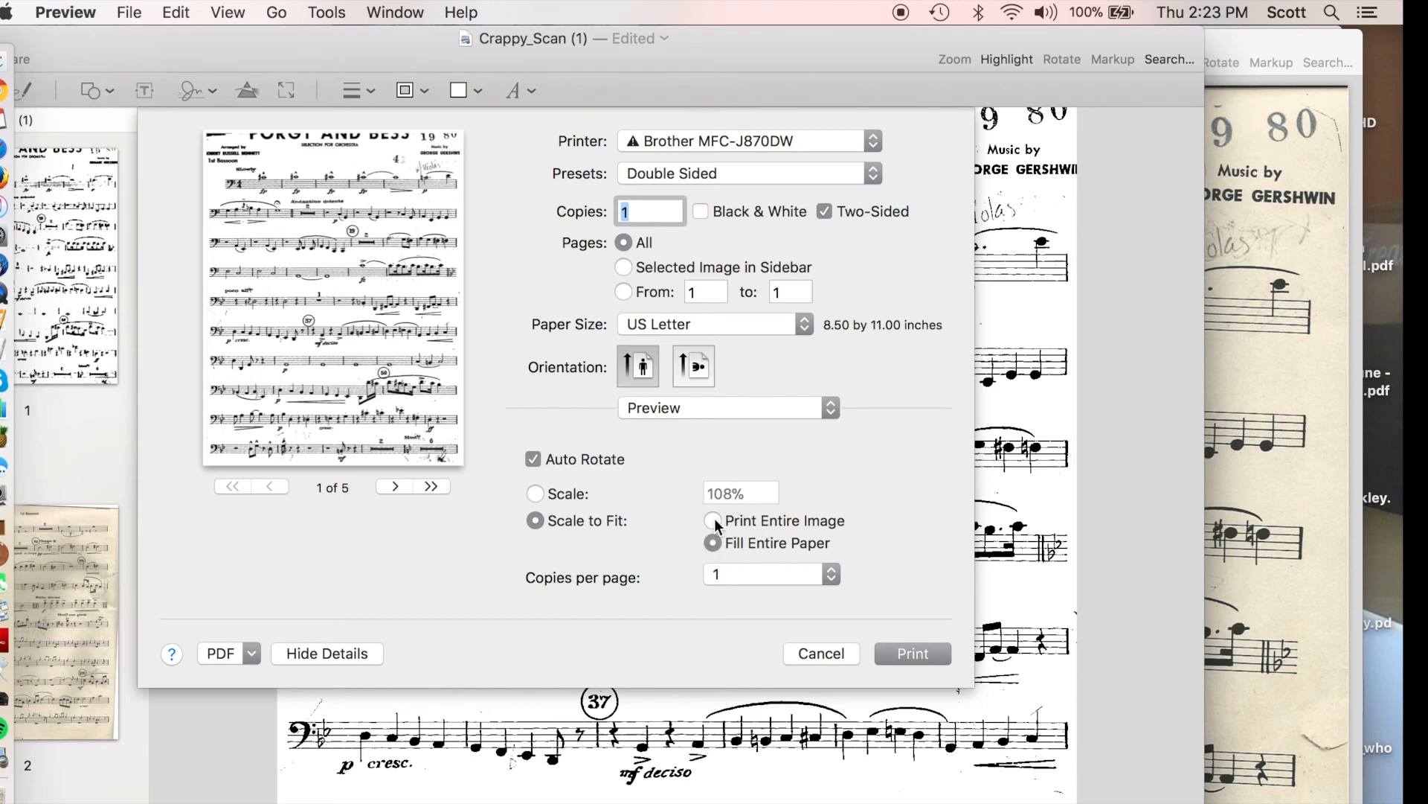
{"action": "left_click", "coordinate": [535, 494]}
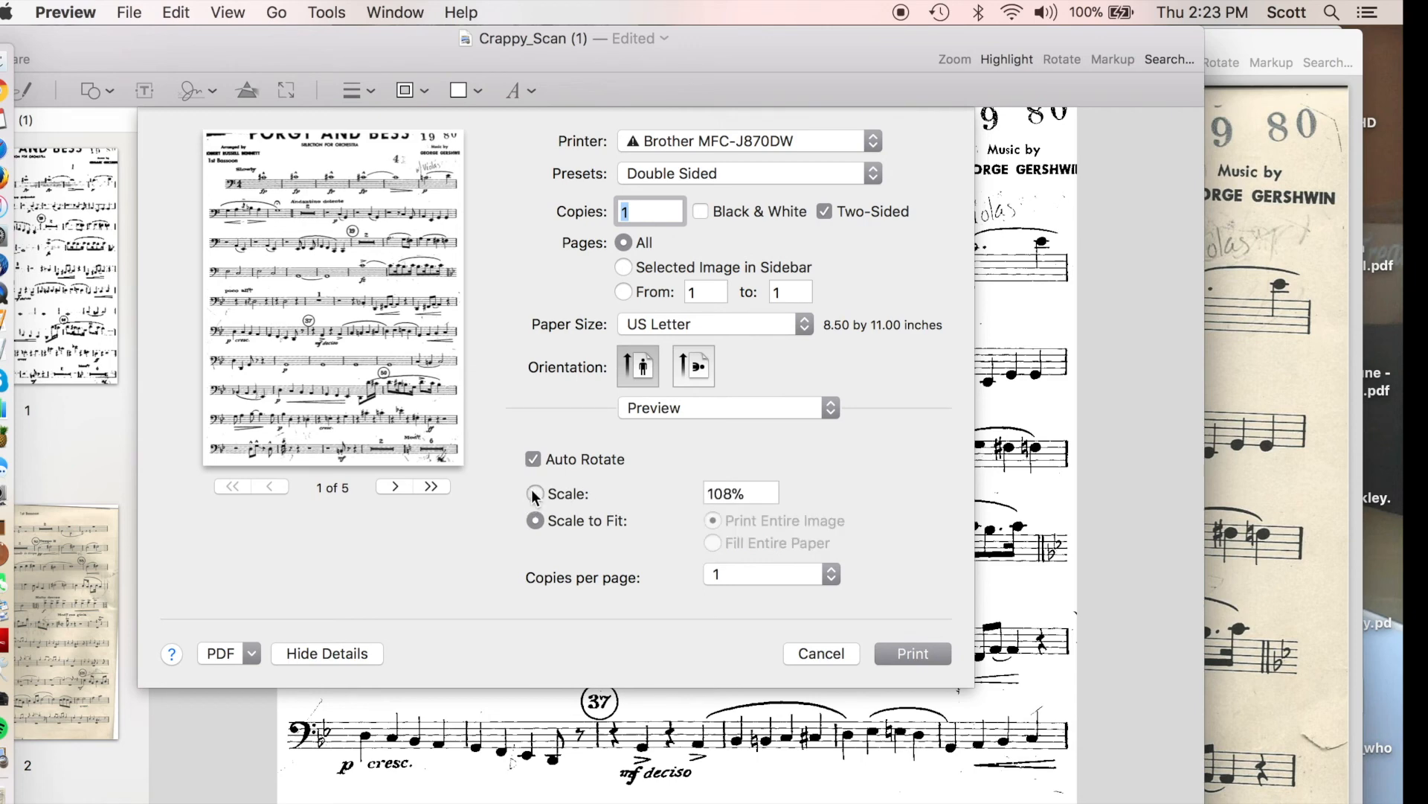
{"action": "left_click", "coordinate": [533, 494]}
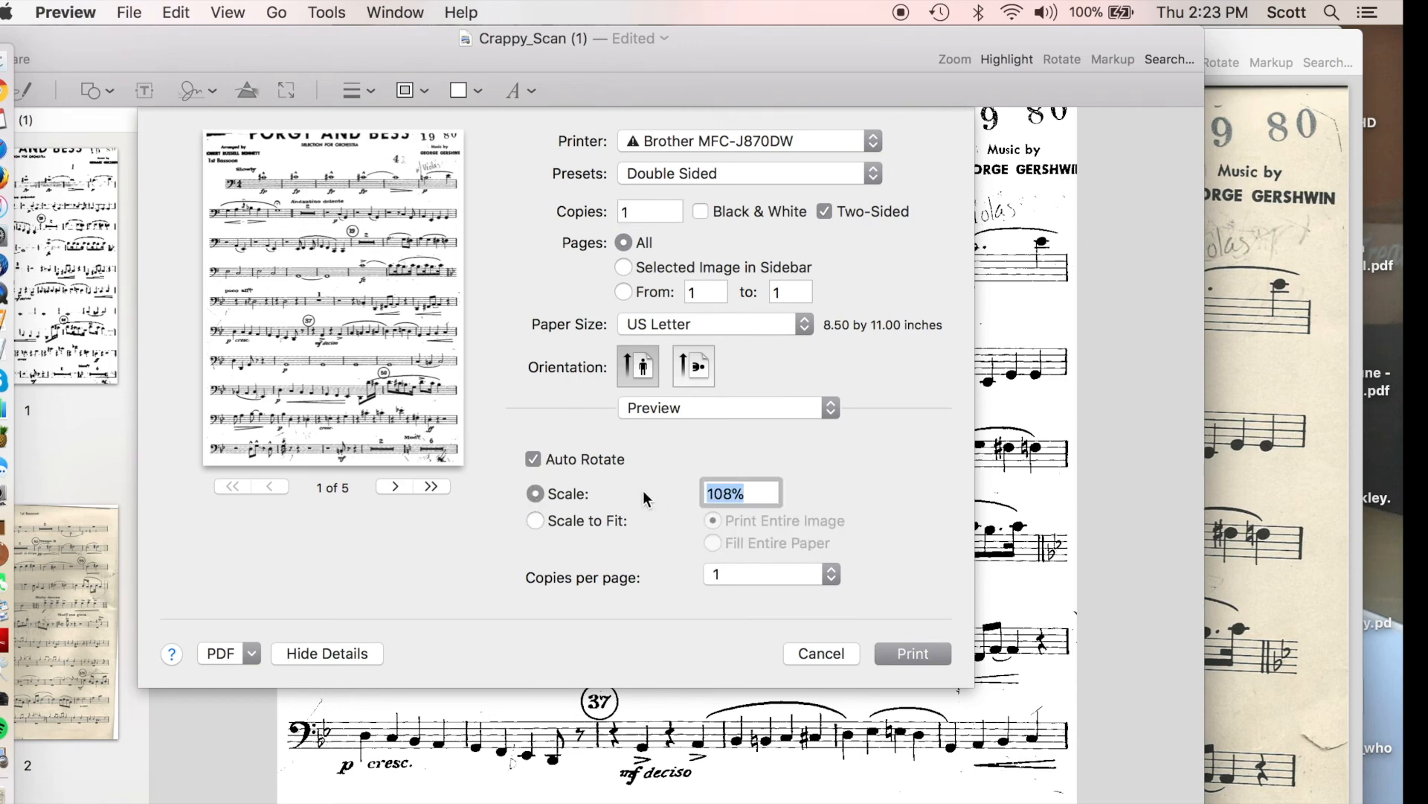
{"action": "type", "text": "100"}
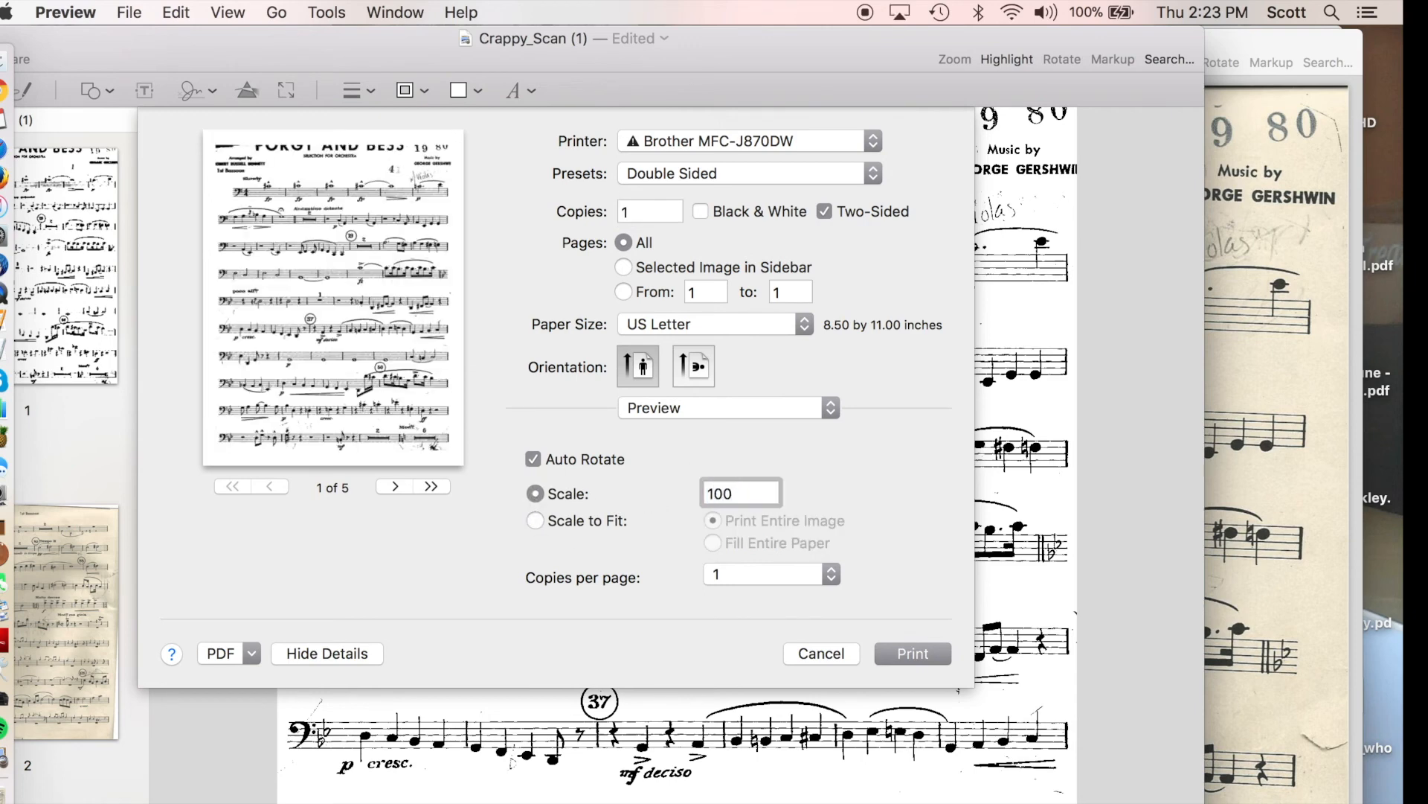
{"action": "mouse_move", "coordinate": [527, 503]}
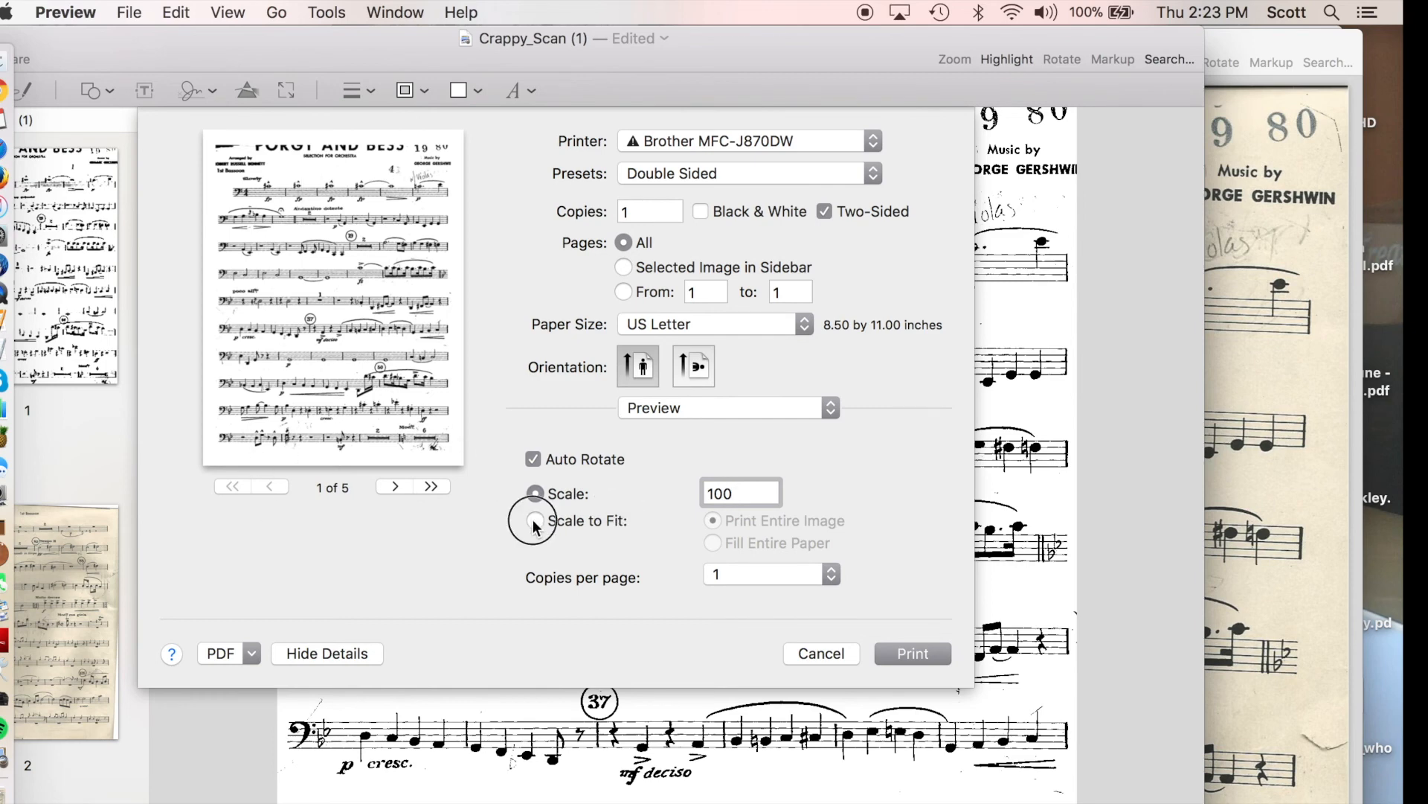
{"action": "left_click", "coordinate": [532, 520]}
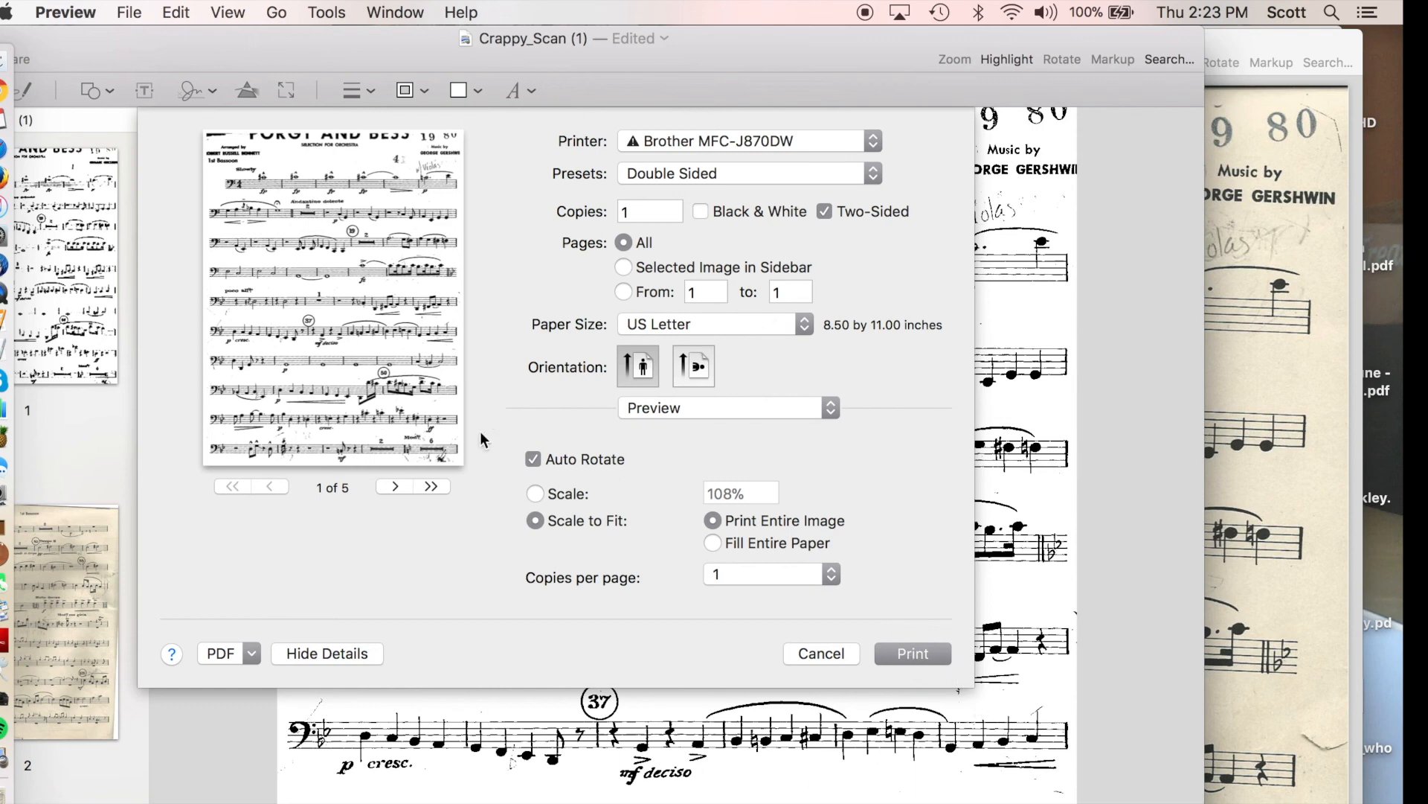
{"action": "mouse_move", "coordinate": [262, 723]}
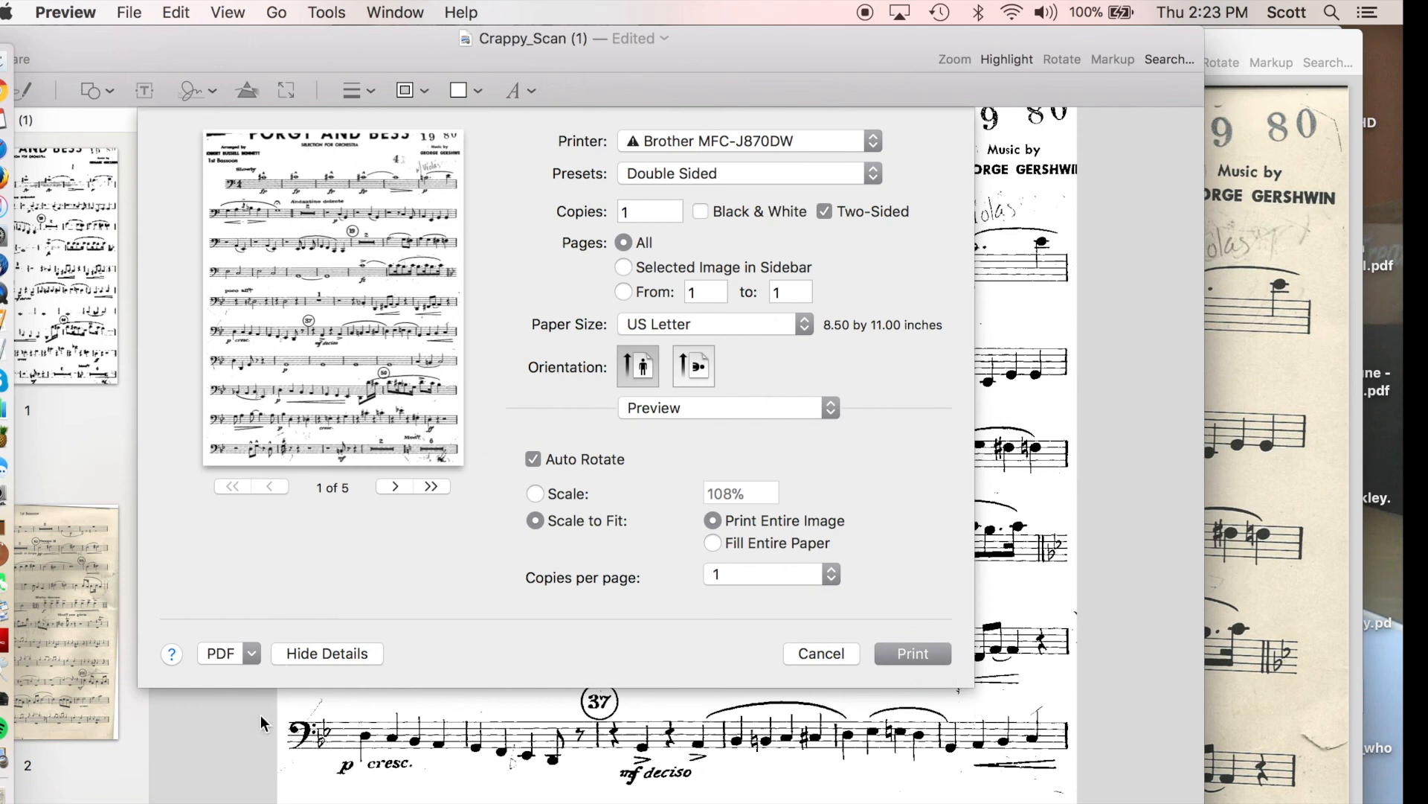
{"action": "mouse_move", "coordinate": [265, 704]}
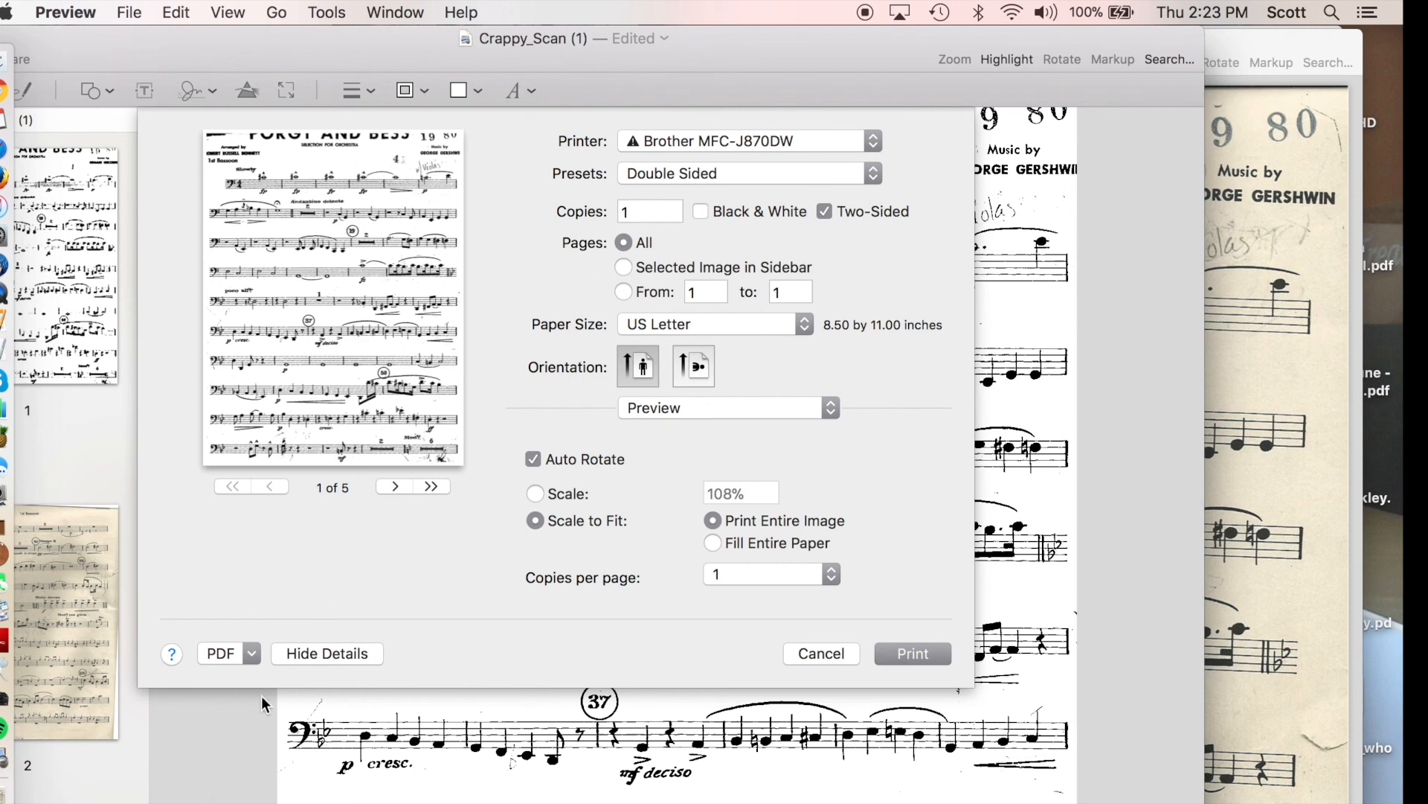
Cancel printing and leave the cropped scan showing with the File menu open.
{"action": "left_click", "coordinate": [250, 653]}
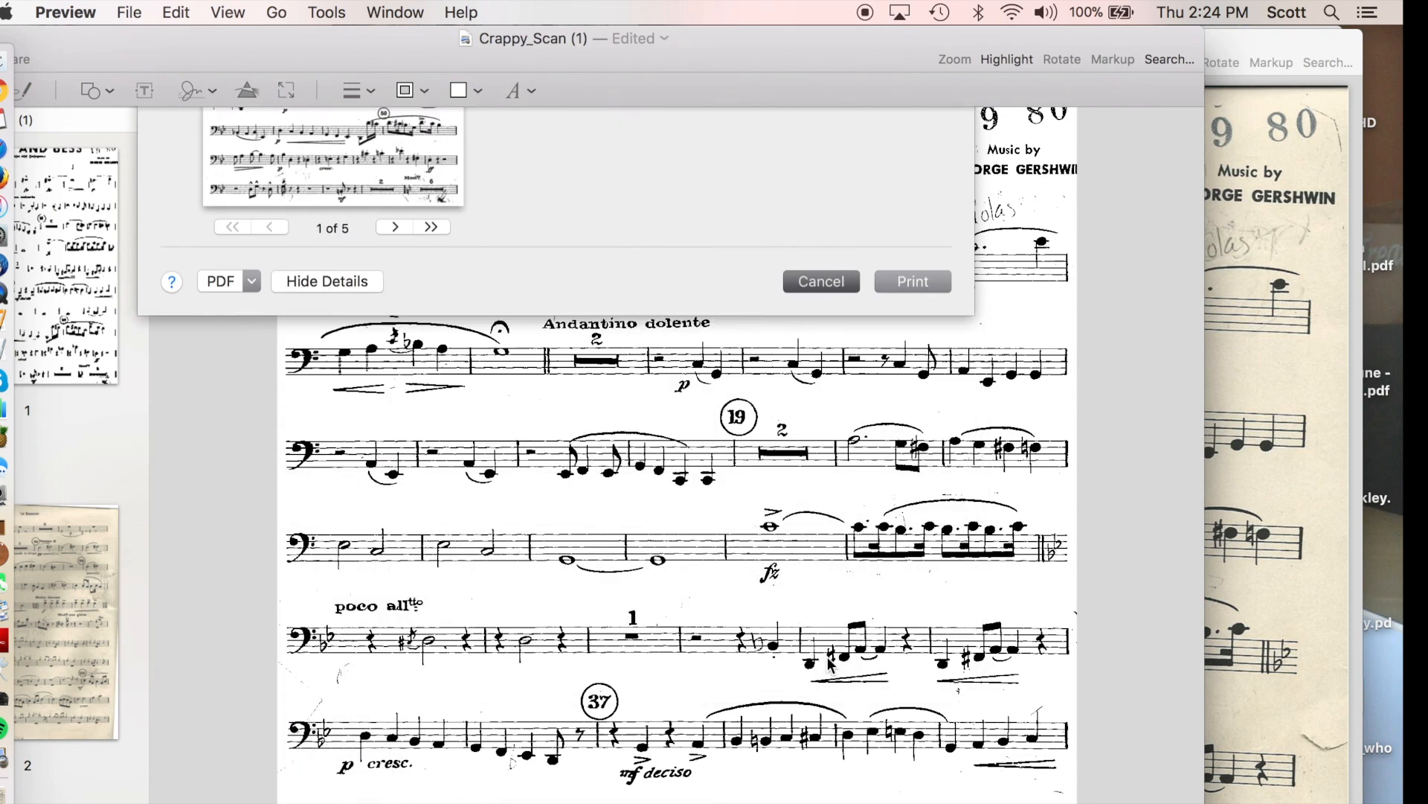
{"action": "left_click", "coordinate": [128, 12]}
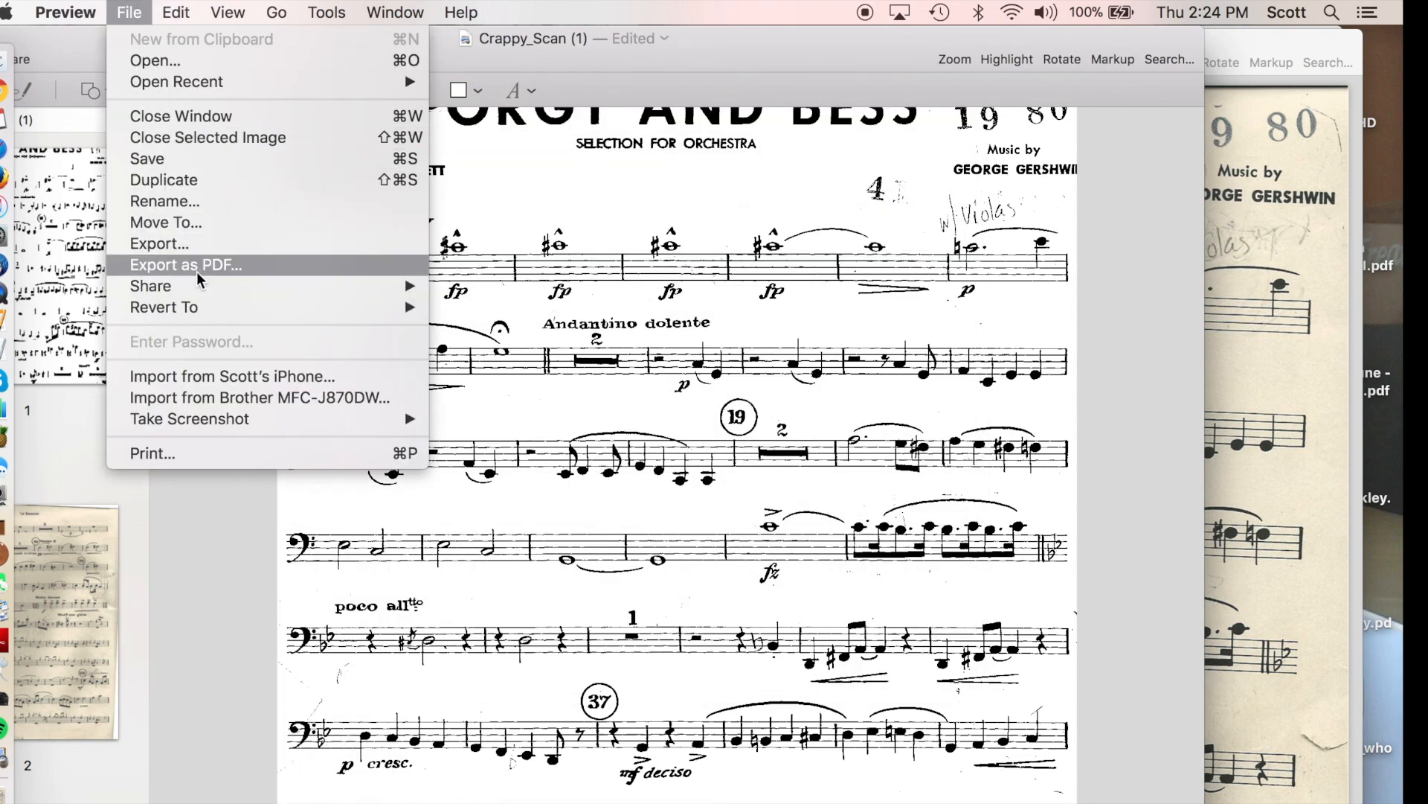
{"action": "mouse_move", "coordinate": [354, 253]}
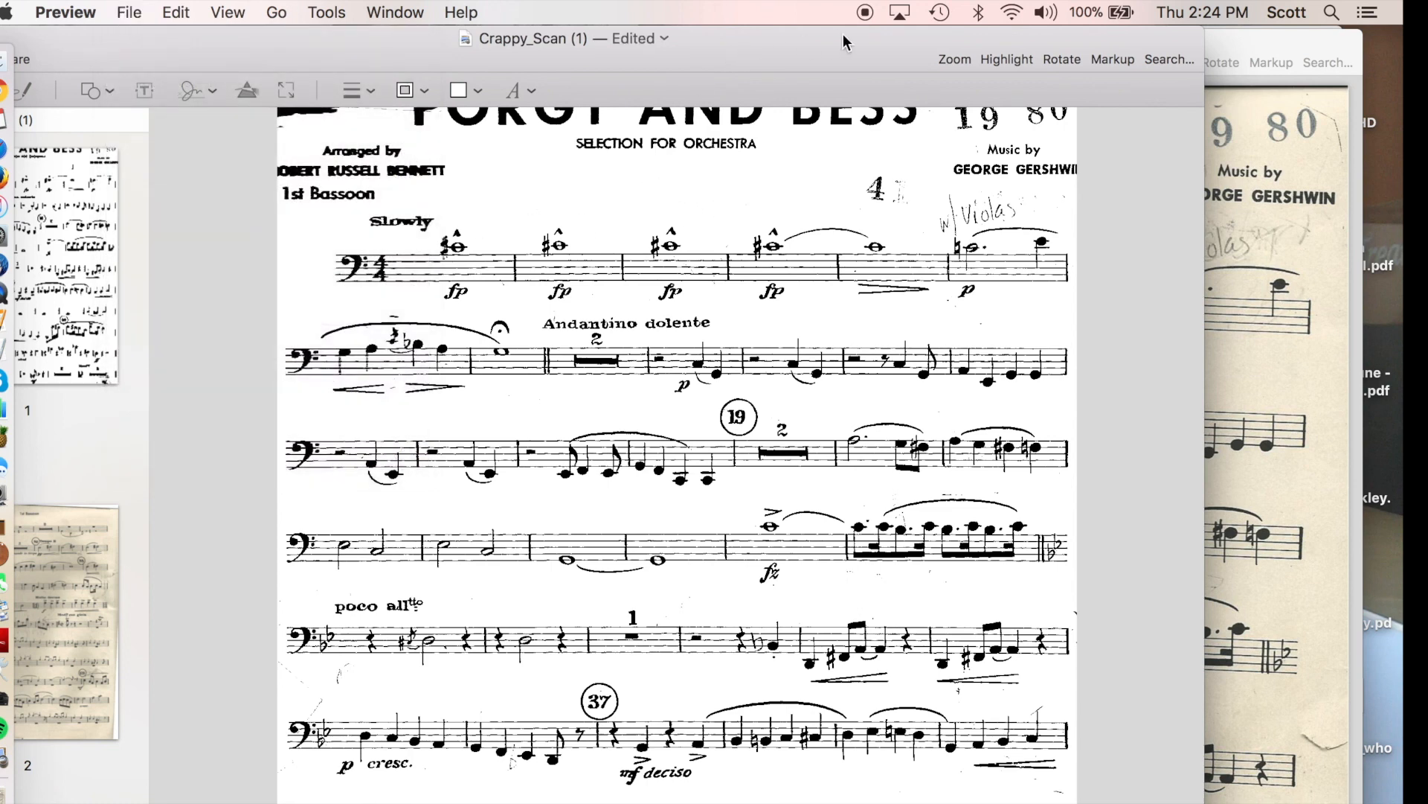
{"action": "scroll", "scroll_direction": "down", "scroll_amount": 3}
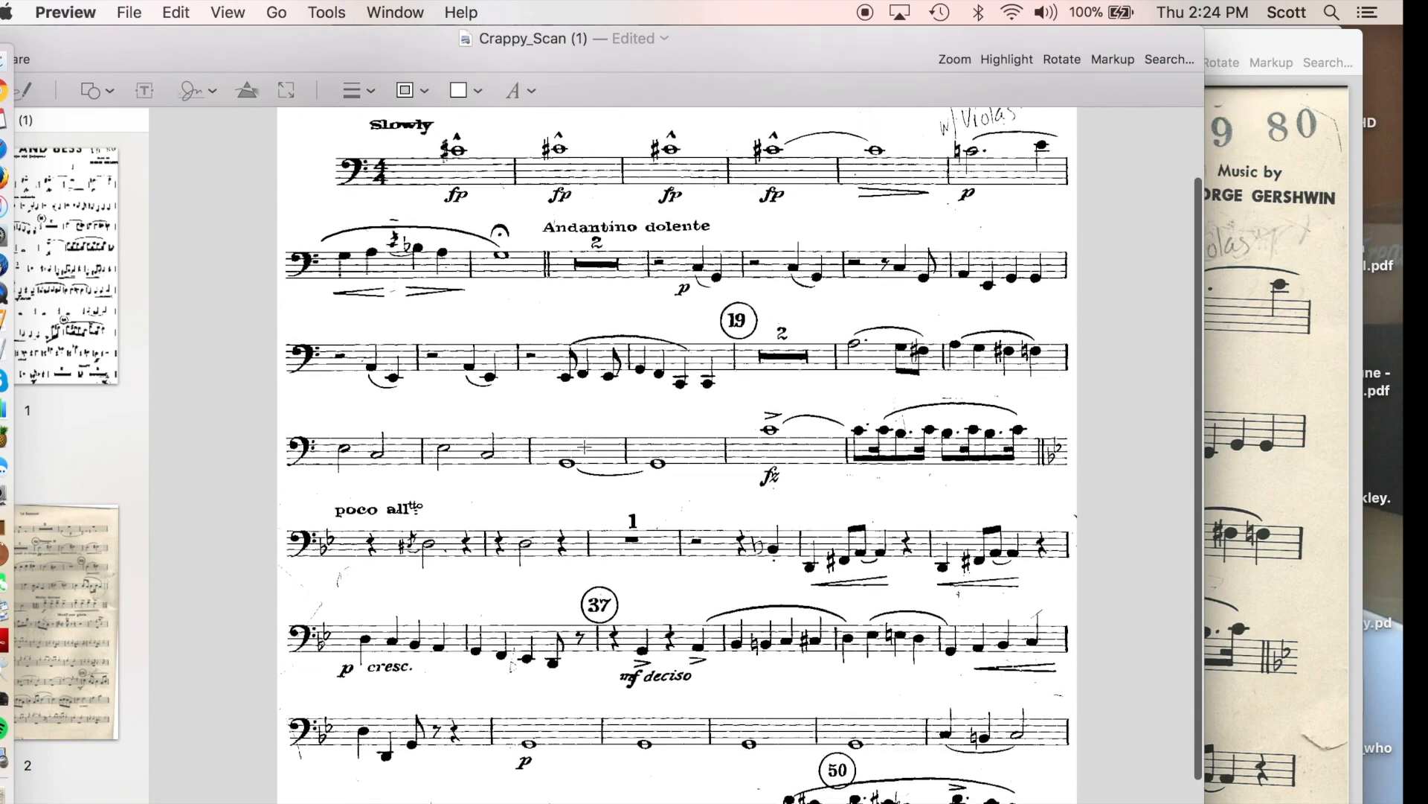
{"action": "scroll", "scroll_direction": "down", "scroll_amount": 3}
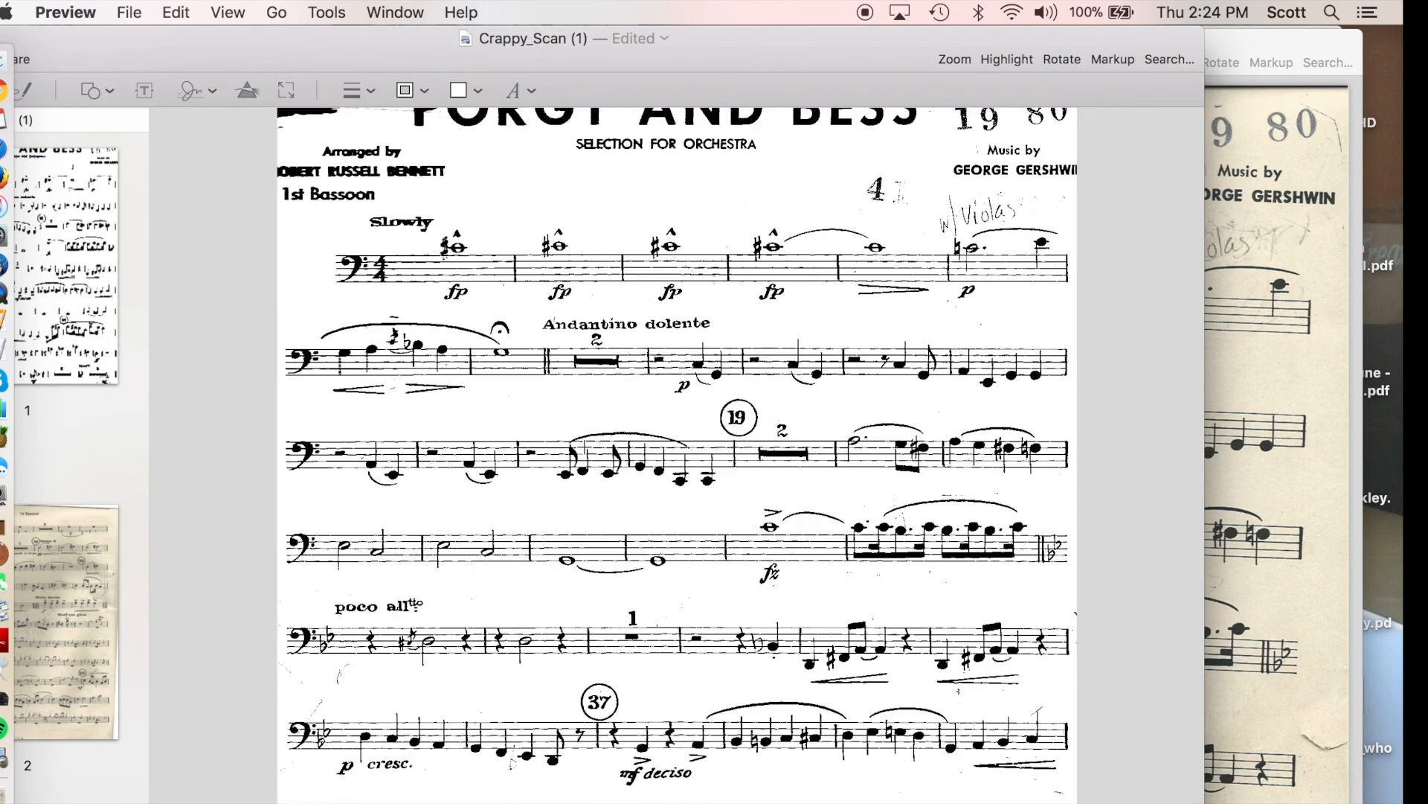
{"action": "scroll", "scroll_direction": "down", "scroll_amount": 3}
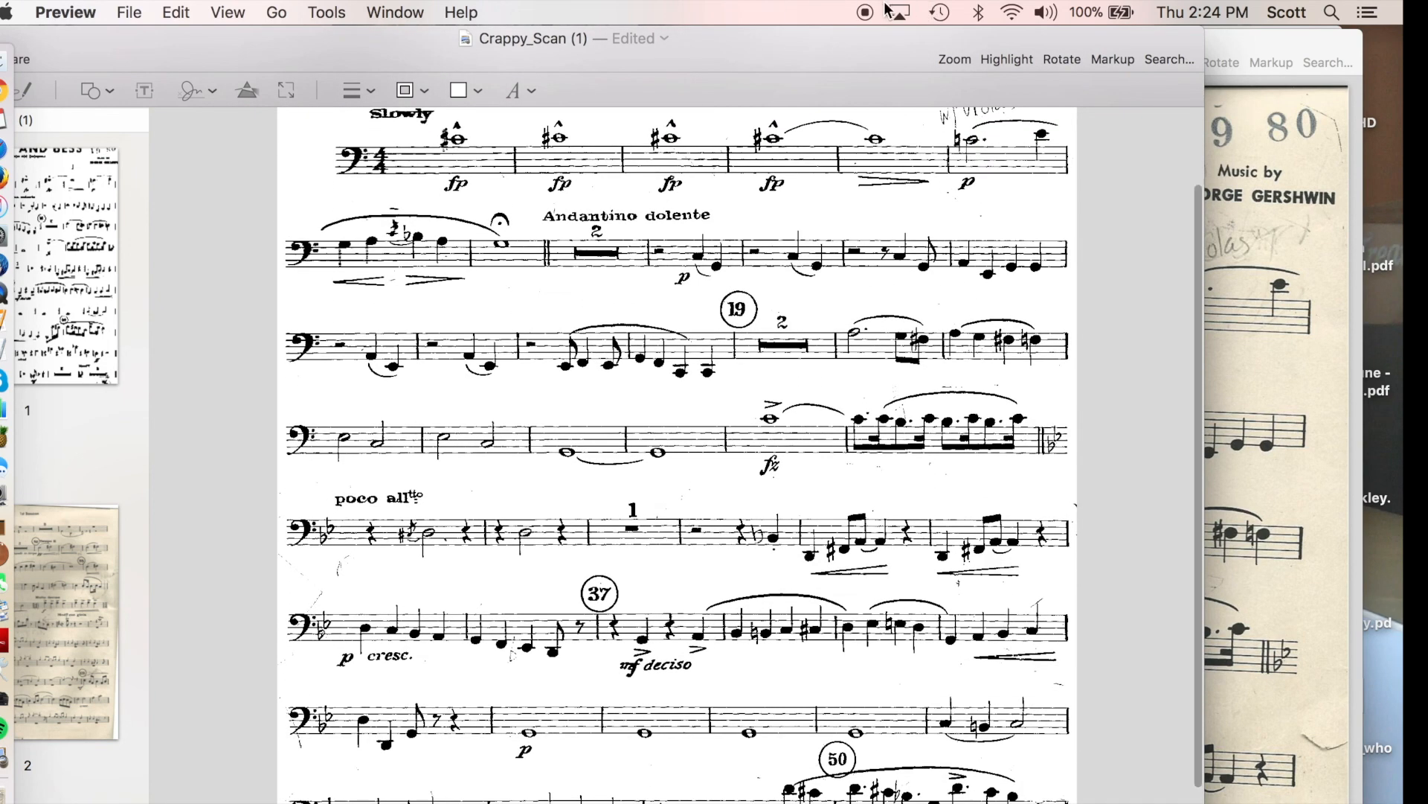